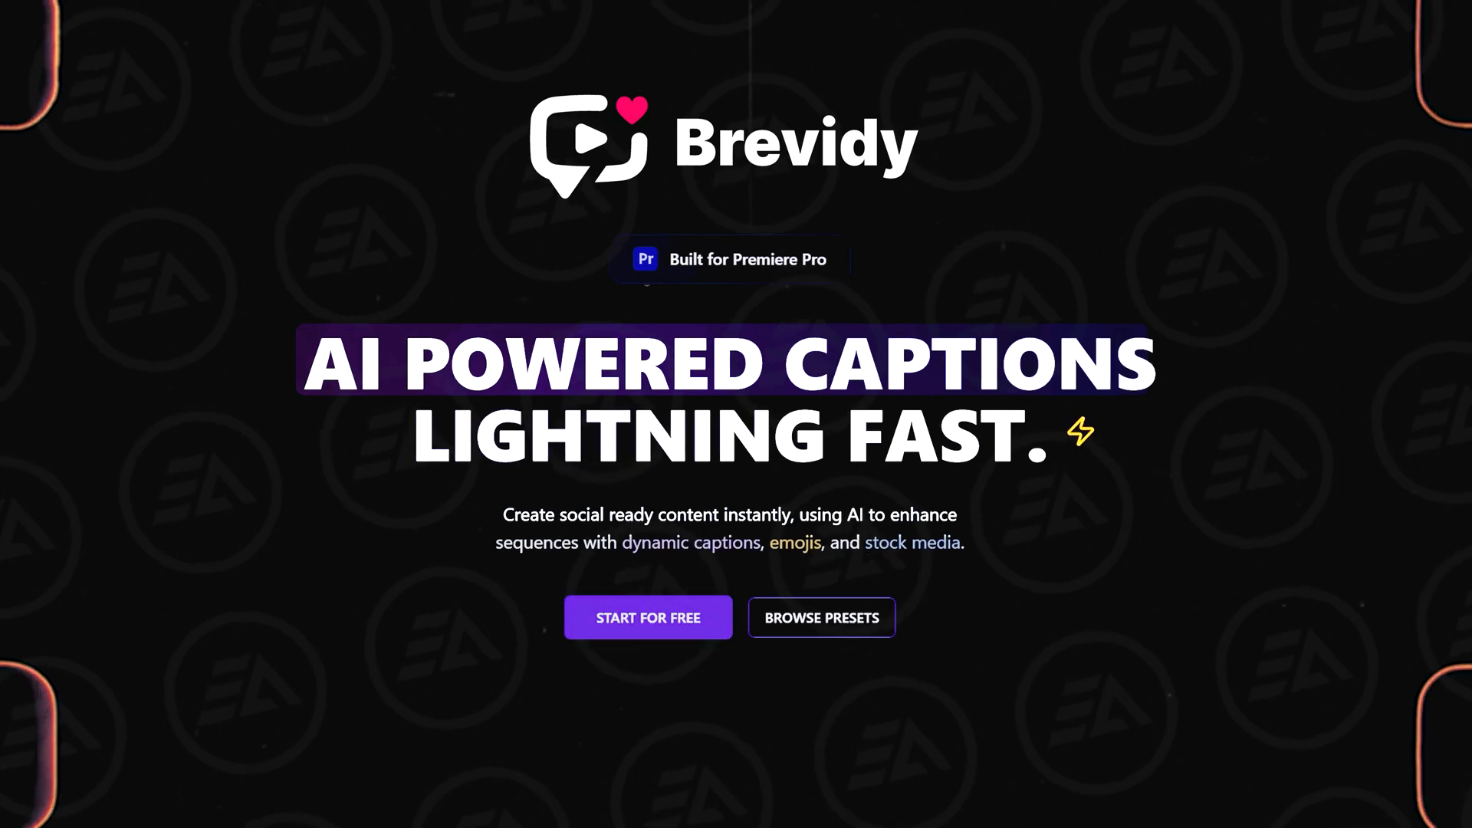
Browse the Trending caption presets gallery and page to the next set.
{"action": "left_click", "coordinate": [821, 616]}
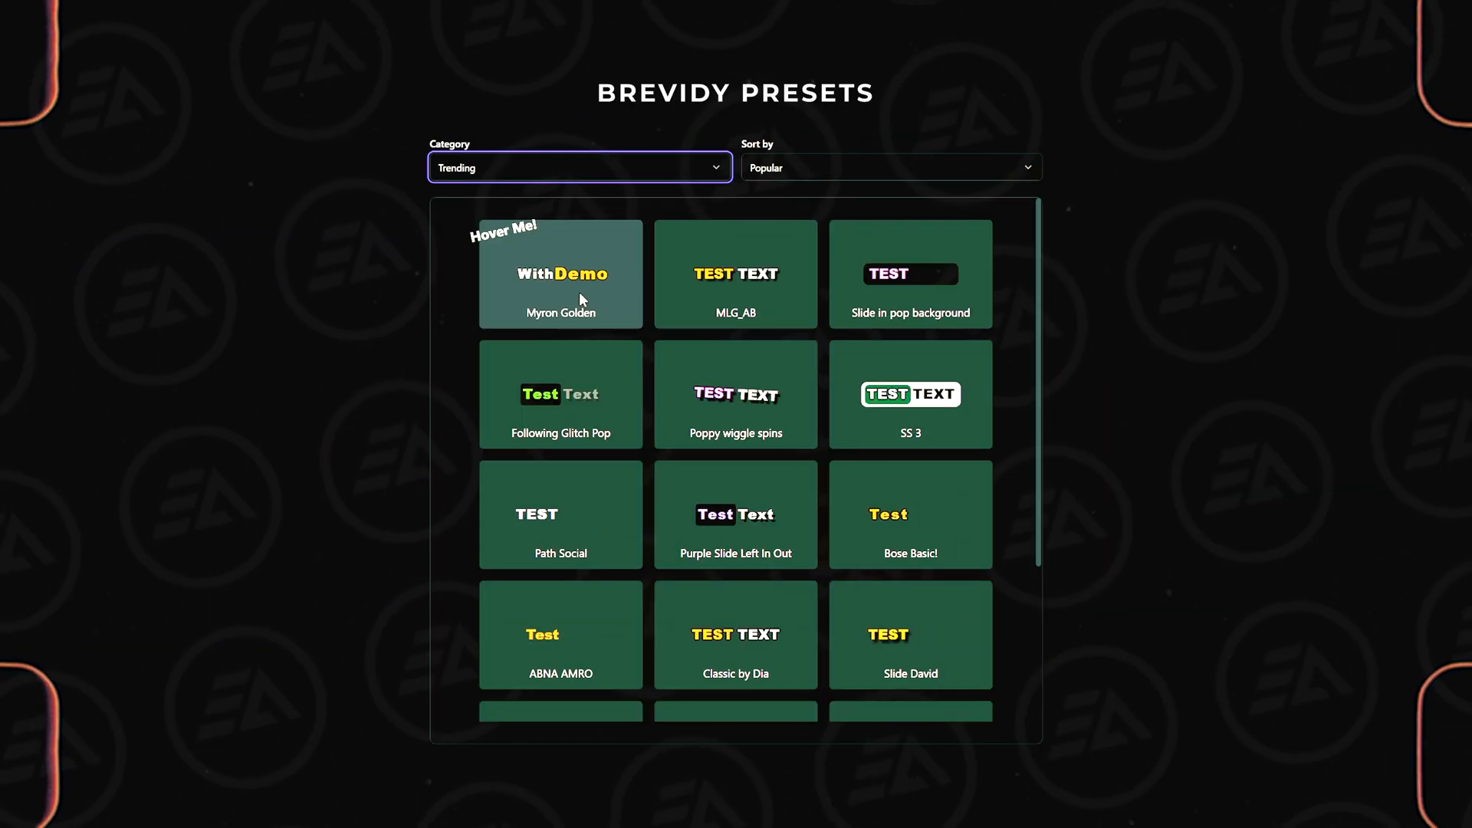
{"action": "mouse_move", "coordinate": [746, 298]}
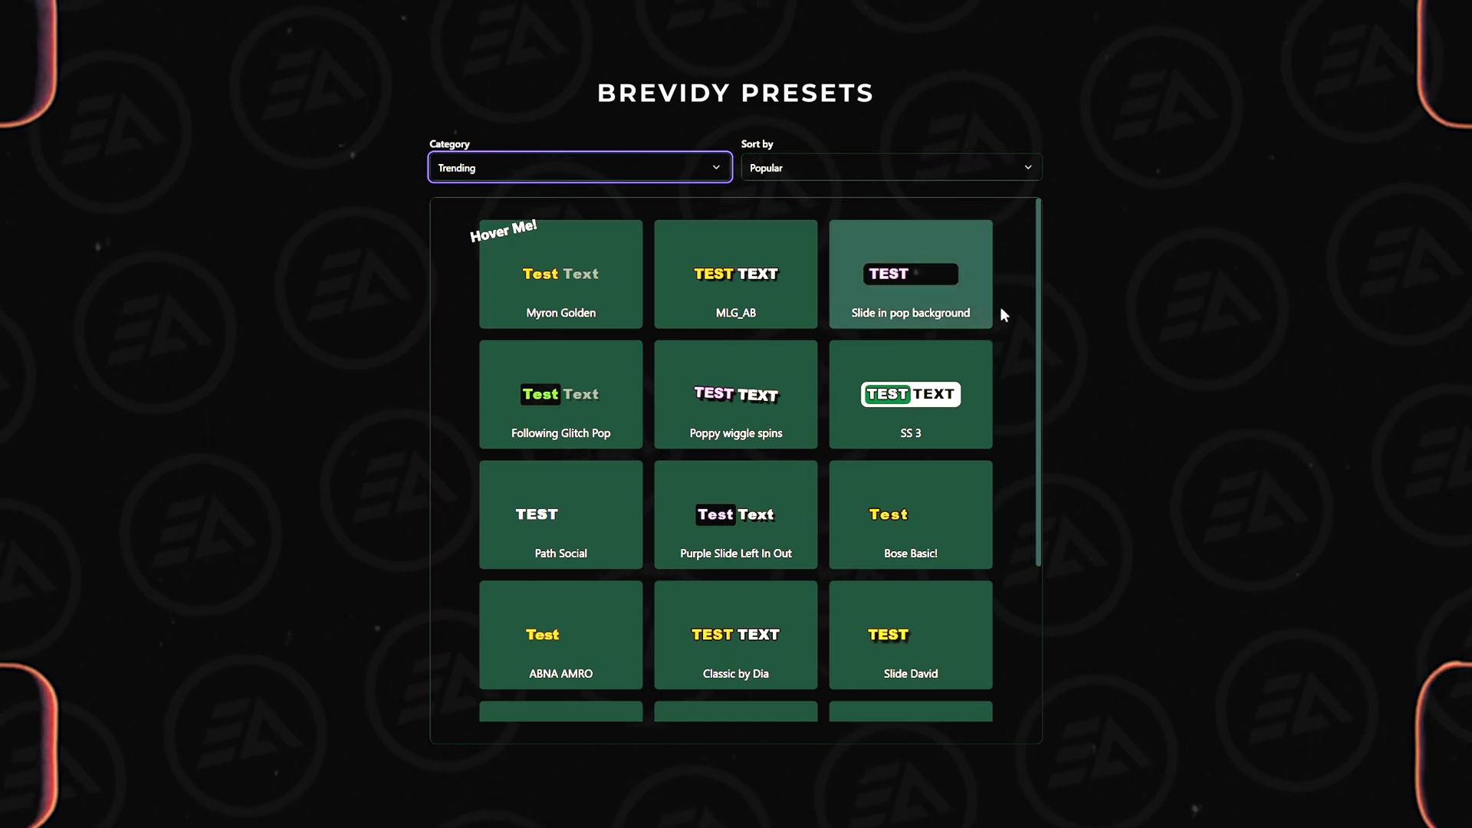
{"action": "scroll", "scroll_direction": "down", "scroll_amount": 3}
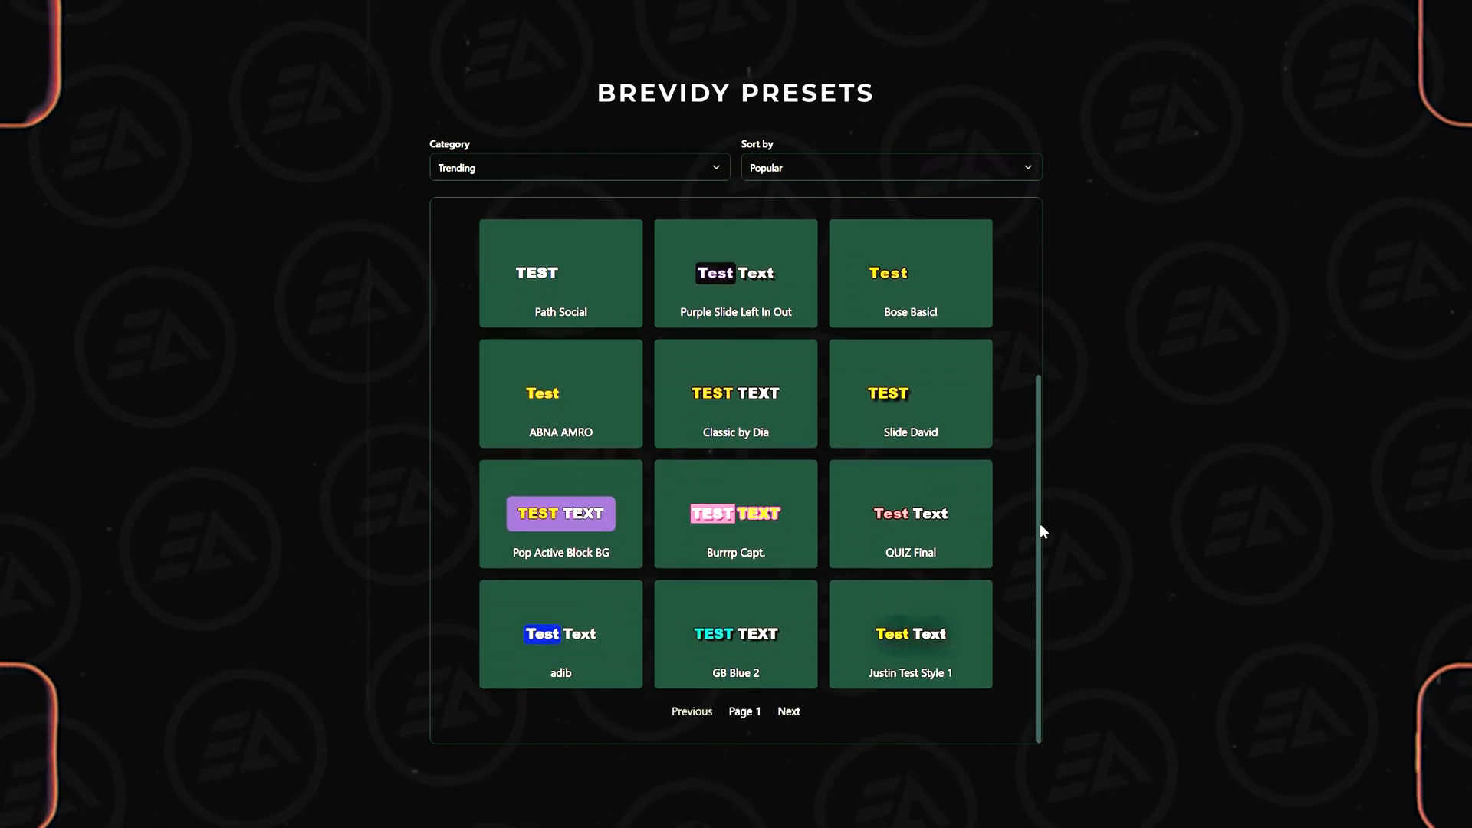
{"action": "left_click", "coordinate": [790, 712]}
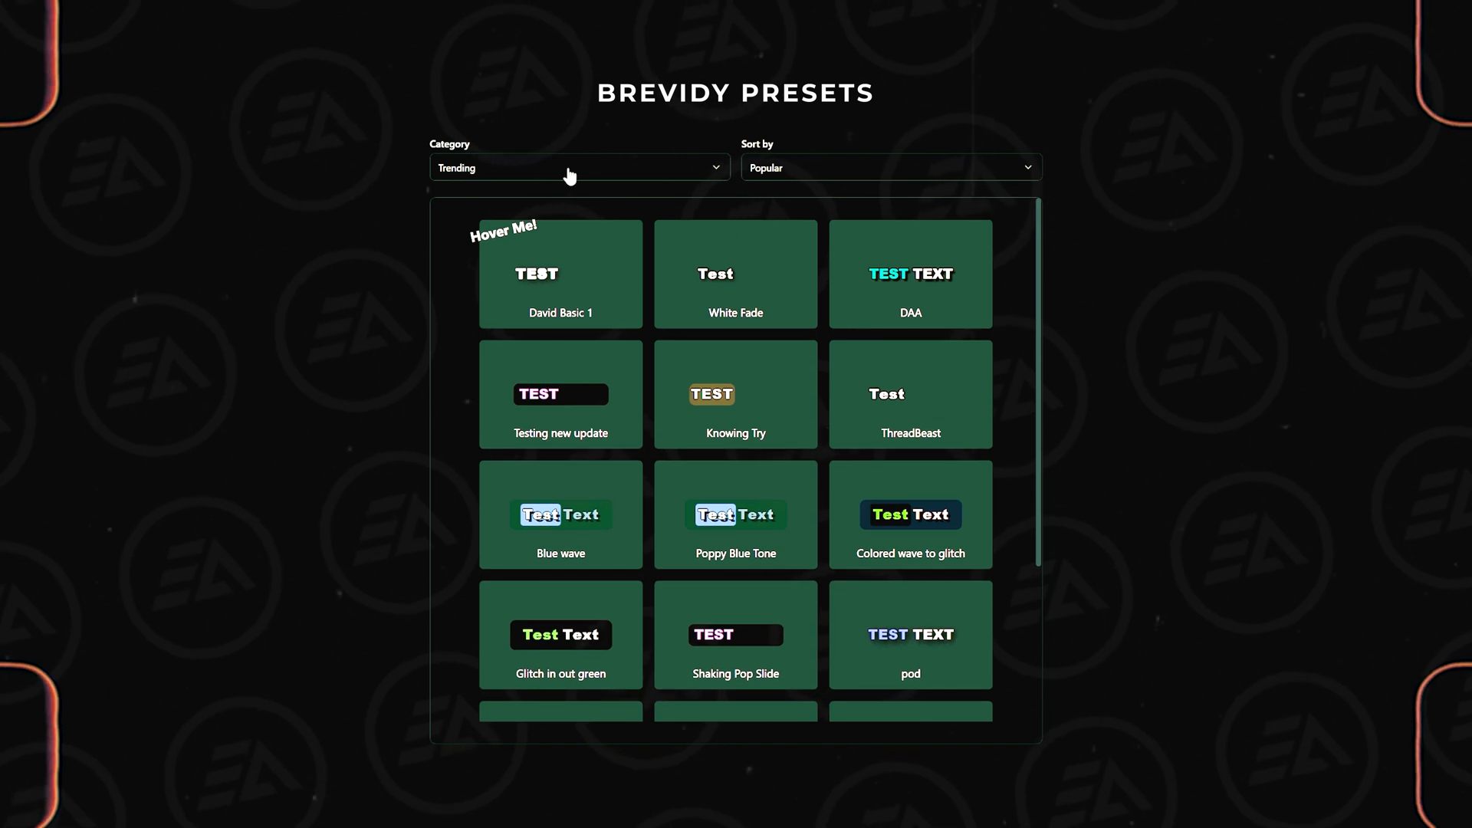
Switch the preset category from Trending to Default.
{"action": "left_click", "coordinate": [580, 167]}
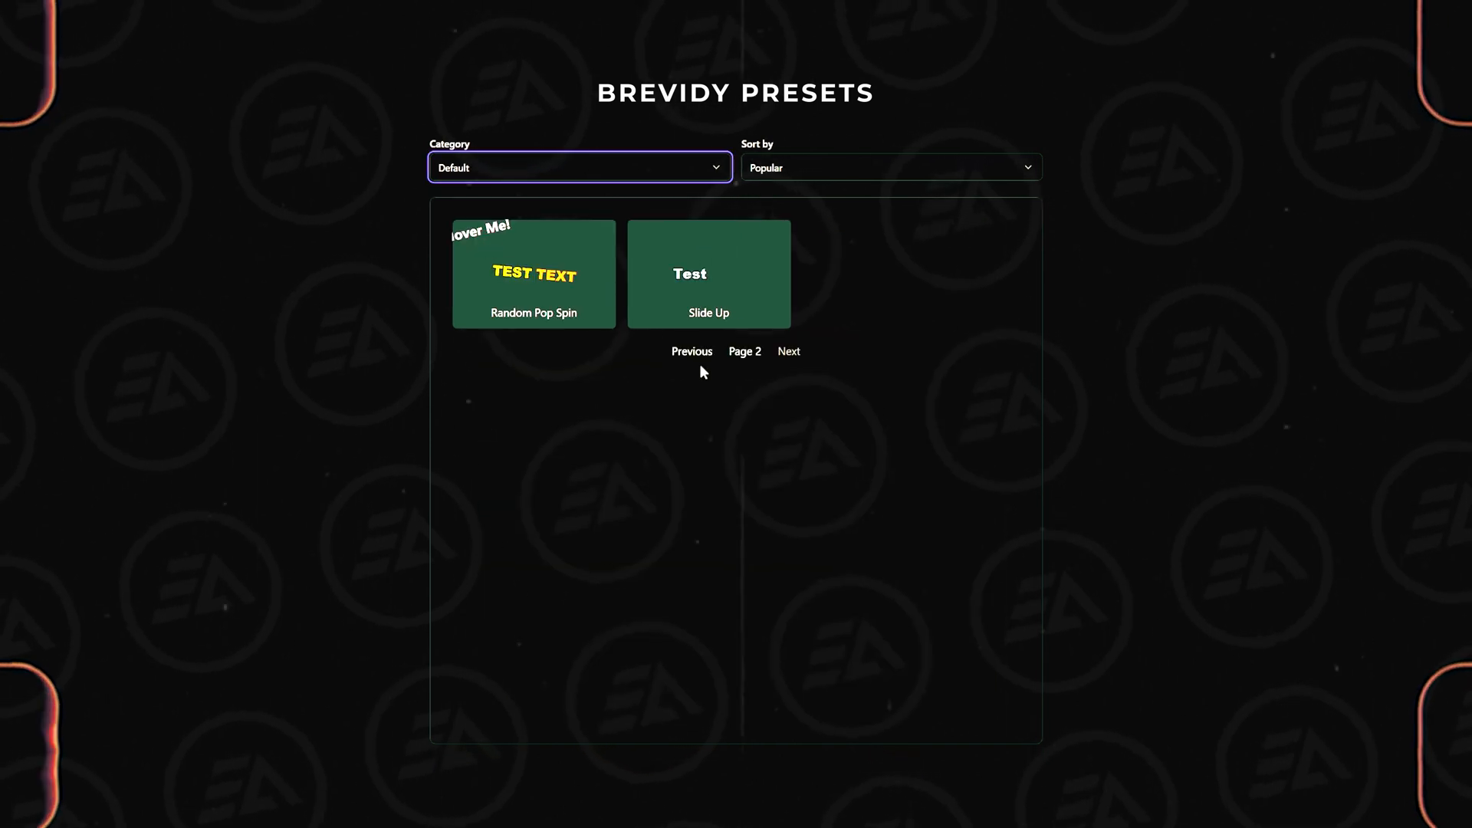
{"action": "left_click", "coordinate": [572, 166]}
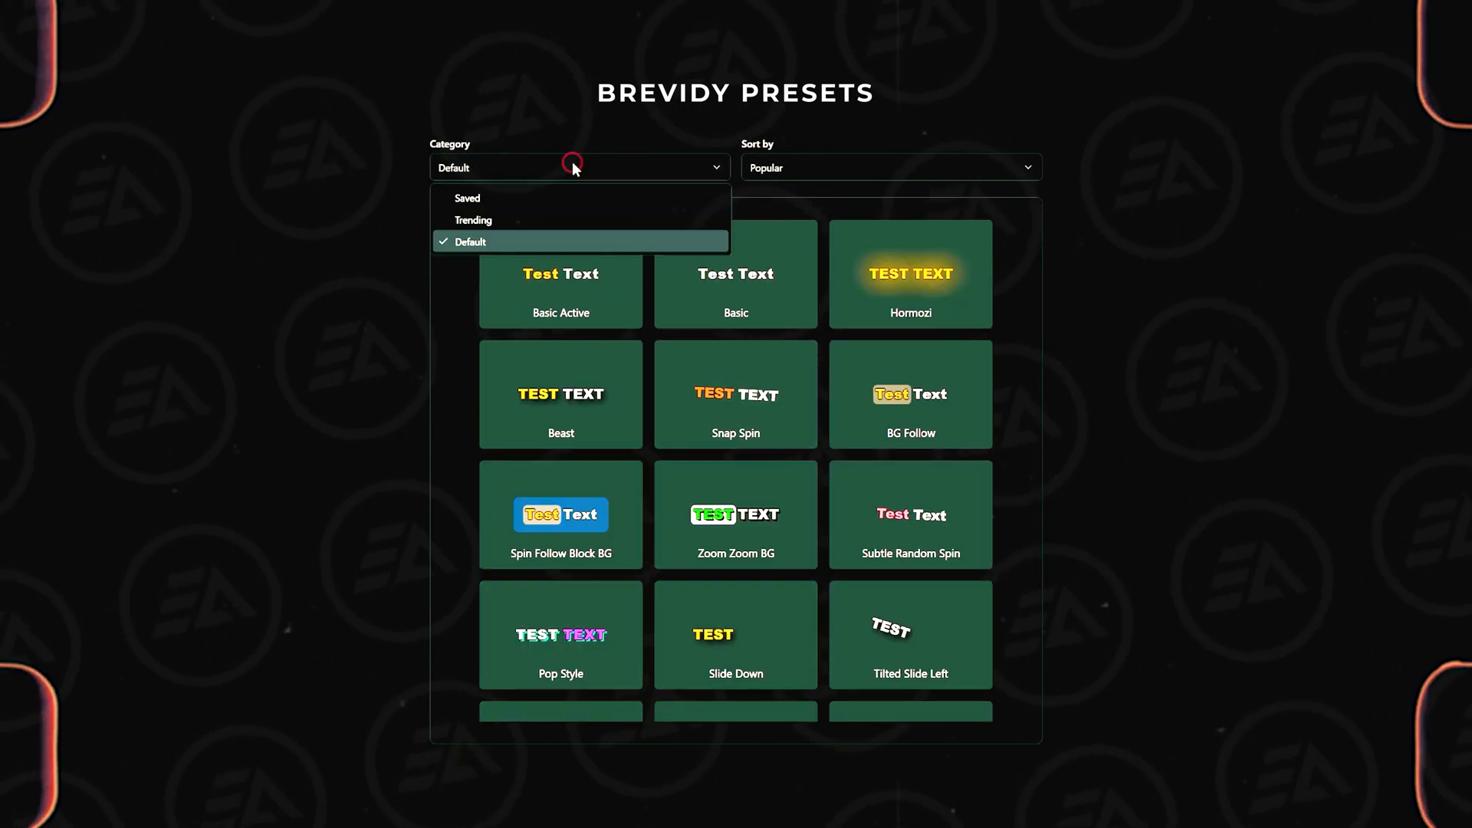
{"action": "left_click", "coordinate": [466, 198]}
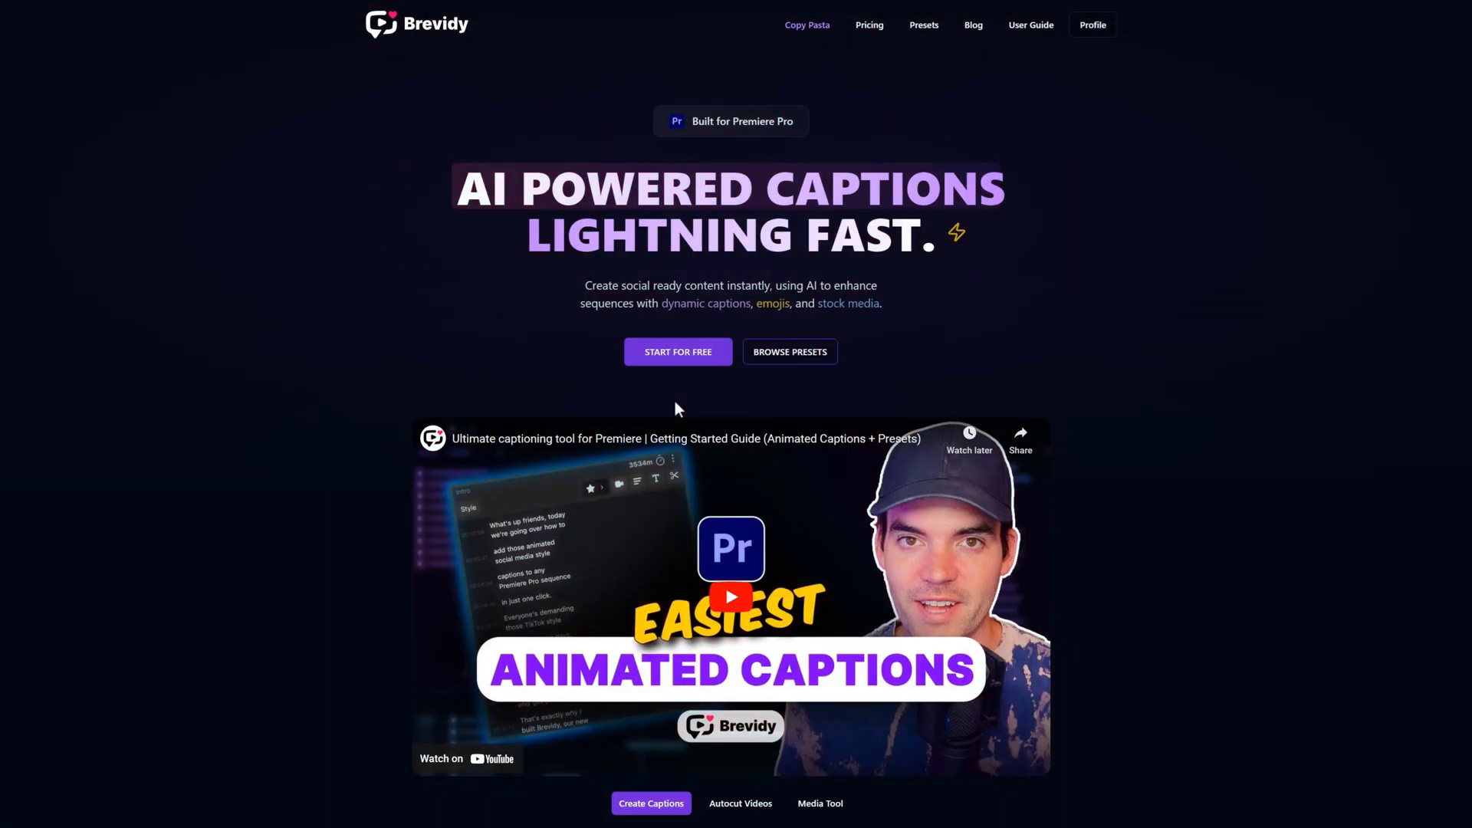
{"action": "mouse_move", "coordinate": [687, 371]}
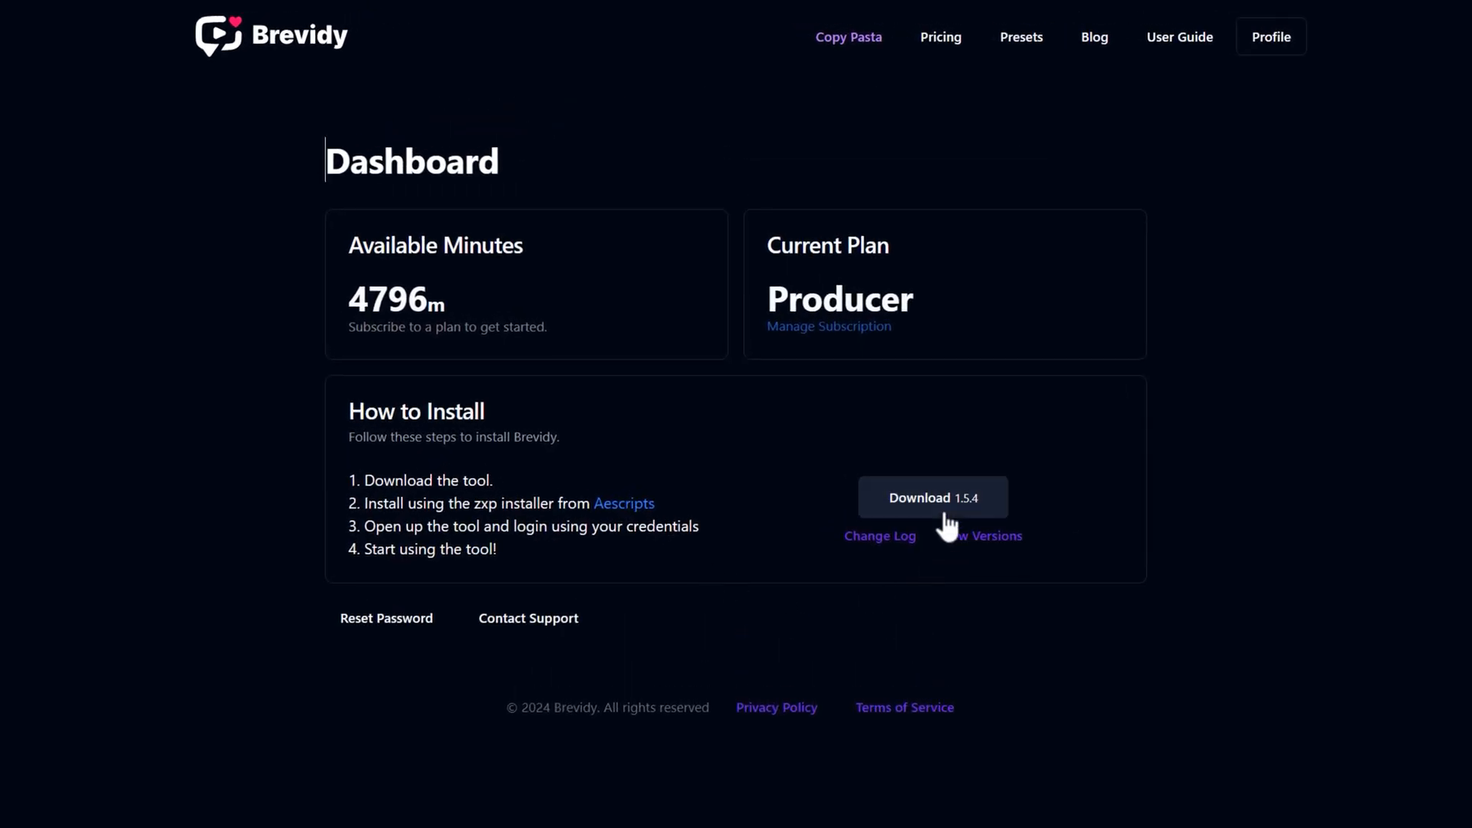
{"action": "mouse_move", "coordinate": [623, 513]}
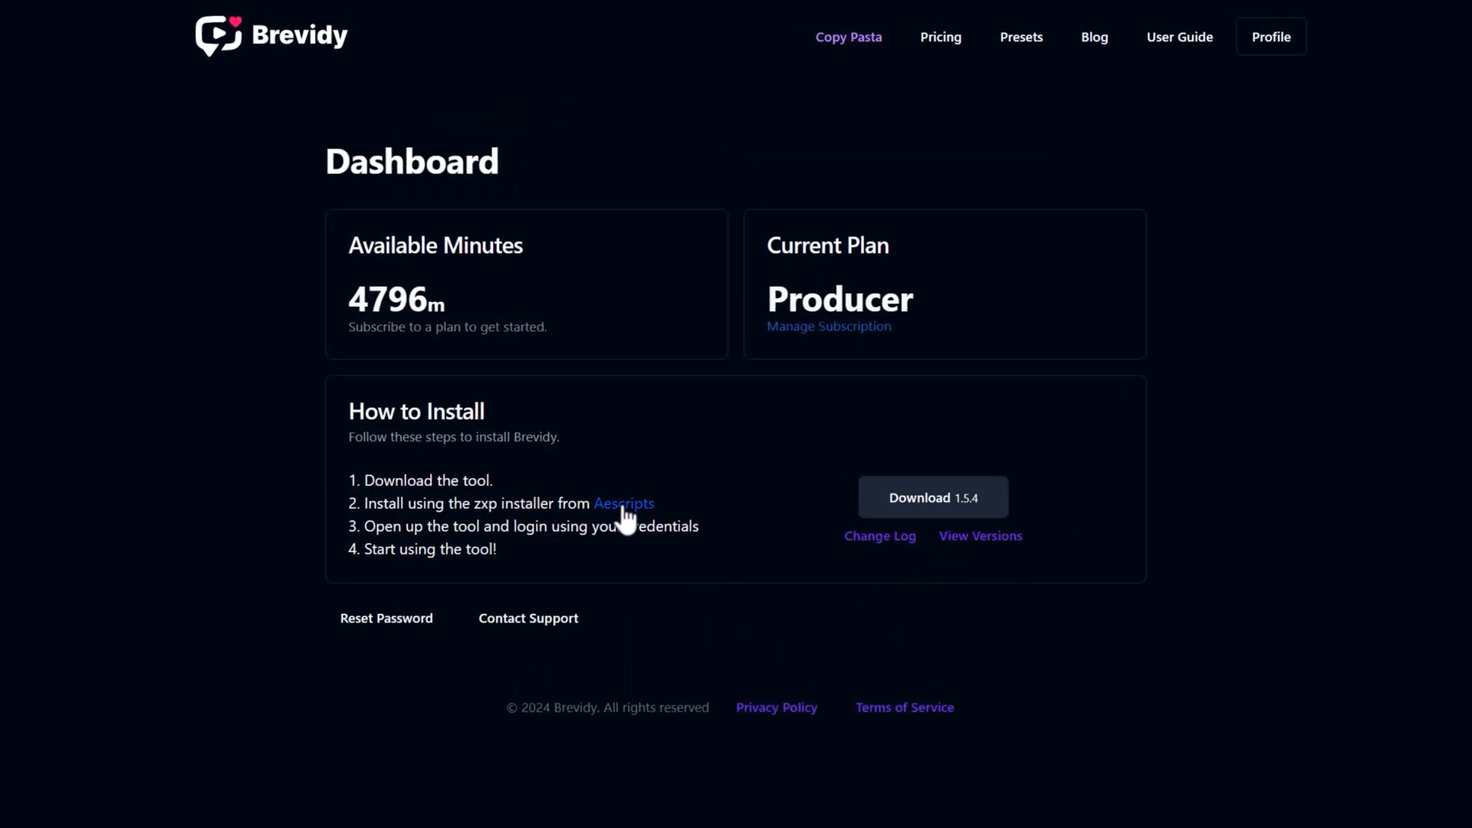
Follow the Aescripts link to get the zxp installer.
{"action": "left_click", "coordinate": [623, 503]}
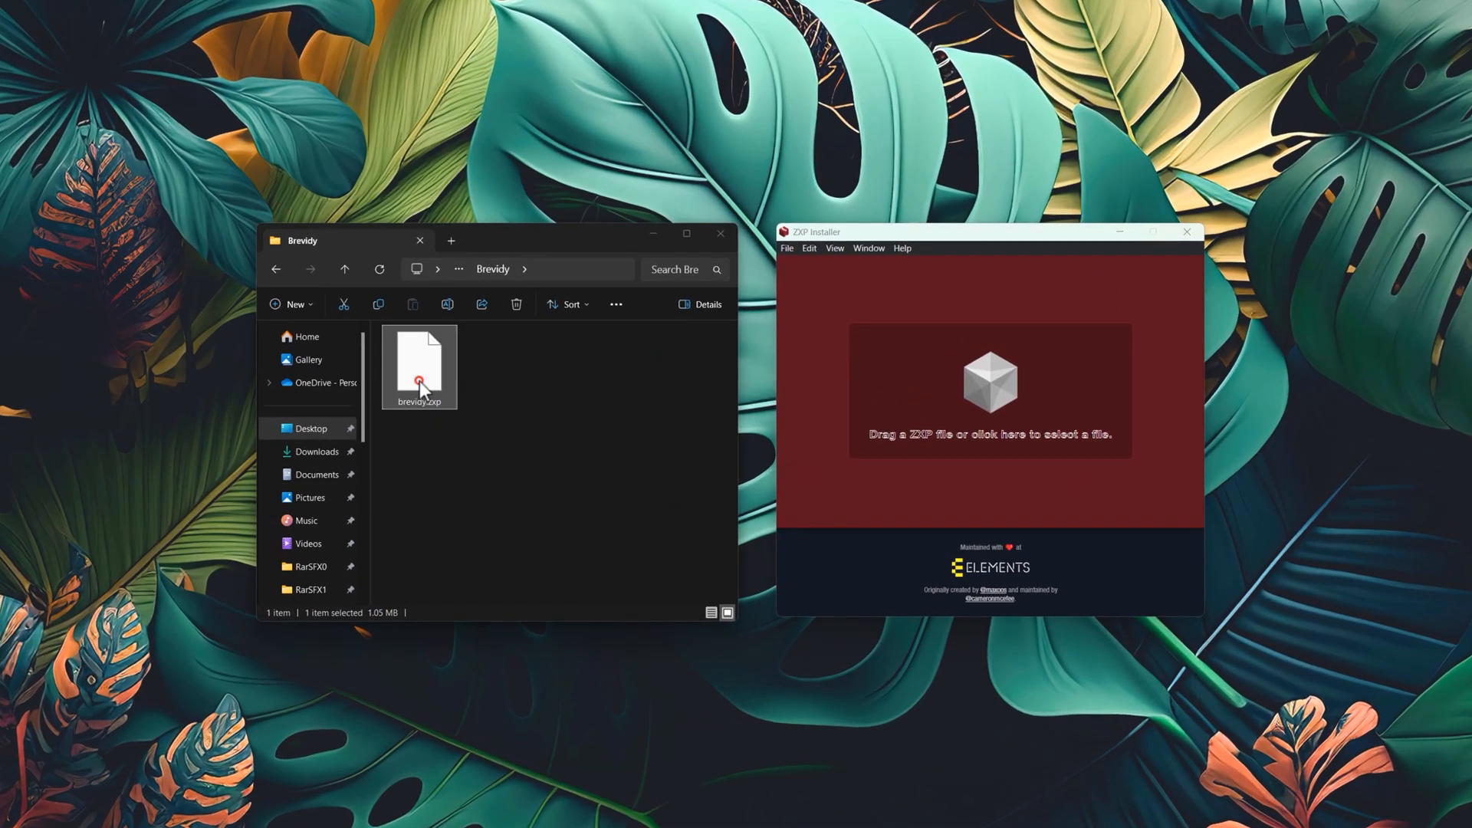
Drop brevidy.zxp from File Explorer onto the ZXP Installer to install it.
{"action": "left_click_drag", "start_coordinate": [417, 366], "coordinate": [977, 389]}
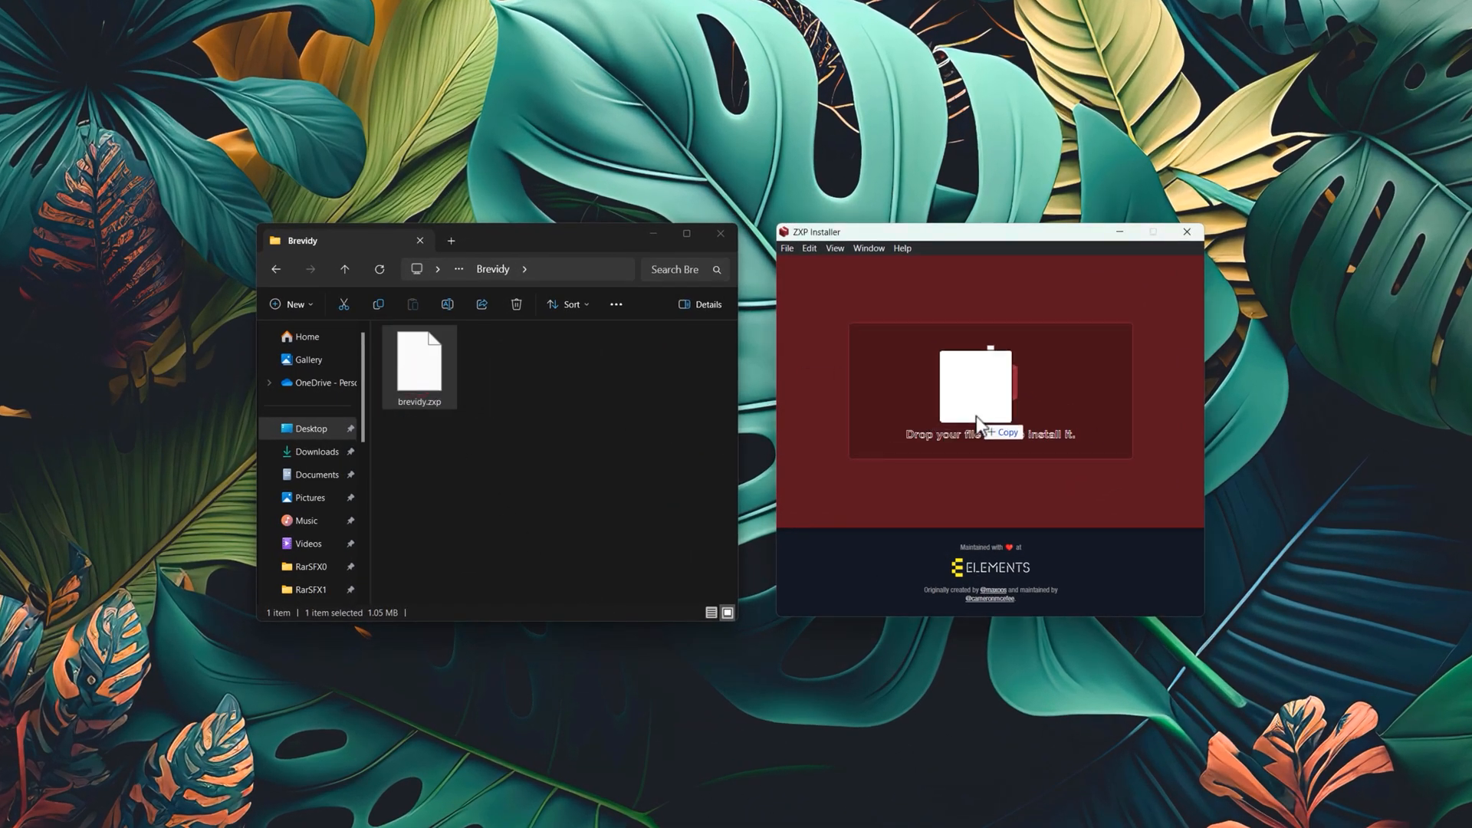
{"action": "left_click_drag", "start_coordinate": [417, 367], "coordinate": [990, 391]}
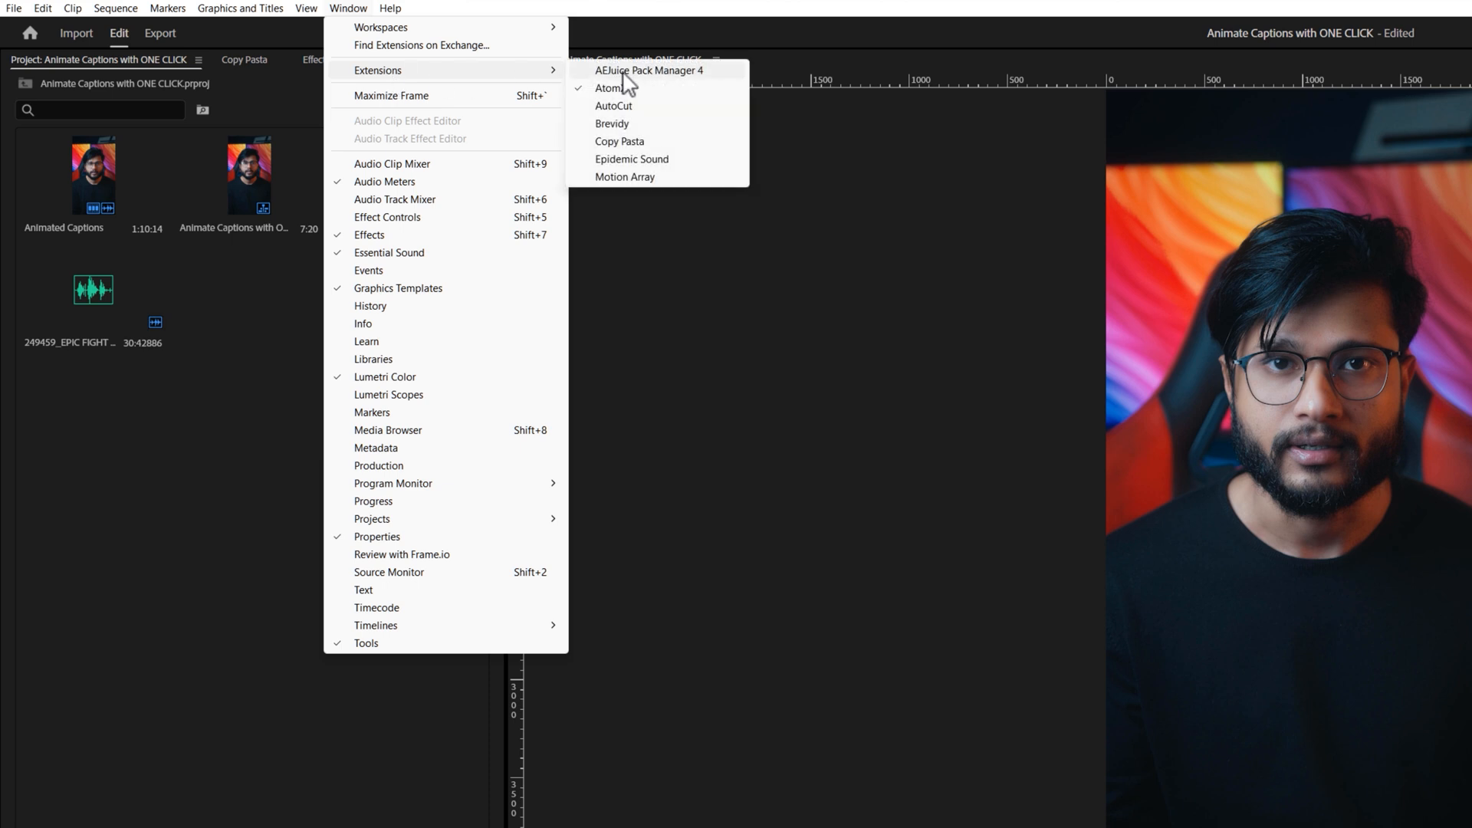
Show the Brevidy extension panel via Window > Extensions and sign in.
{"action": "left_click", "coordinate": [612, 123]}
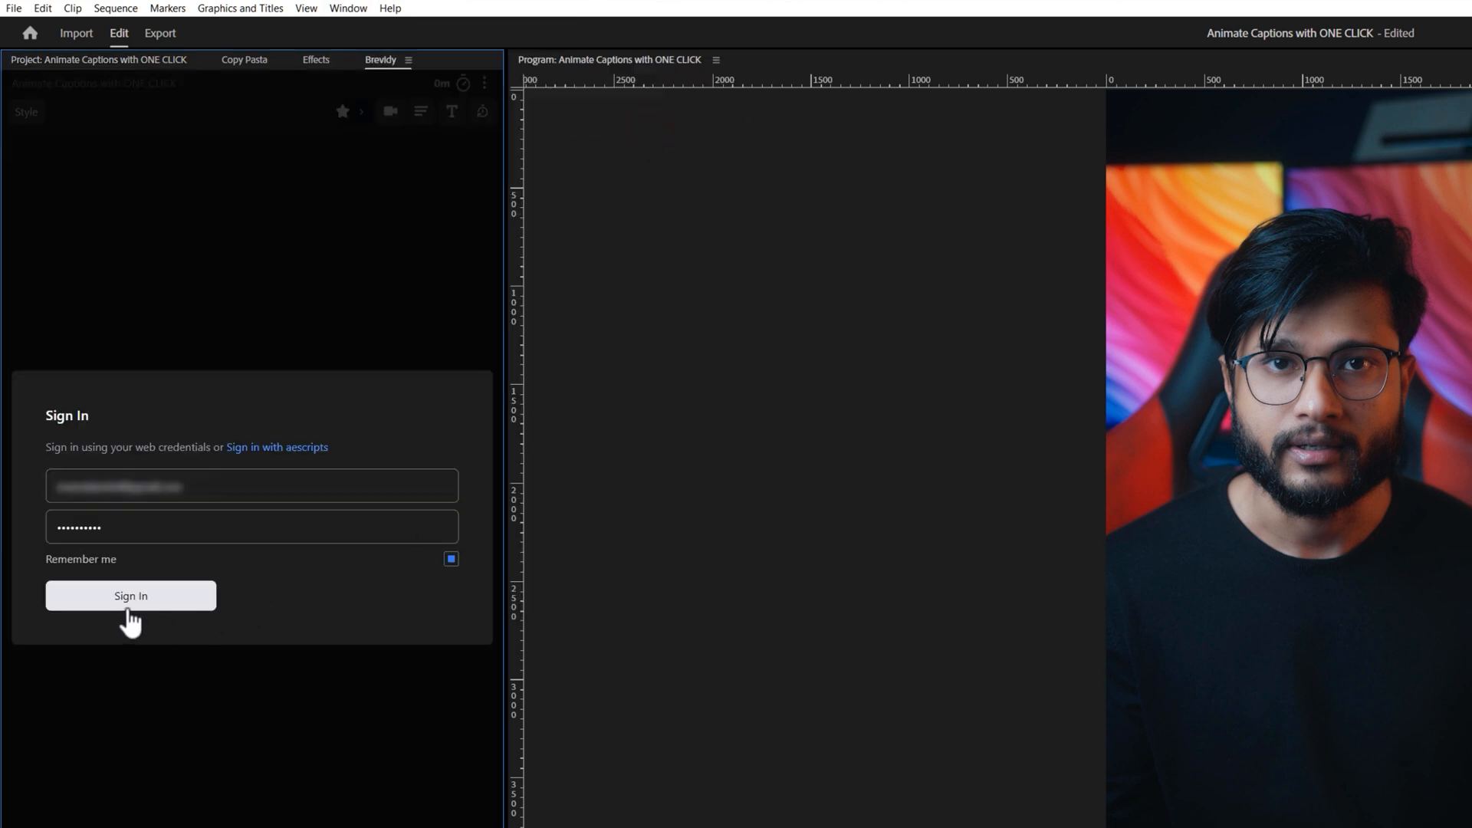
{"action": "left_click", "coordinate": [131, 595]}
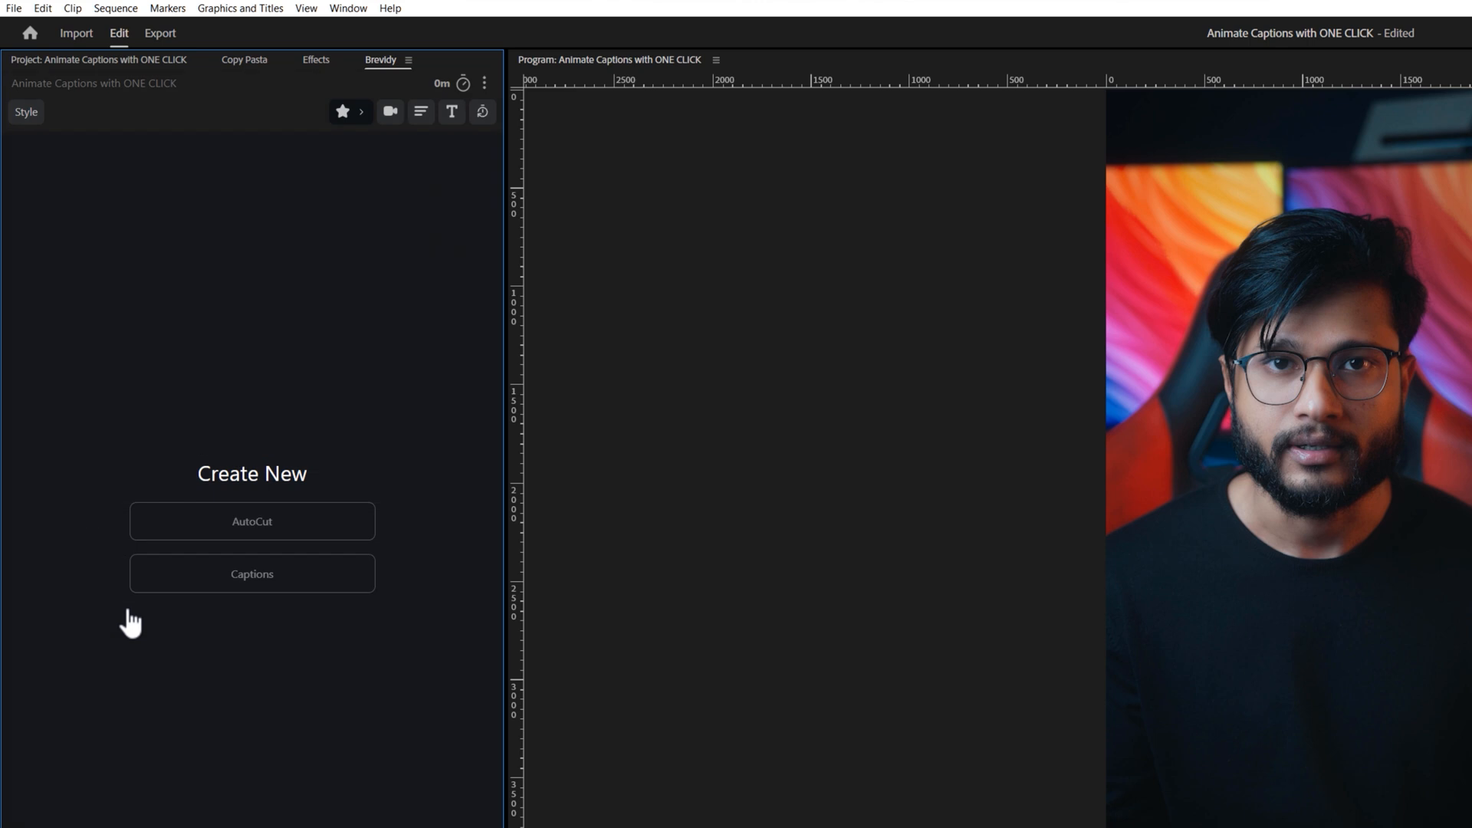
{"action": "left_click", "coordinate": [251, 574]}
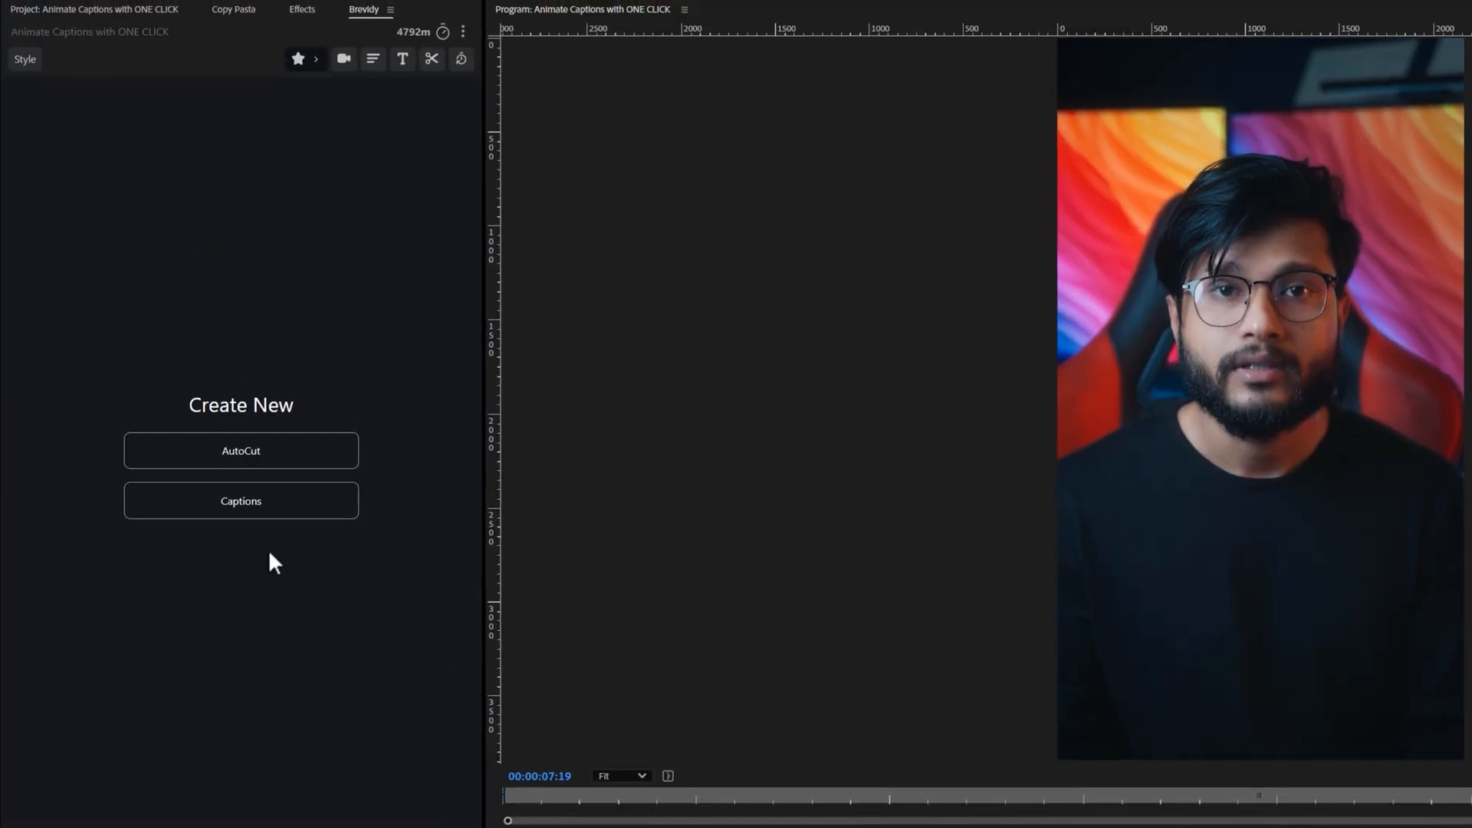
Start Captions and choose the saved Enam V1 caption style.
{"action": "left_click", "coordinate": [241, 500]}
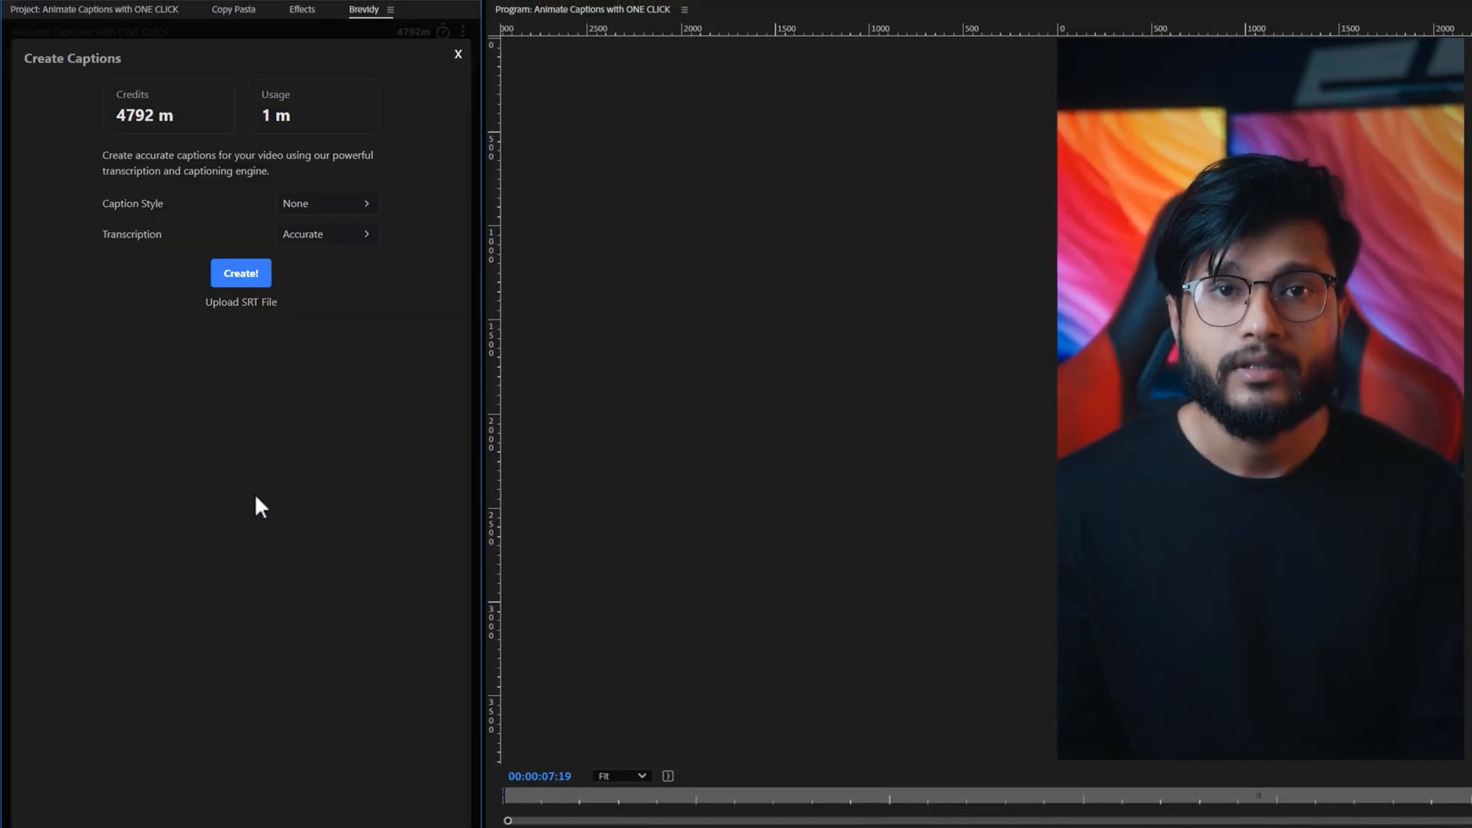
{"action": "left_click", "coordinate": [327, 203]}
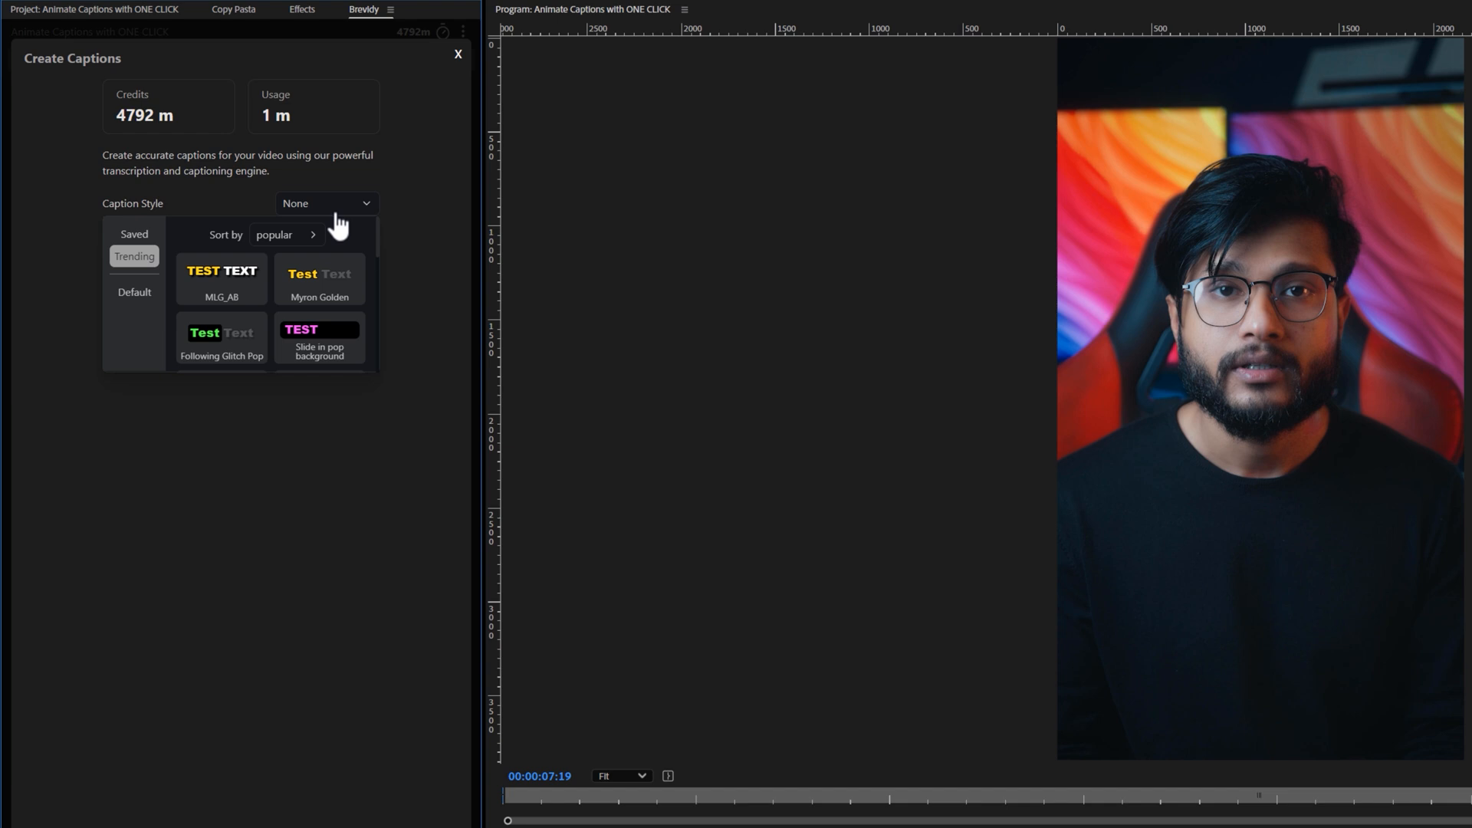
{"action": "scroll", "scroll_direction": "down", "scroll_amount": 3}
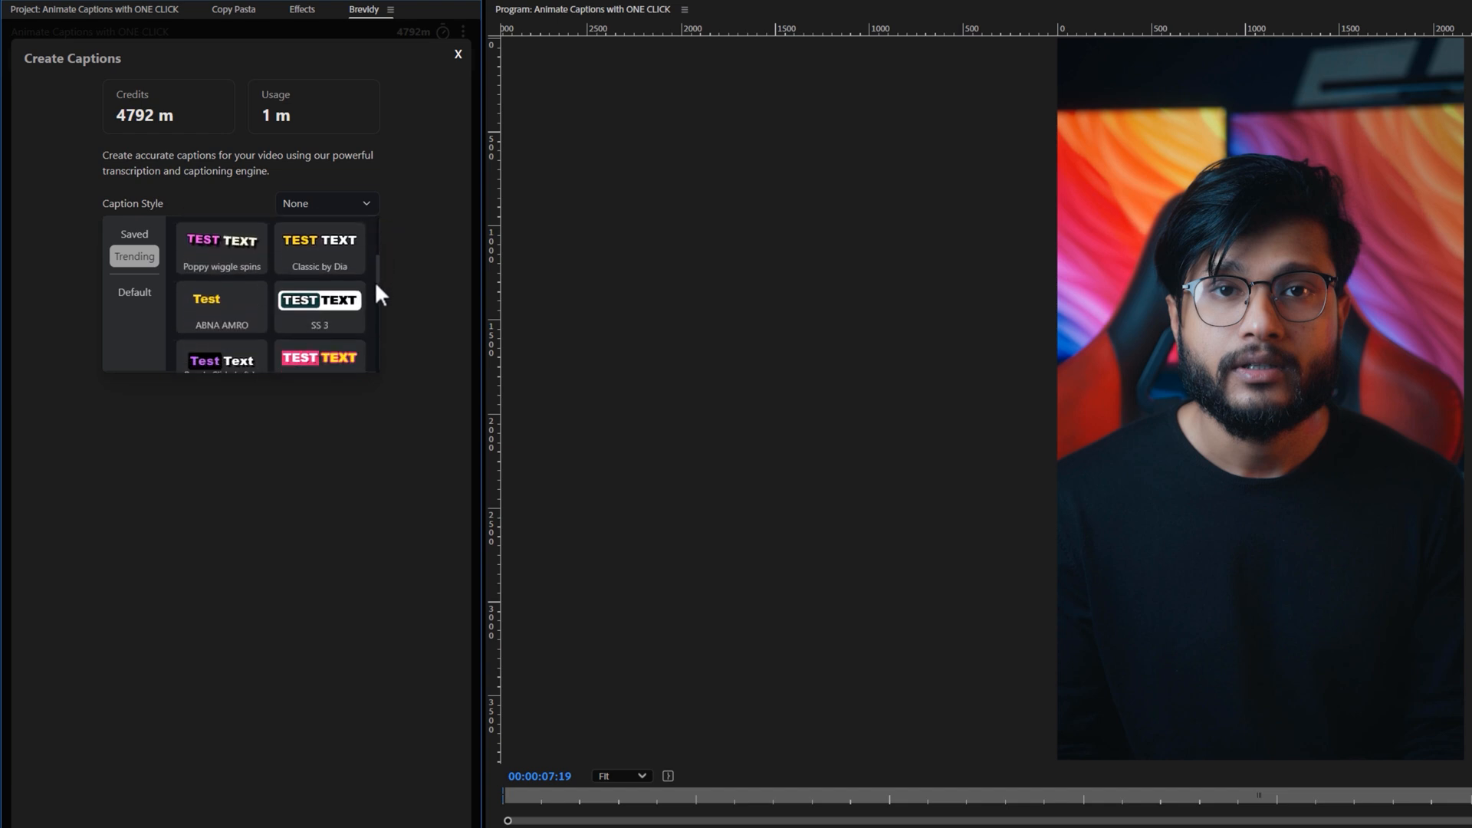
{"action": "left_click", "coordinate": [135, 291]}
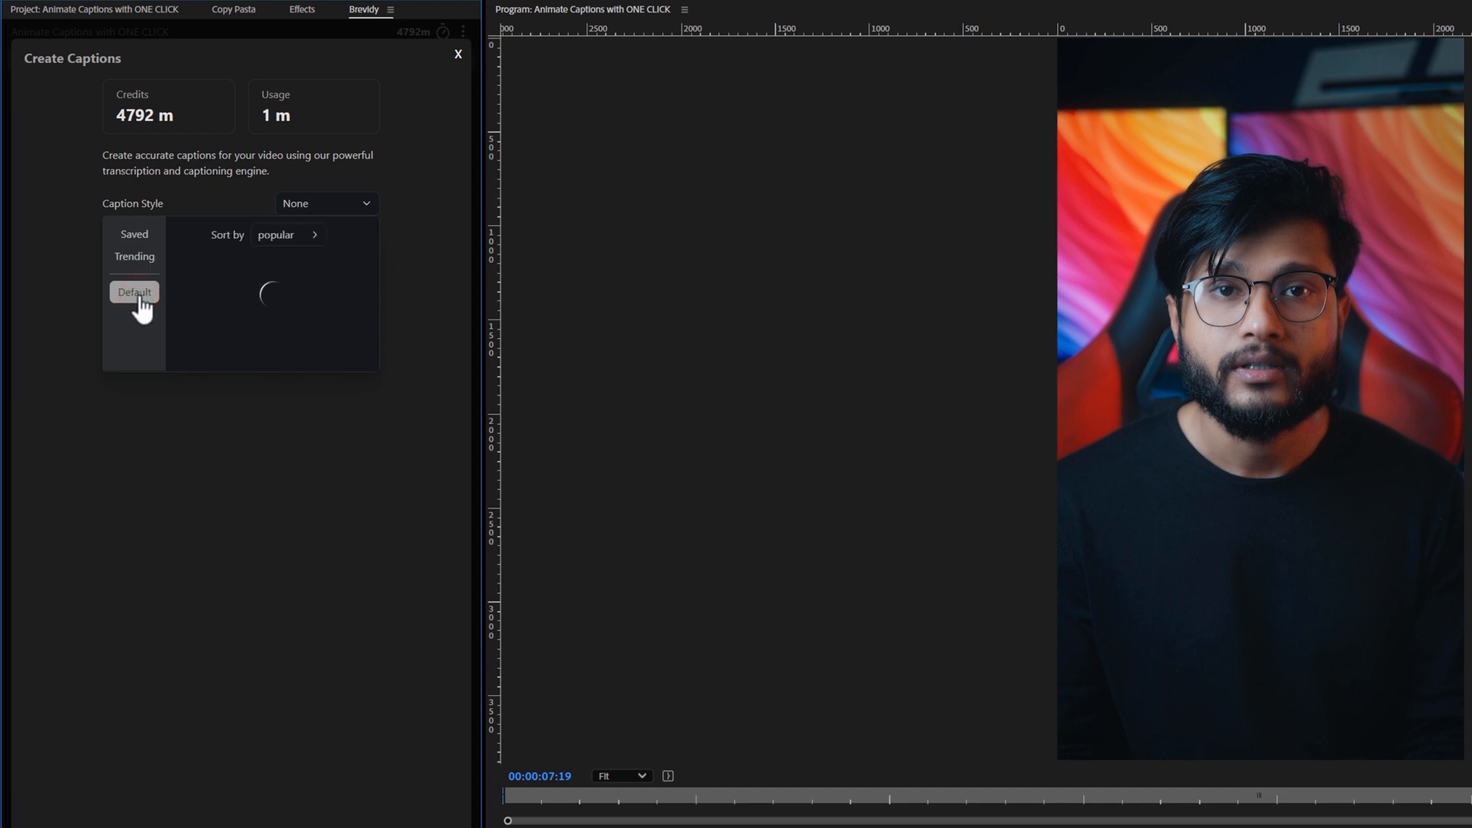
{"action": "left_click", "coordinate": [135, 233]}
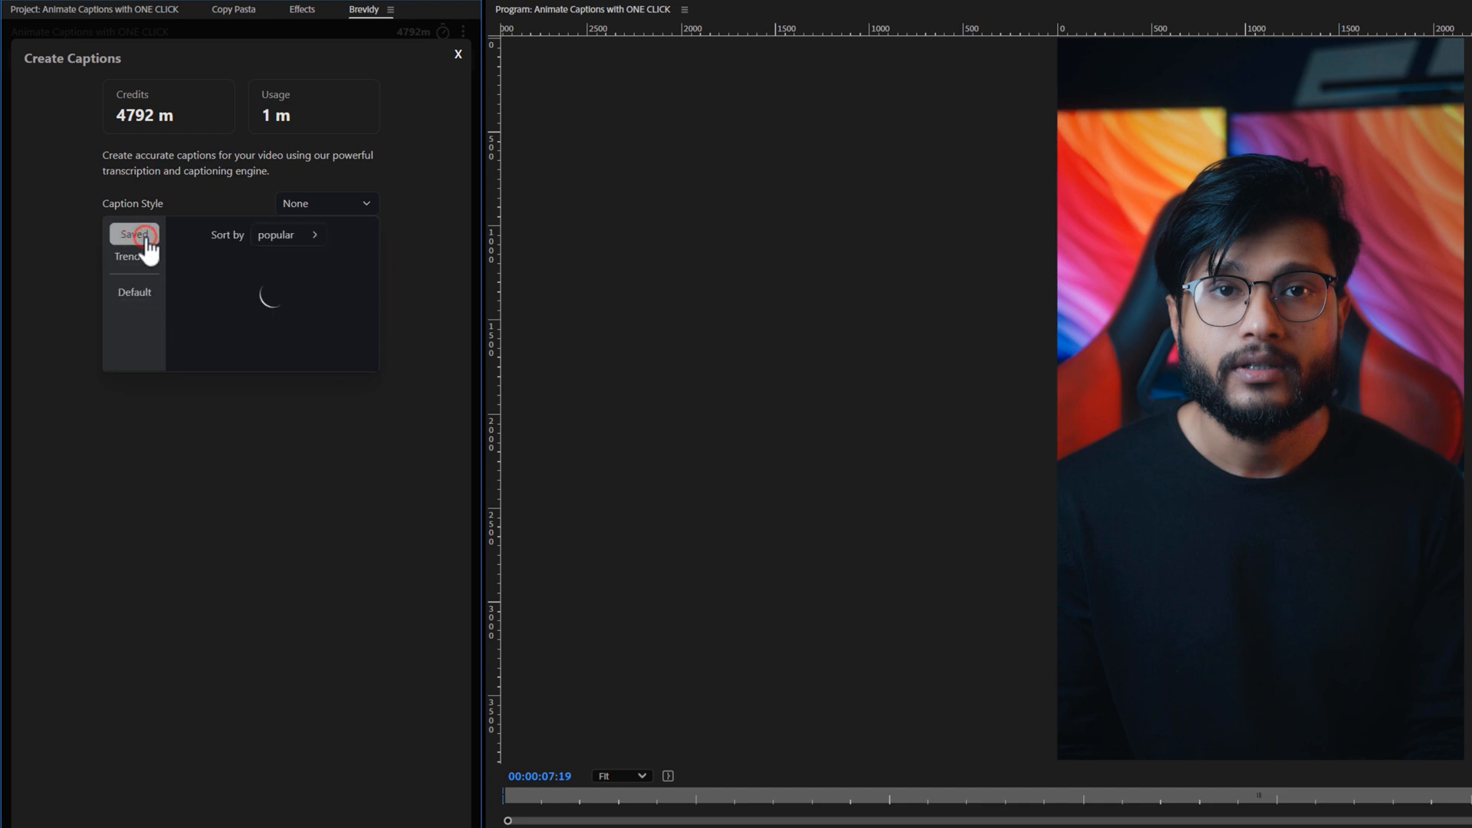
{"action": "left_click", "coordinate": [133, 233]}
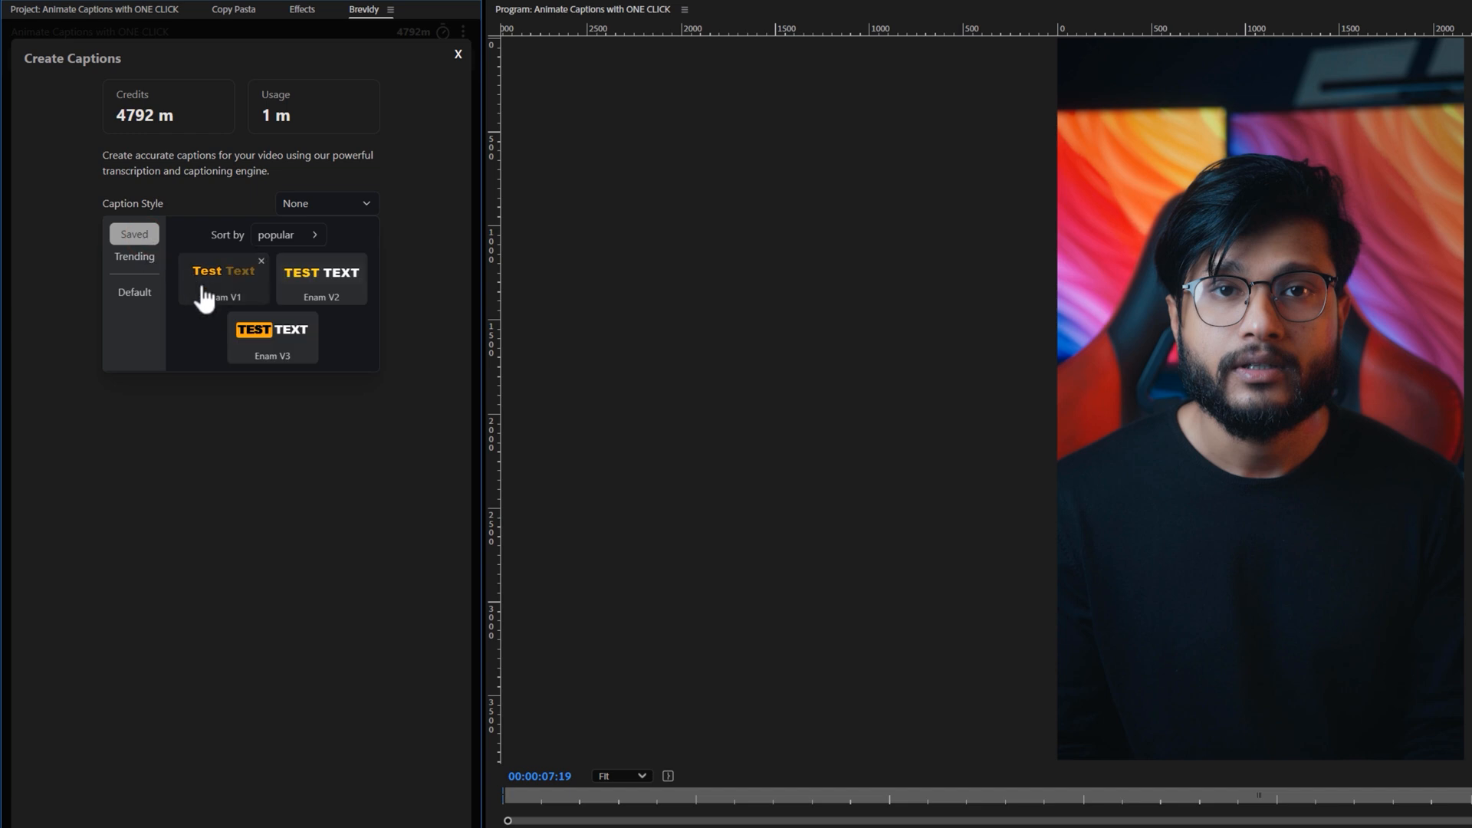
{"action": "left_click", "coordinate": [222, 276]}
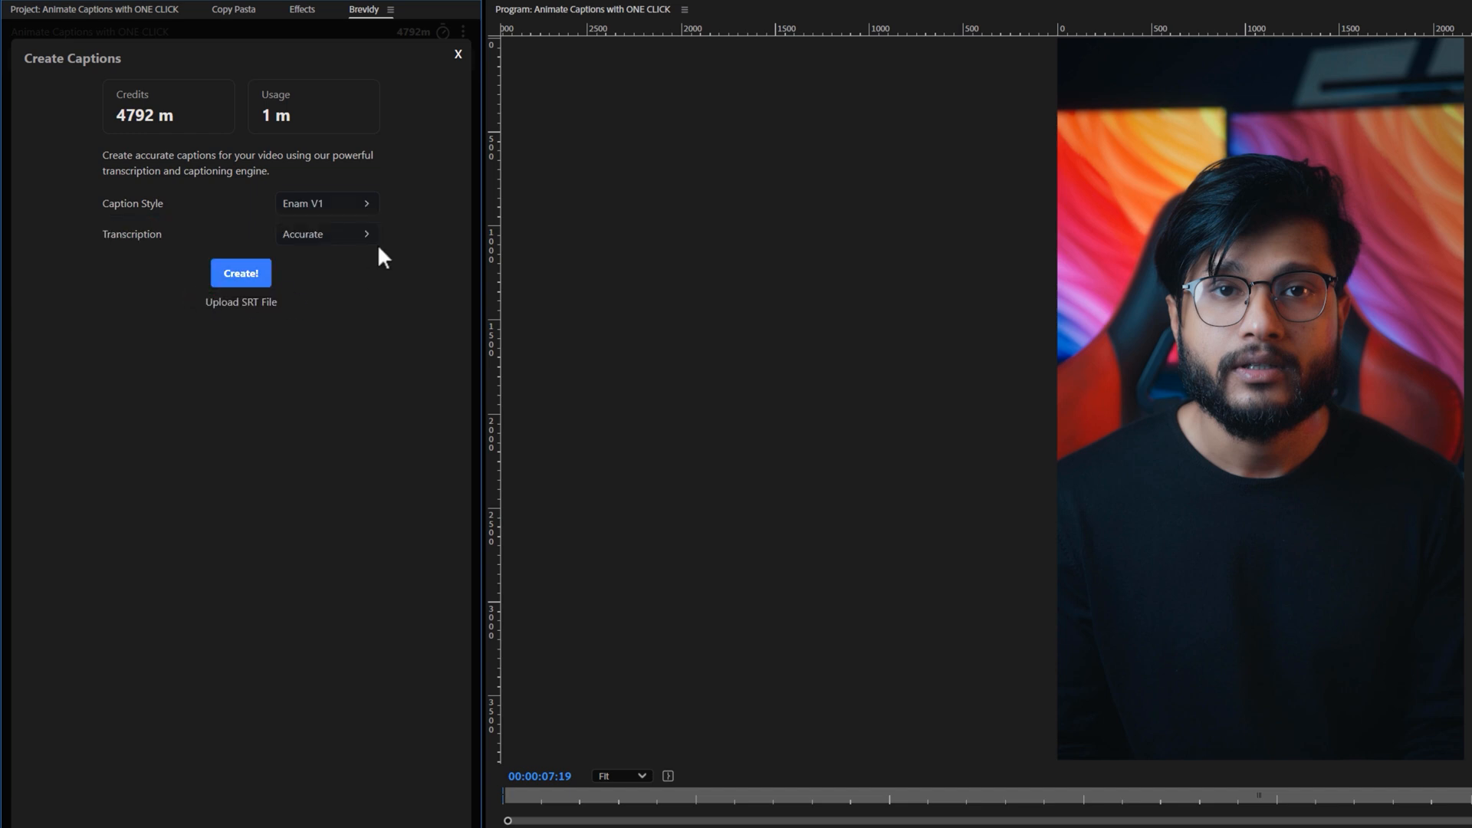
Set transcription to auto-detect language with translation on, then create the captions.
{"action": "left_click", "coordinate": [328, 233]}
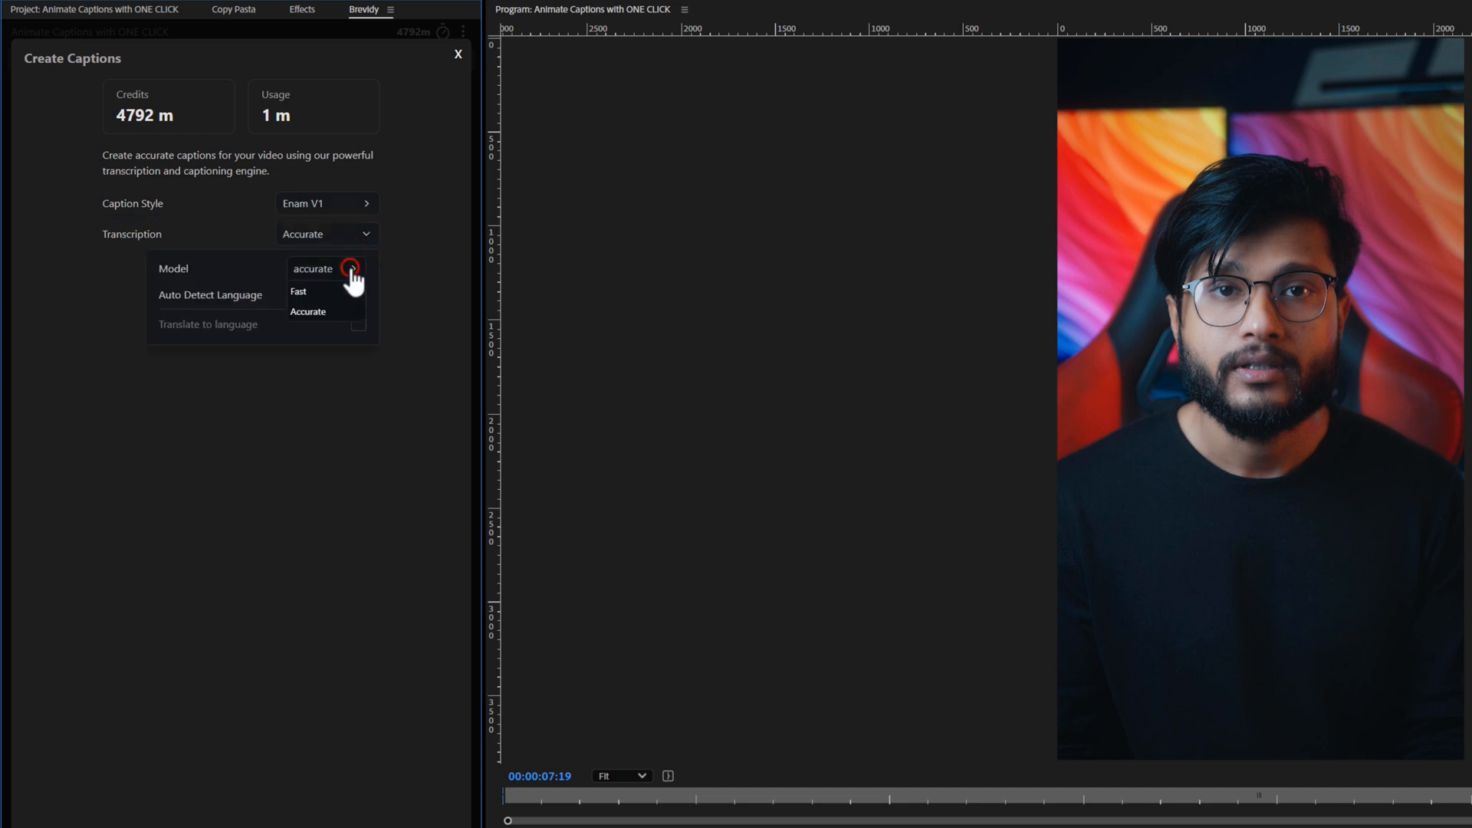
{"action": "left_click", "coordinate": [308, 313]}
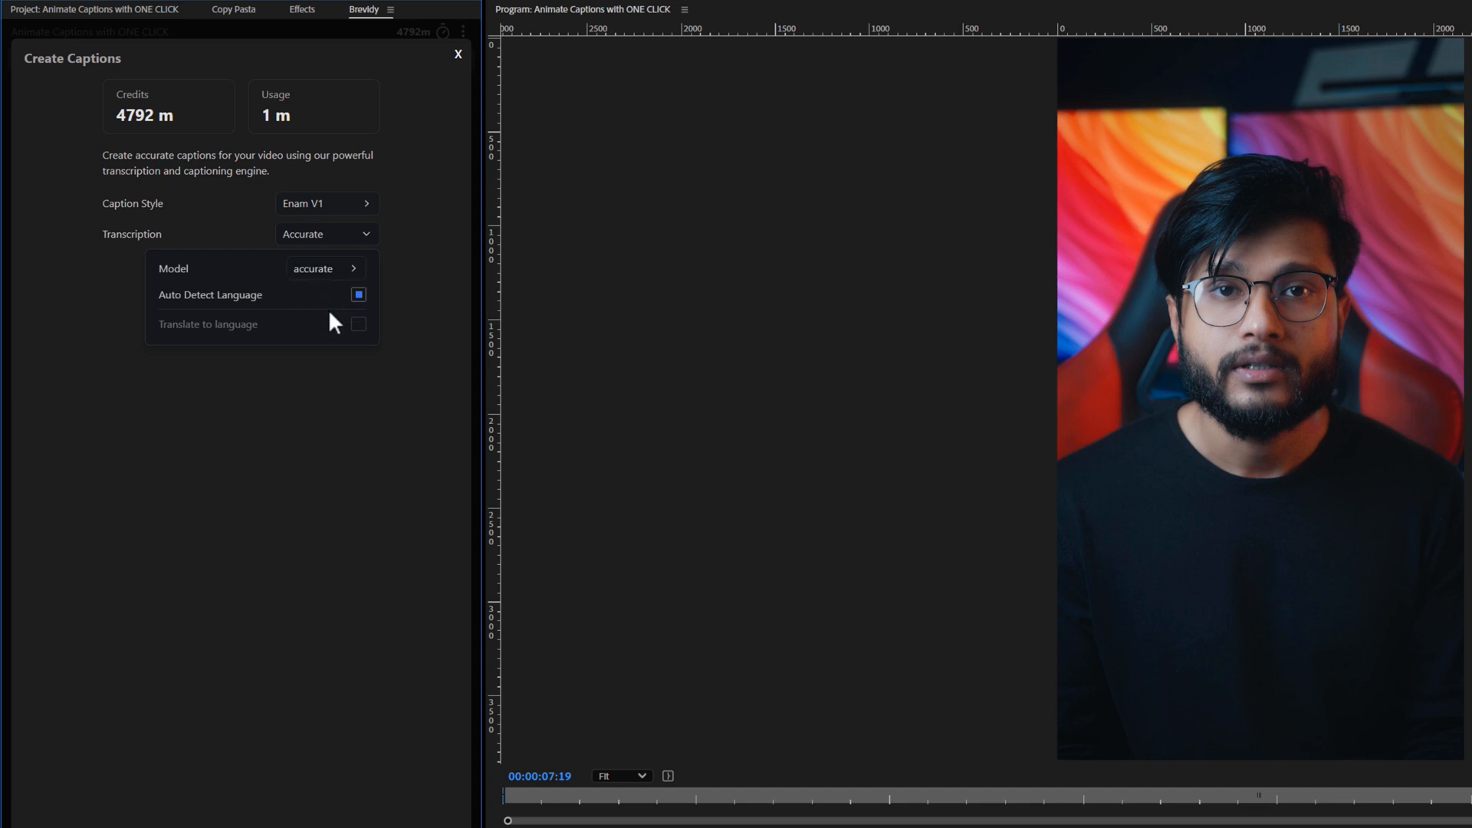
{"action": "left_click", "coordinate": [359, 325]}
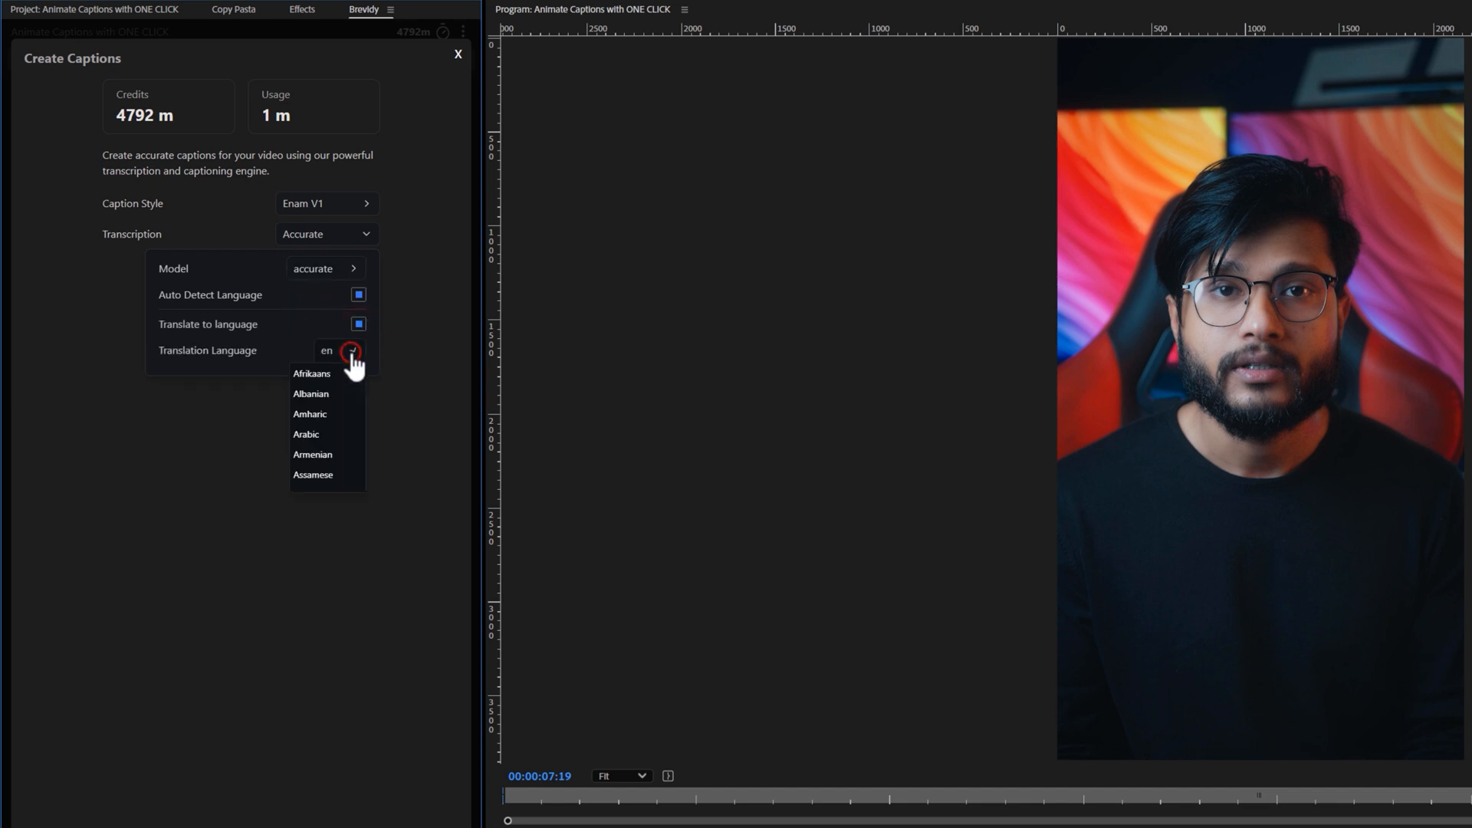
{"action": "scroll", "scroll_direction": "down", "scroll_amount": 3}
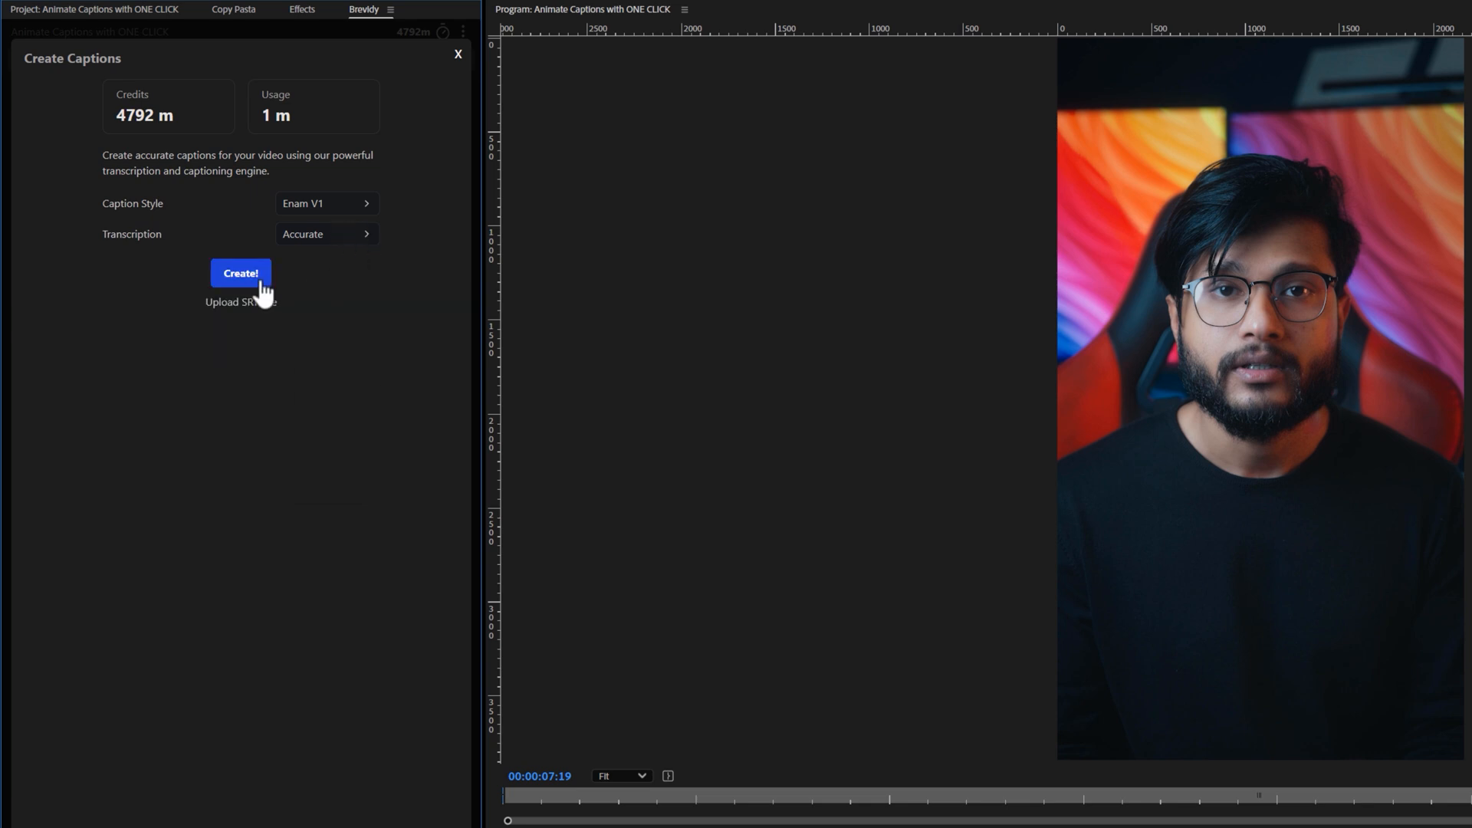
{"action": "left_click", "coordinate": [241, 273]}
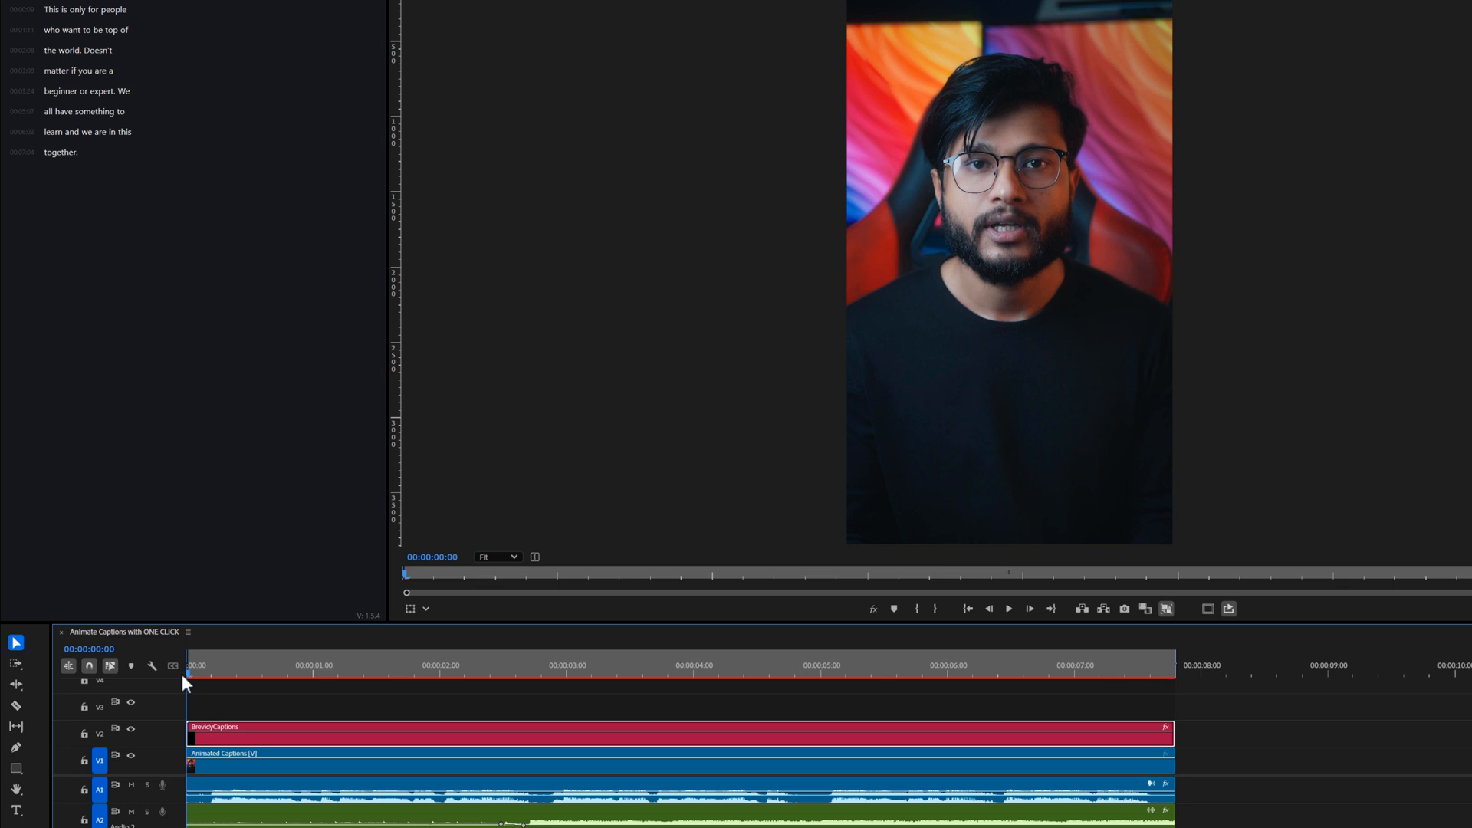
Play the sequence from the start to watch the Enam V1 captions.
{"action": "left_click", "coordinate": [1010, 610]}
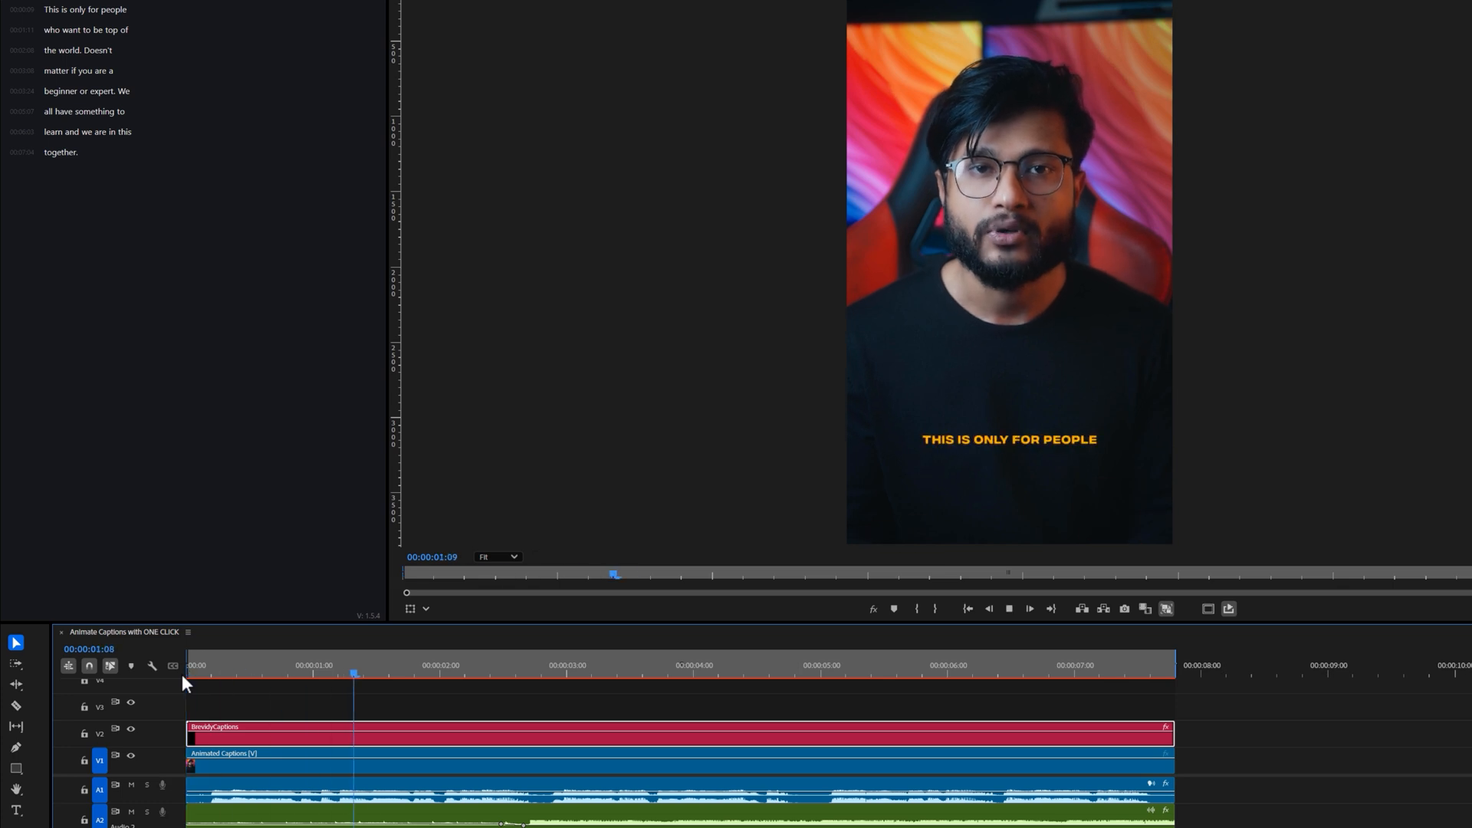
{"action": "left_click", "coordinate": [611, 675]}
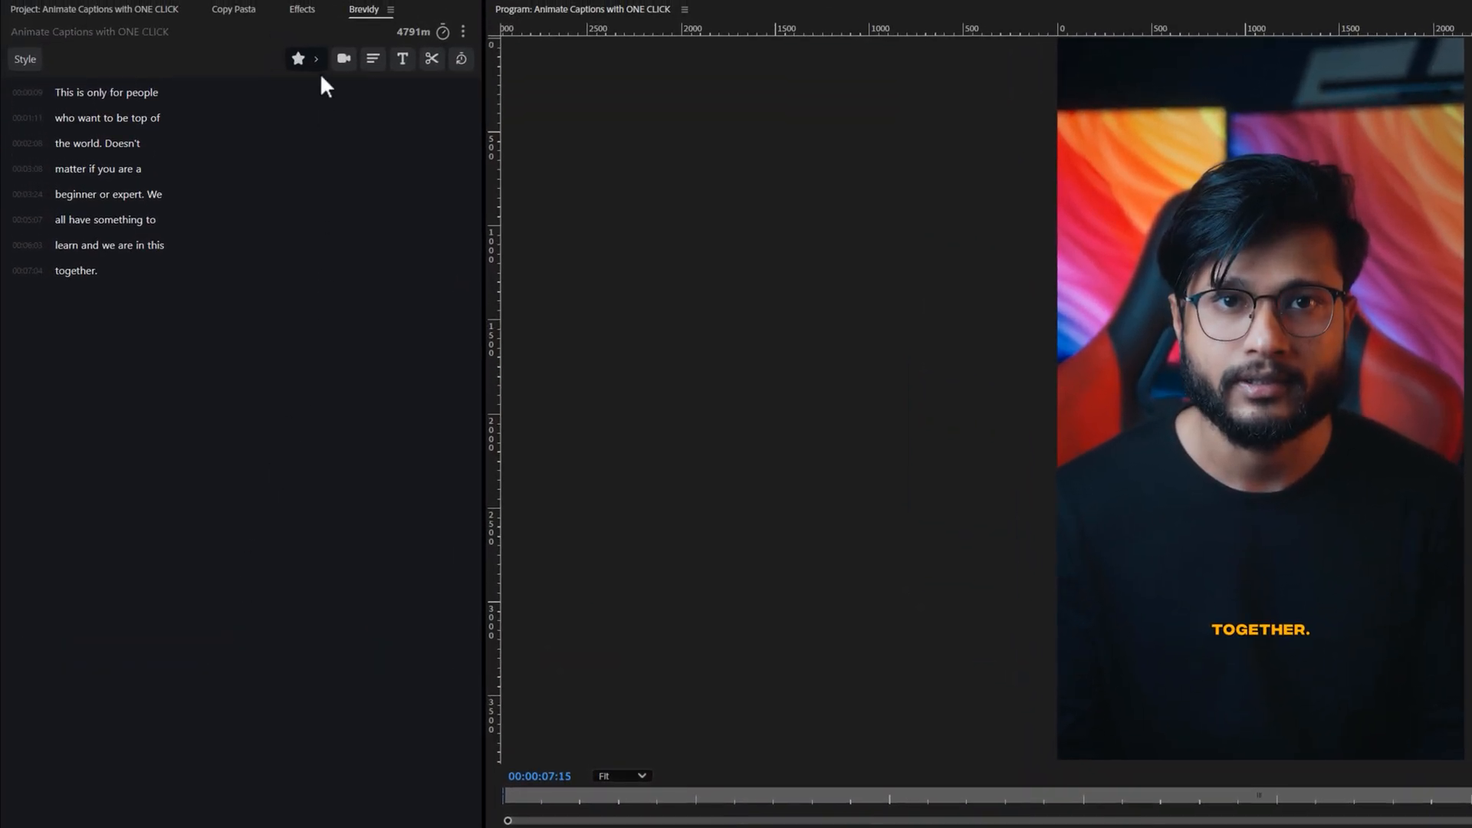
{"action": "left_click", "coordinate": [314, 58]}
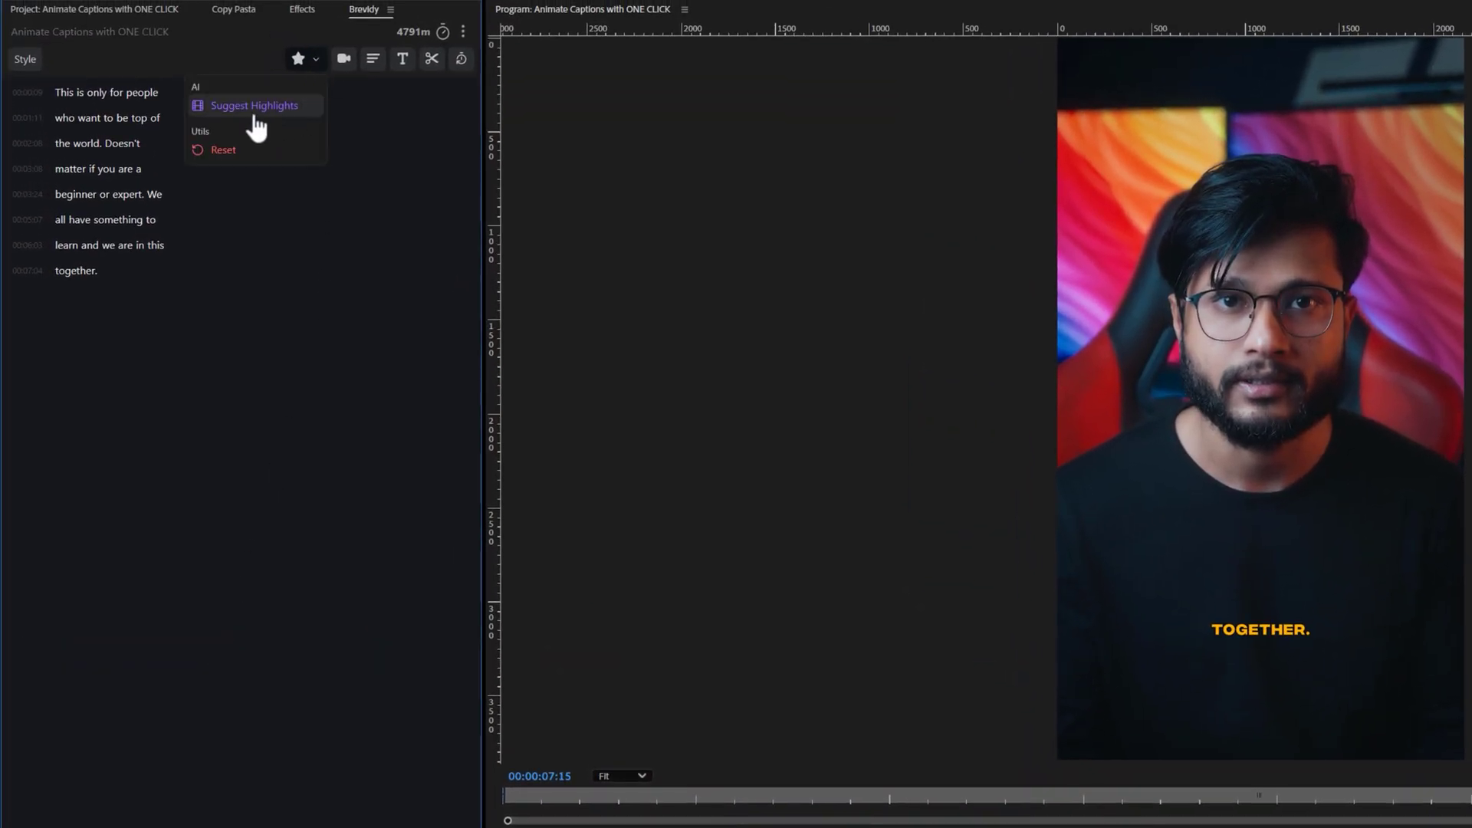
{"action": "left_click", "coordinate": [254, 104]}
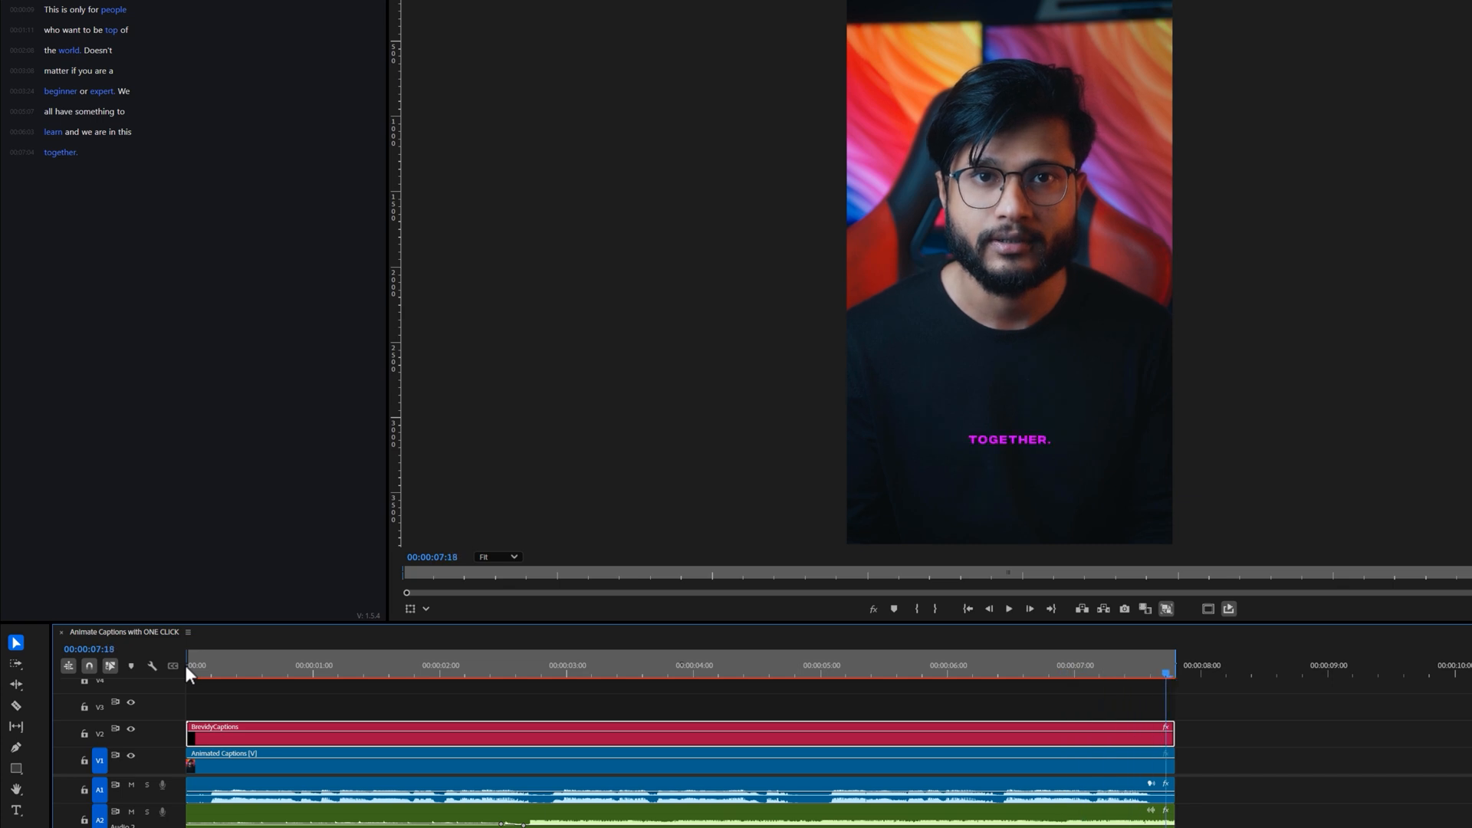
{"action": "left_click", "coordinate": [92, 111]}
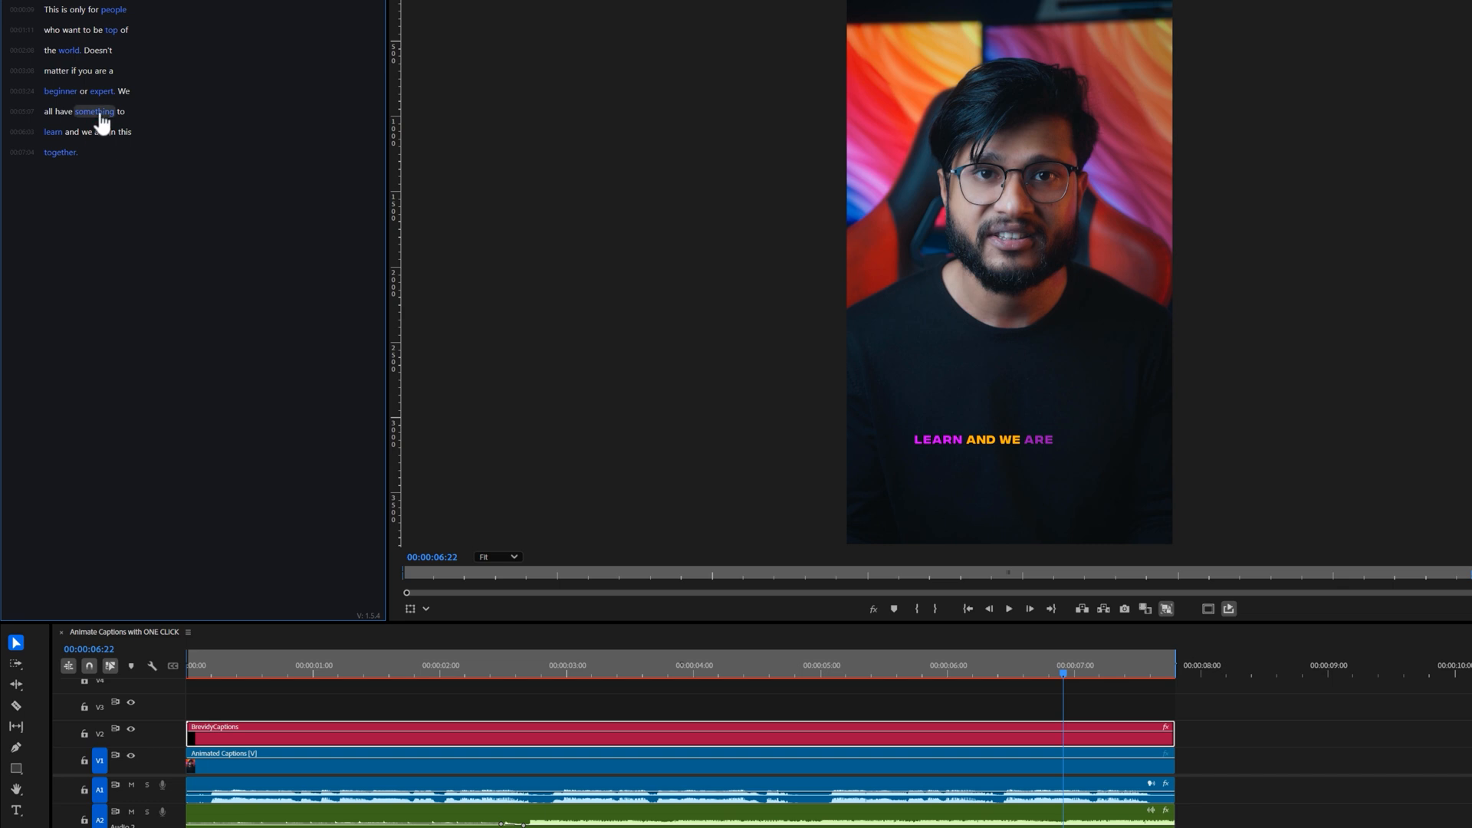
{"action": "left_click", "coordinate": [190, 678]}
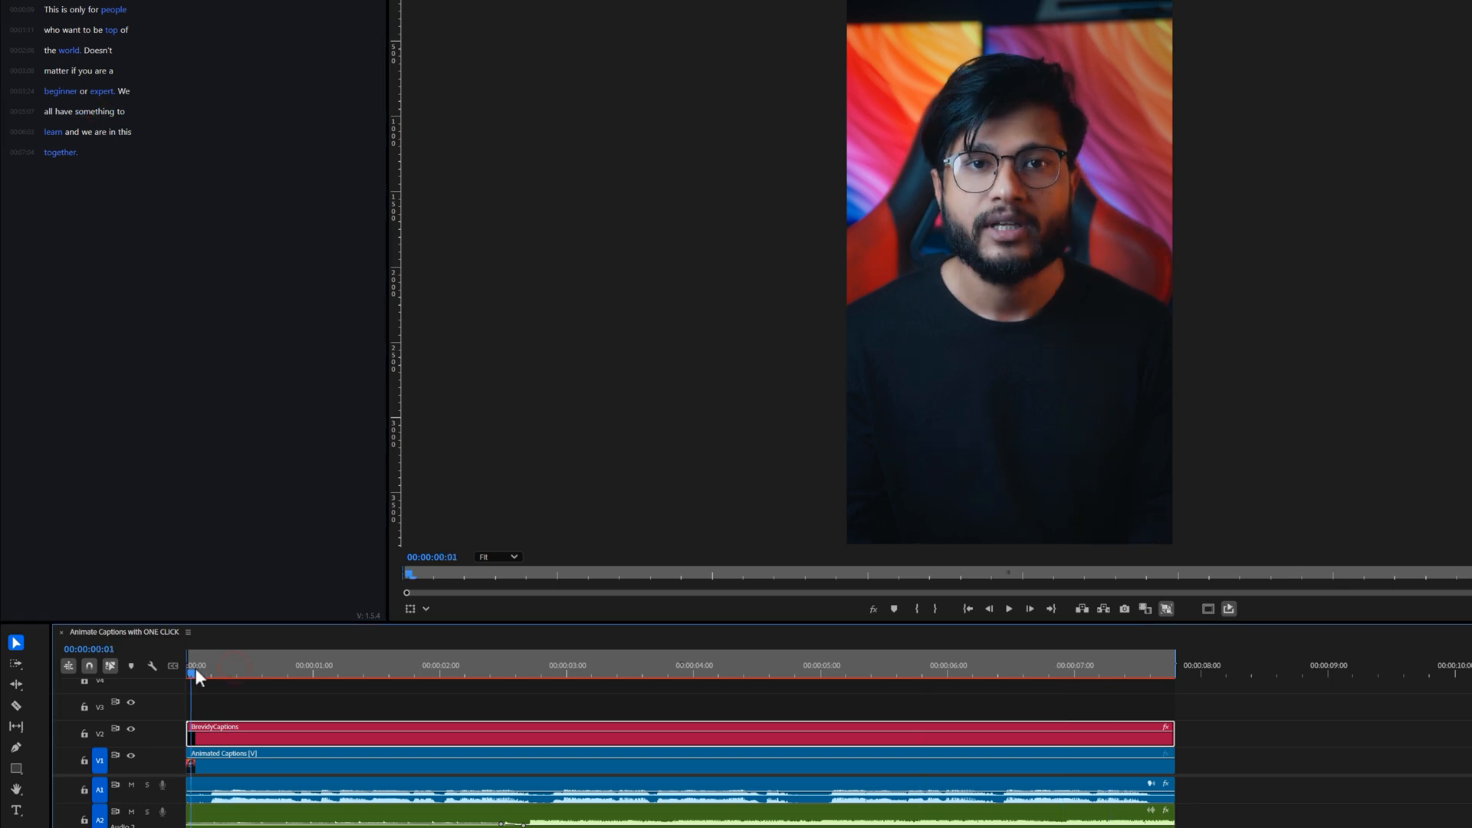
{"action": "left_click", "coordinate": [835, 665]}
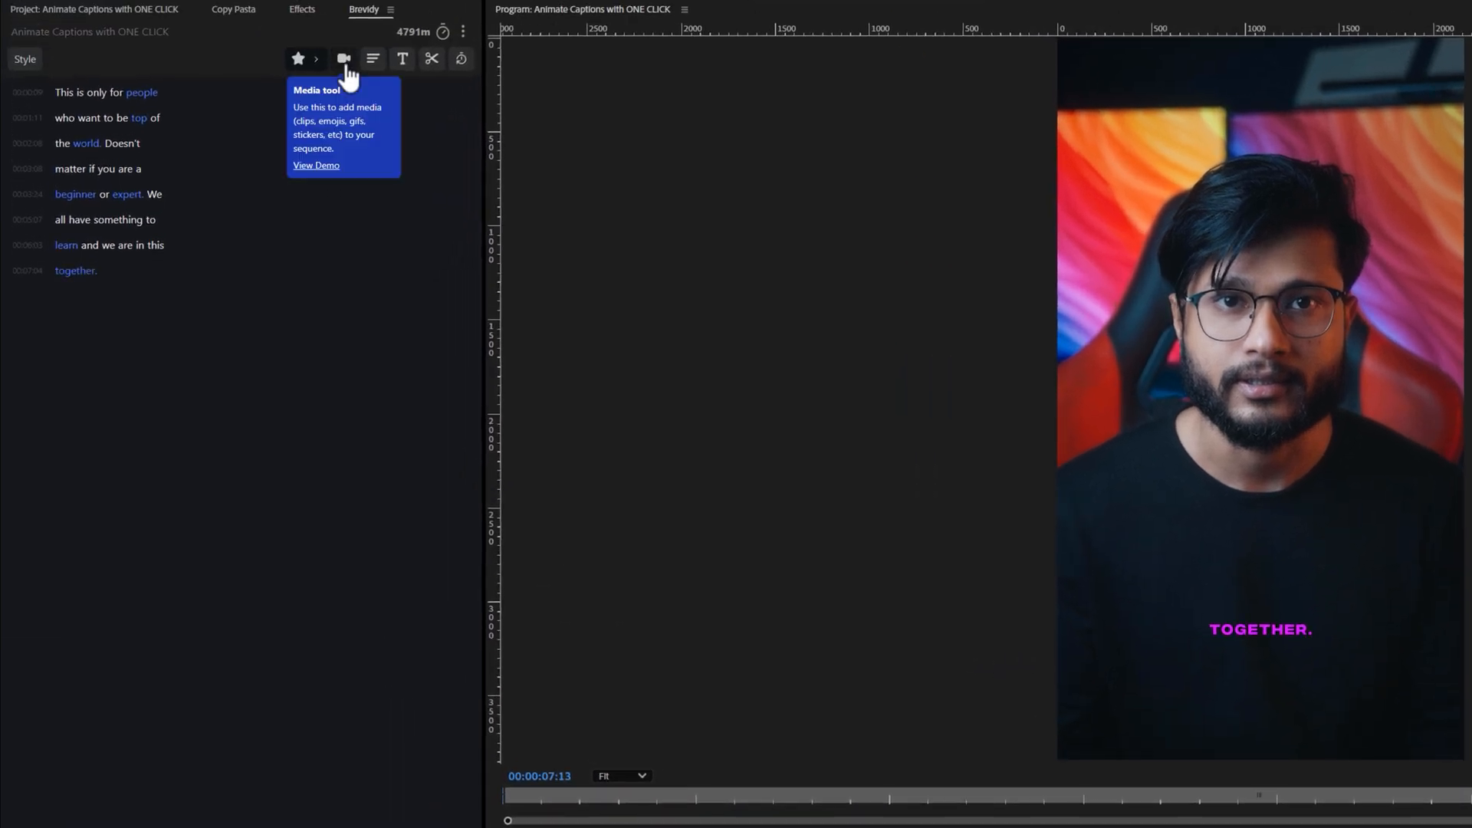
Run Suggest Emojis from the Media tool and discard the globe emoji suggestion.
{"action": "left_click", "coordinate": [350, 58]}
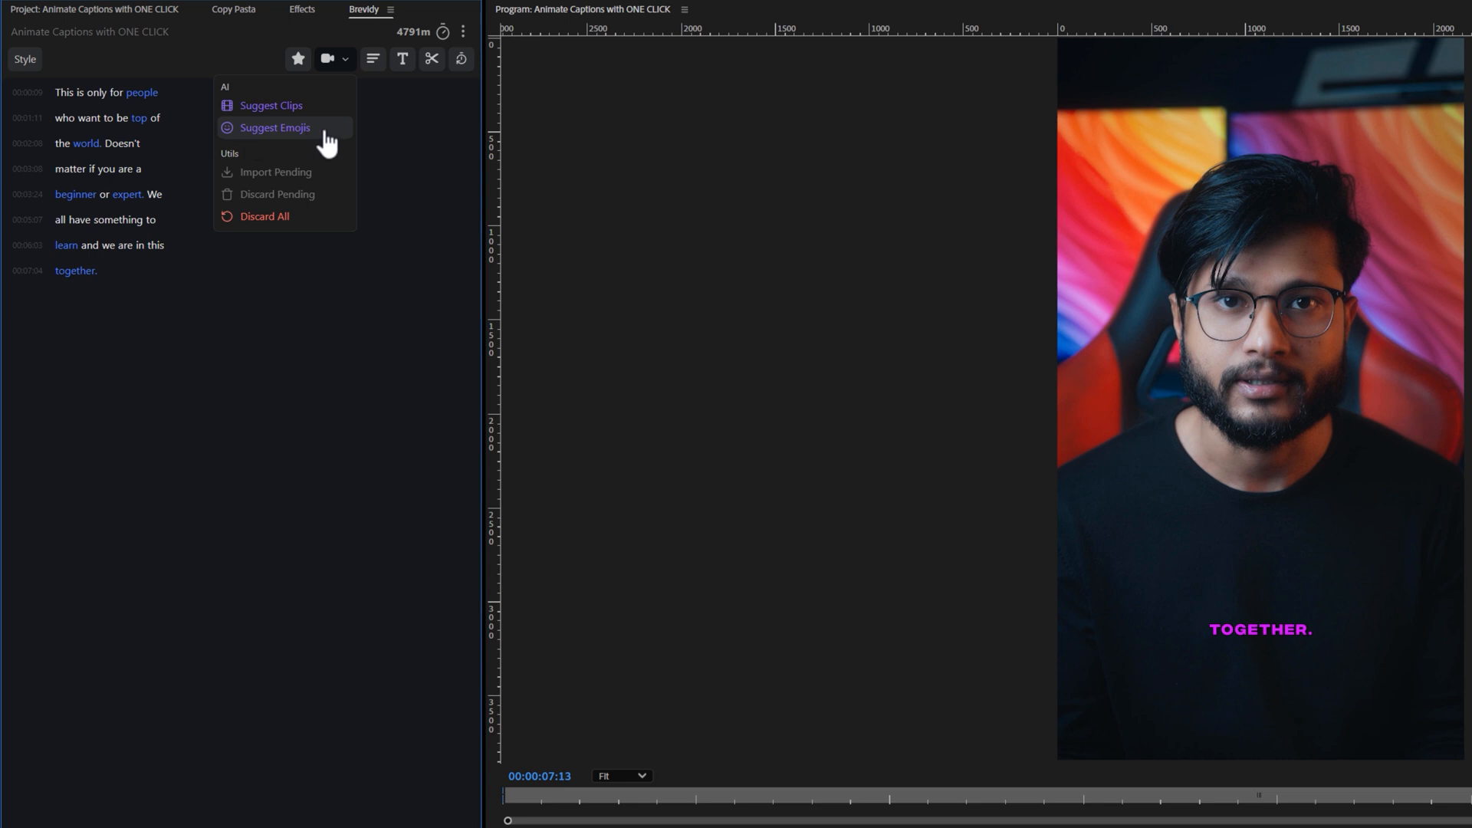
{"action": "left_click", "coordinate": [273, 128]}
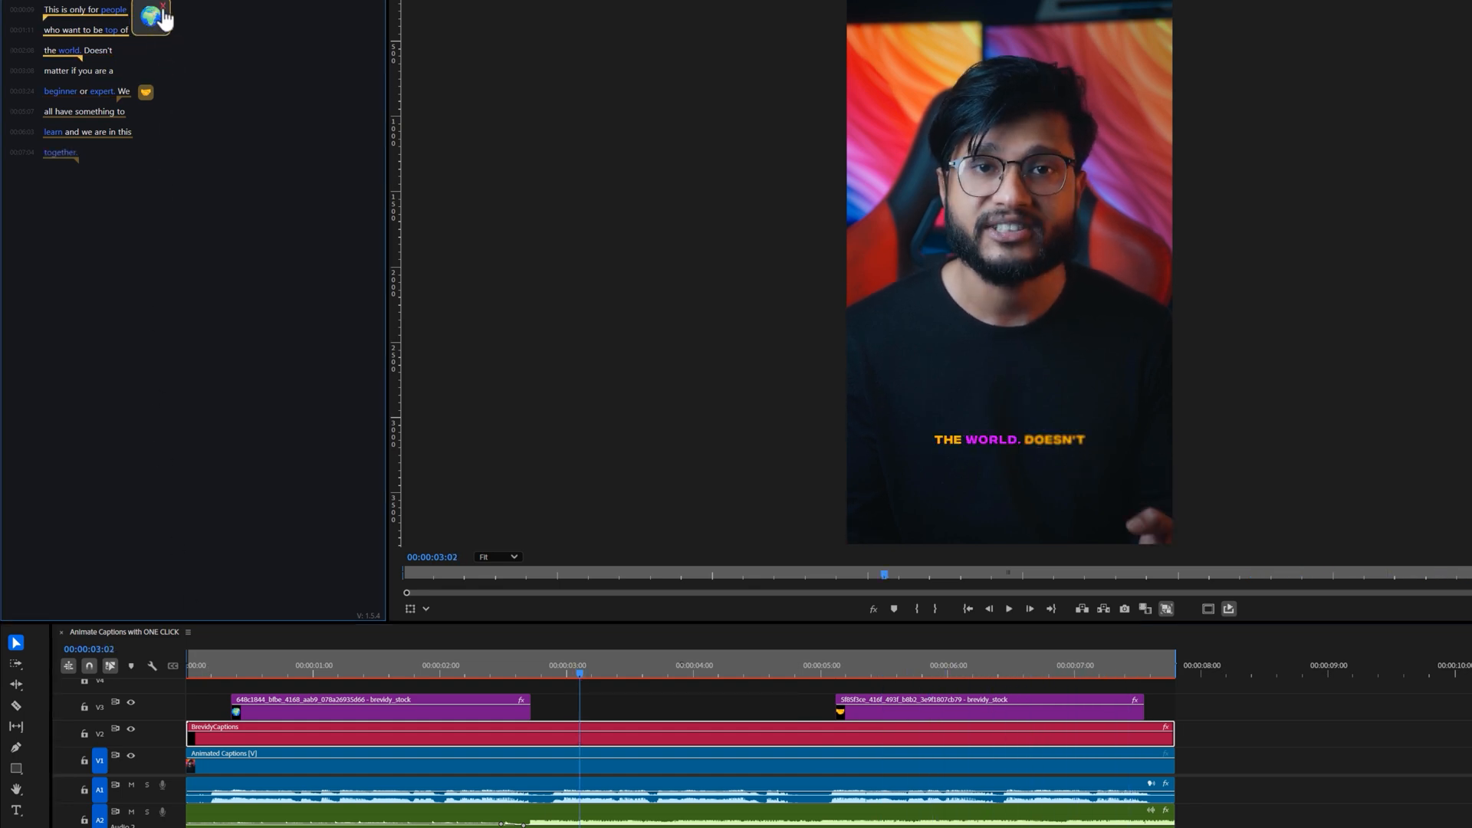
{"action": "left_click", "coordinate": [985, 681]}
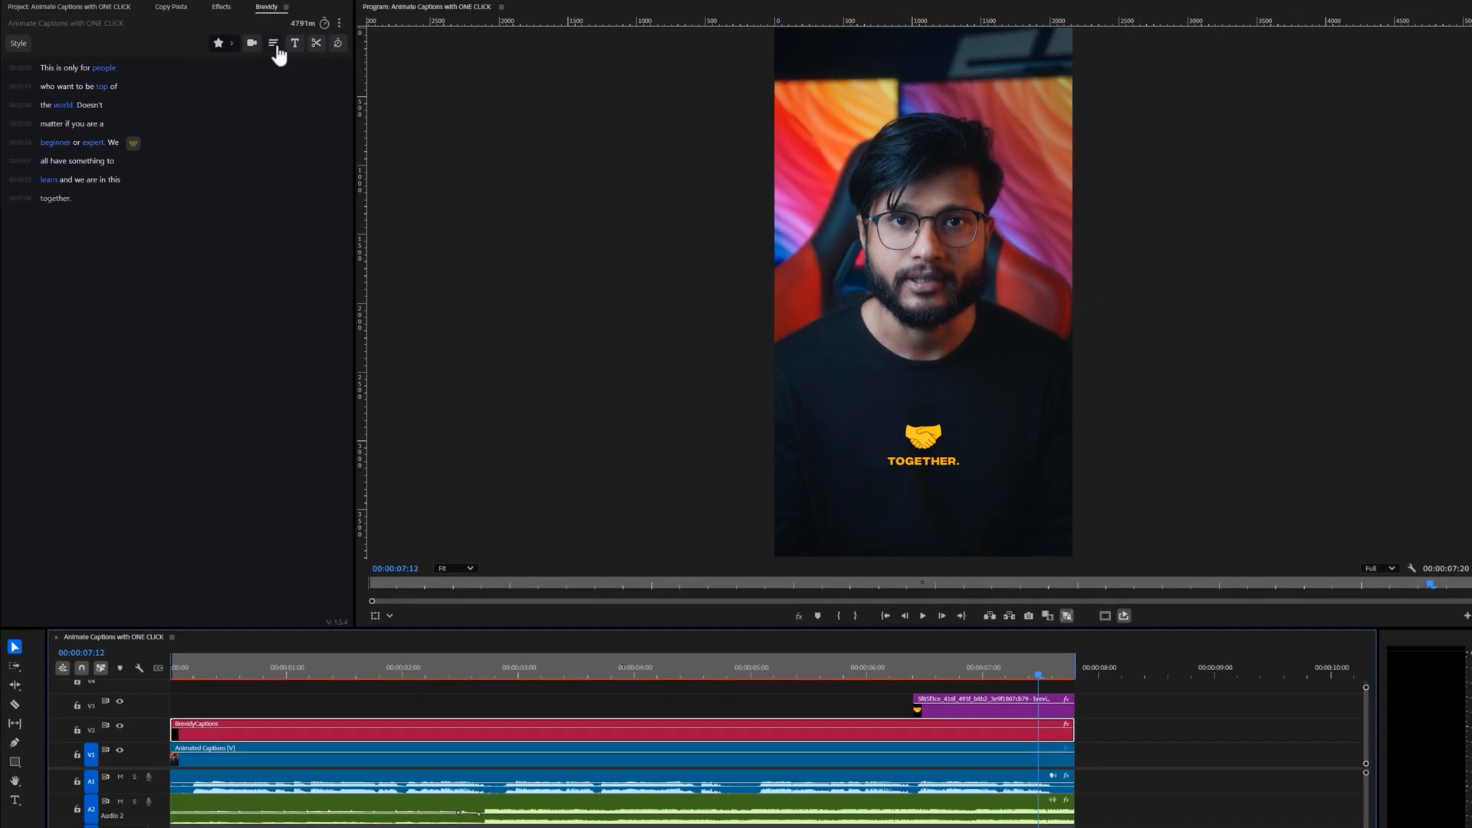
Set Format Captions to 1 line of 15 chars and replay to preview the shorter captions.
{"action": "left_click", "coordinate": [267, 43]}
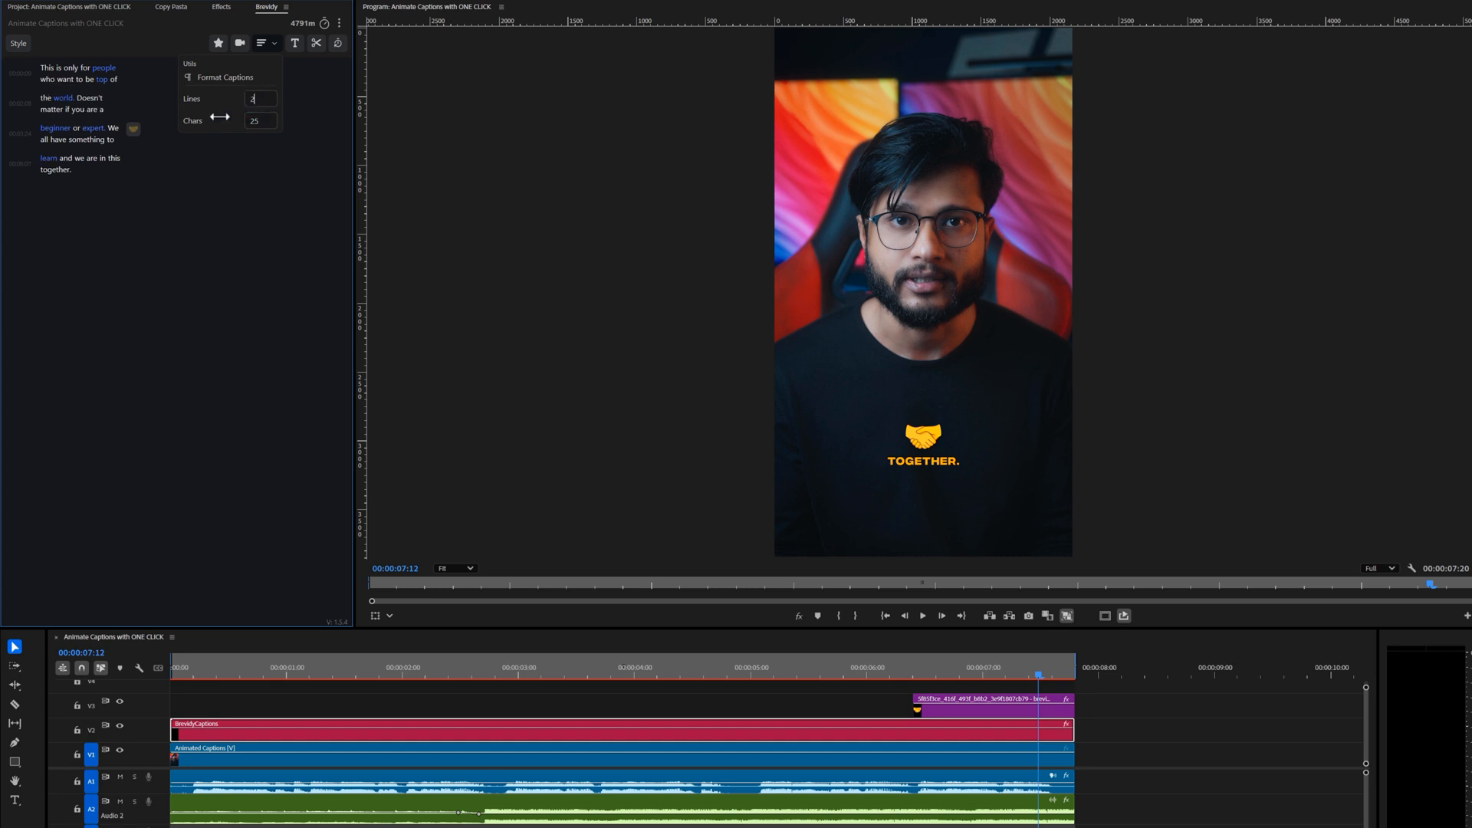
{"action": "left_click", "coordinate": [308, 667]}
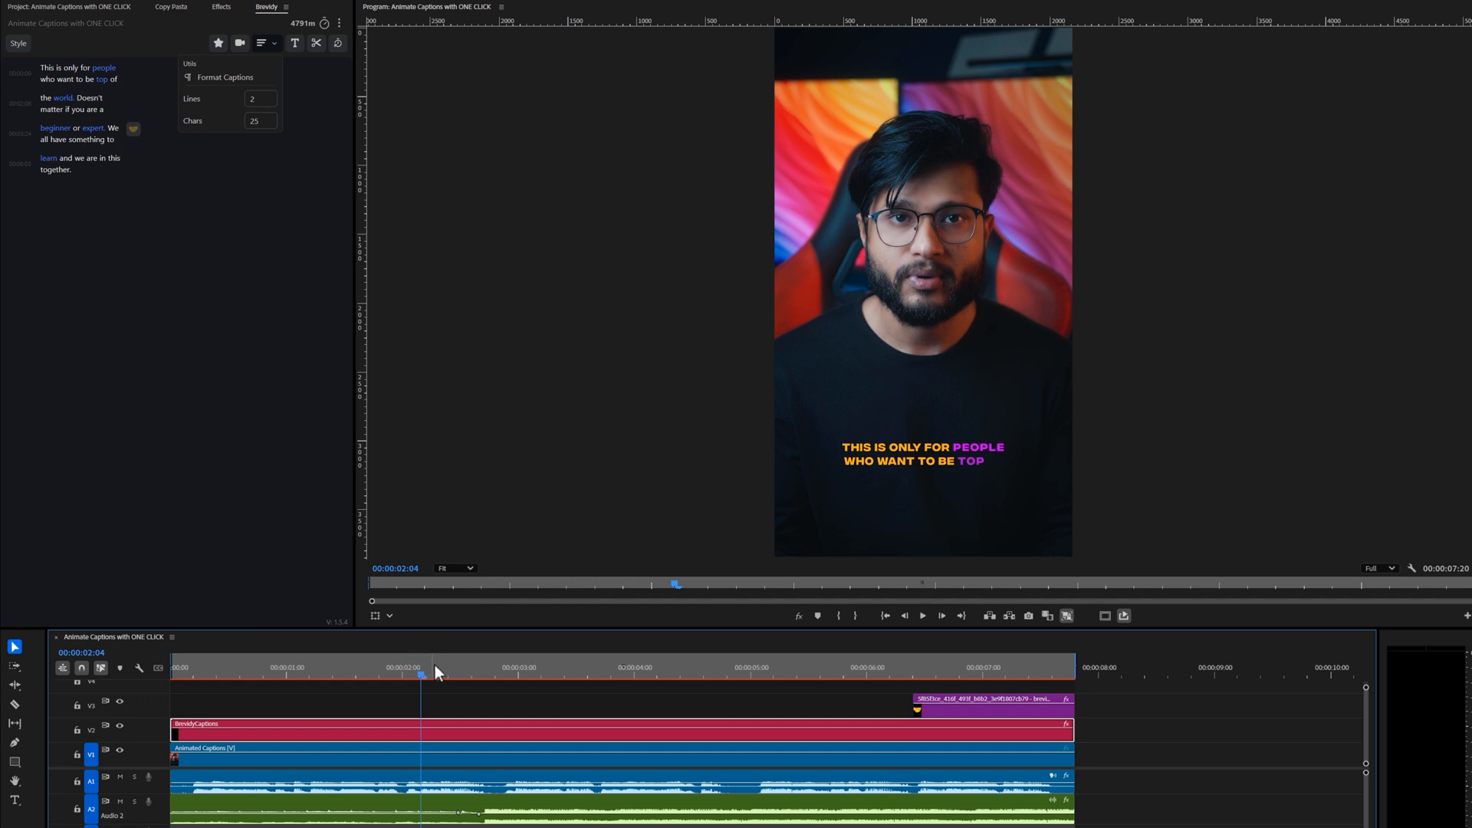
{"action": "left_click", "coordinate": [1043, 678]}
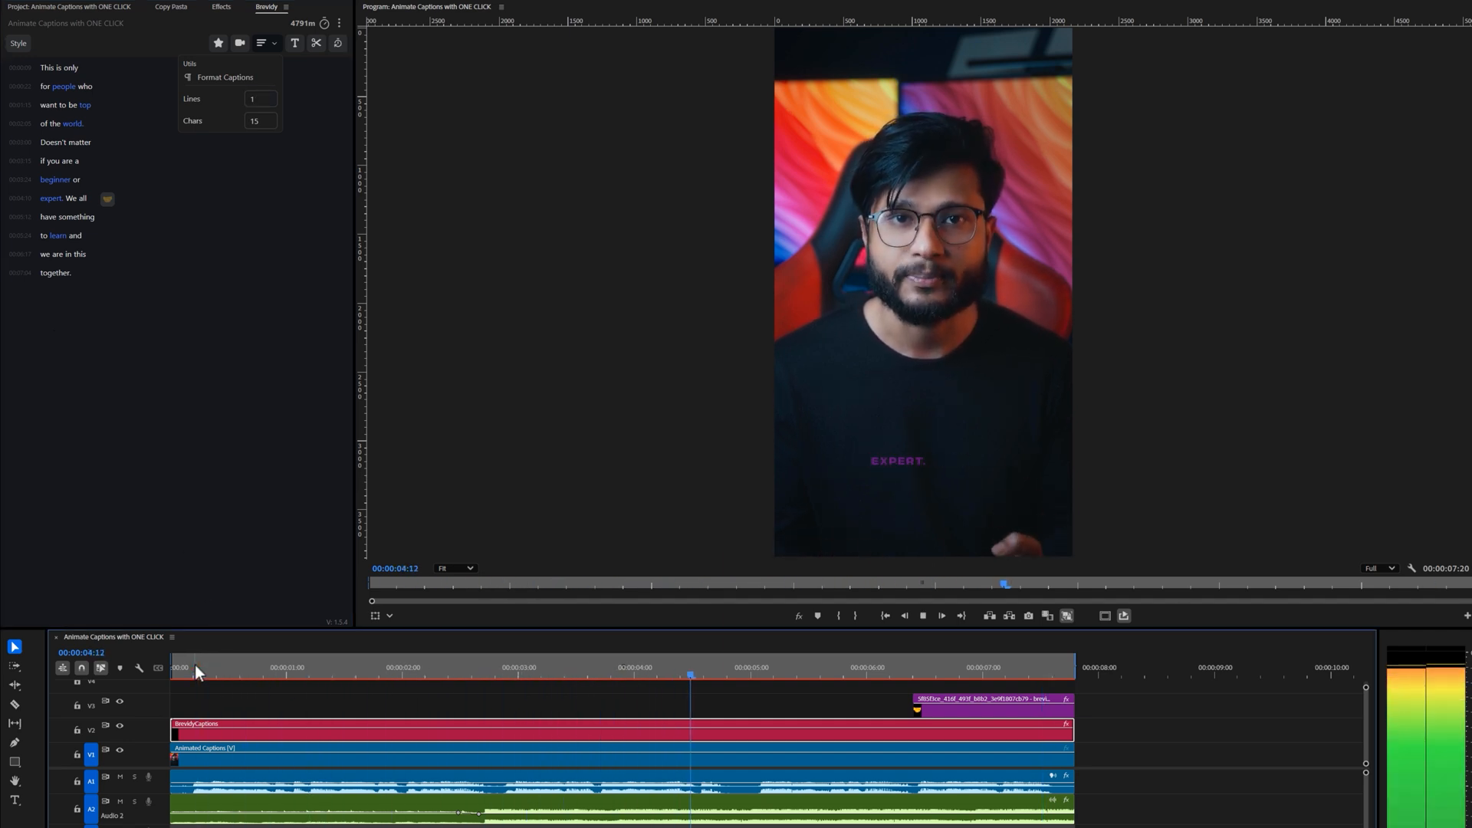
{"action": "left_click", "coordinate": [915, 668]}
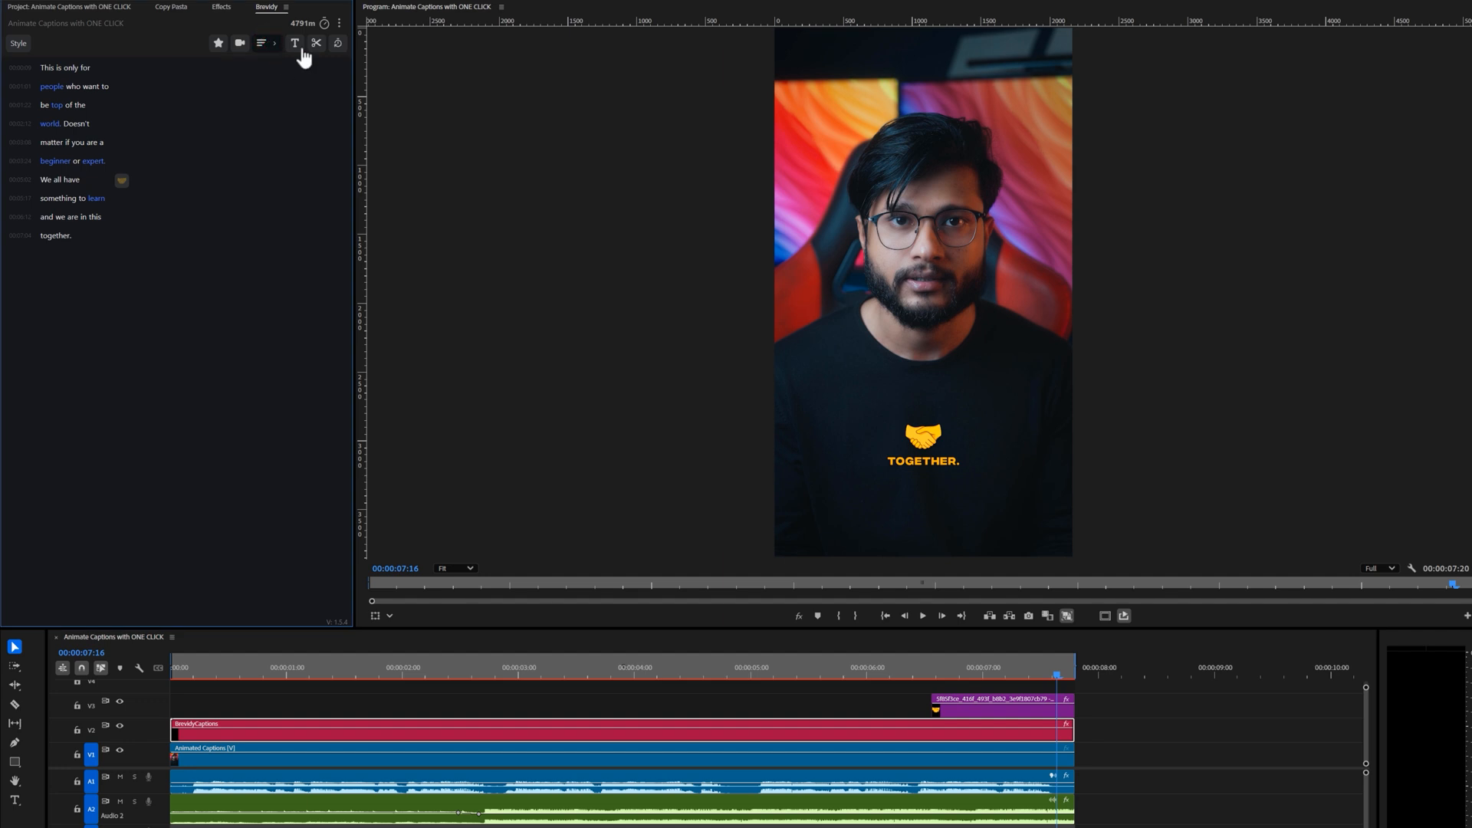
{"action": "left_click", "coordinate": [294, 43]}
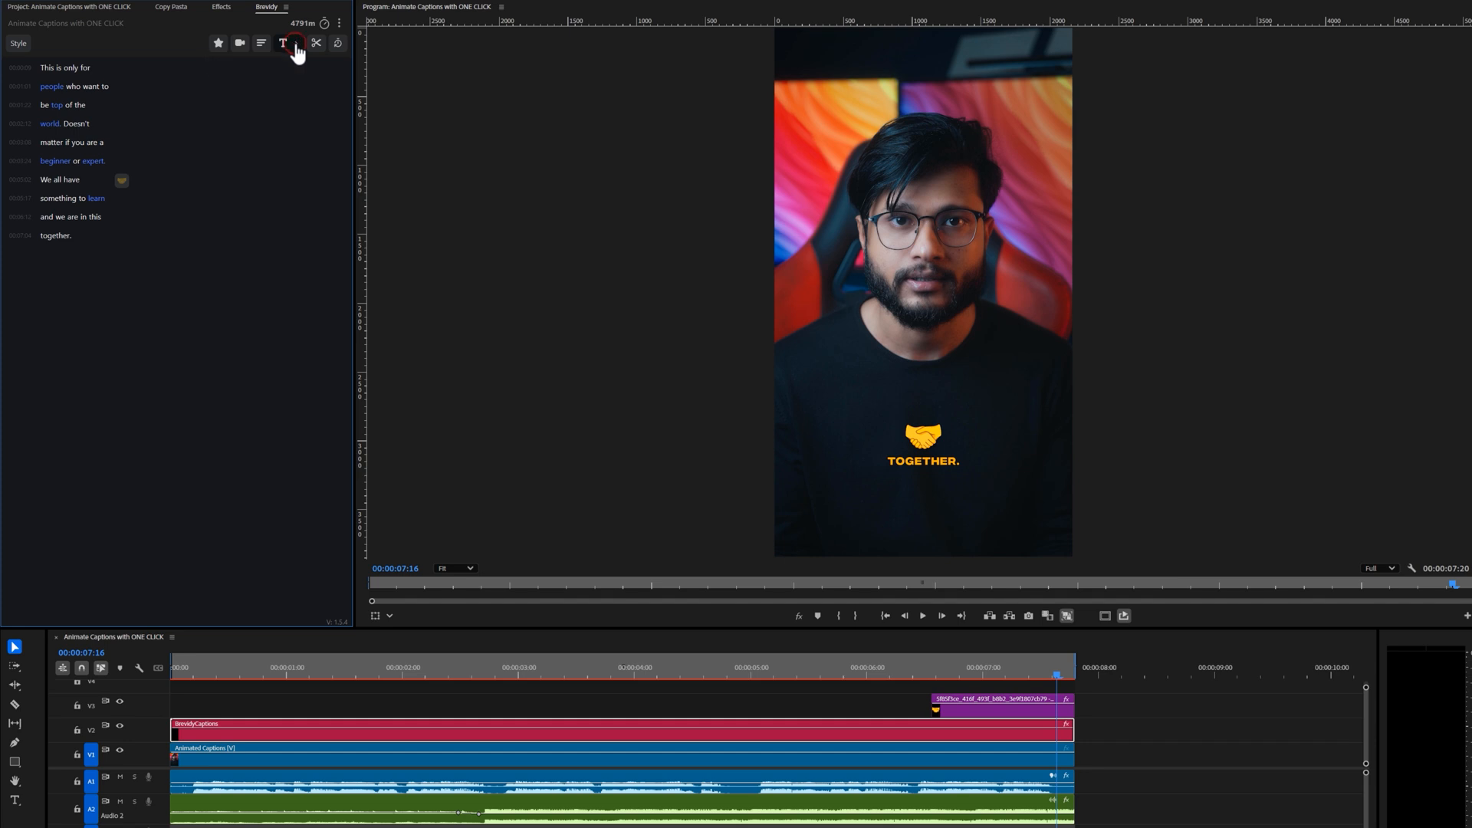
{"action": "left_click", "coordinate": [319, 43]}
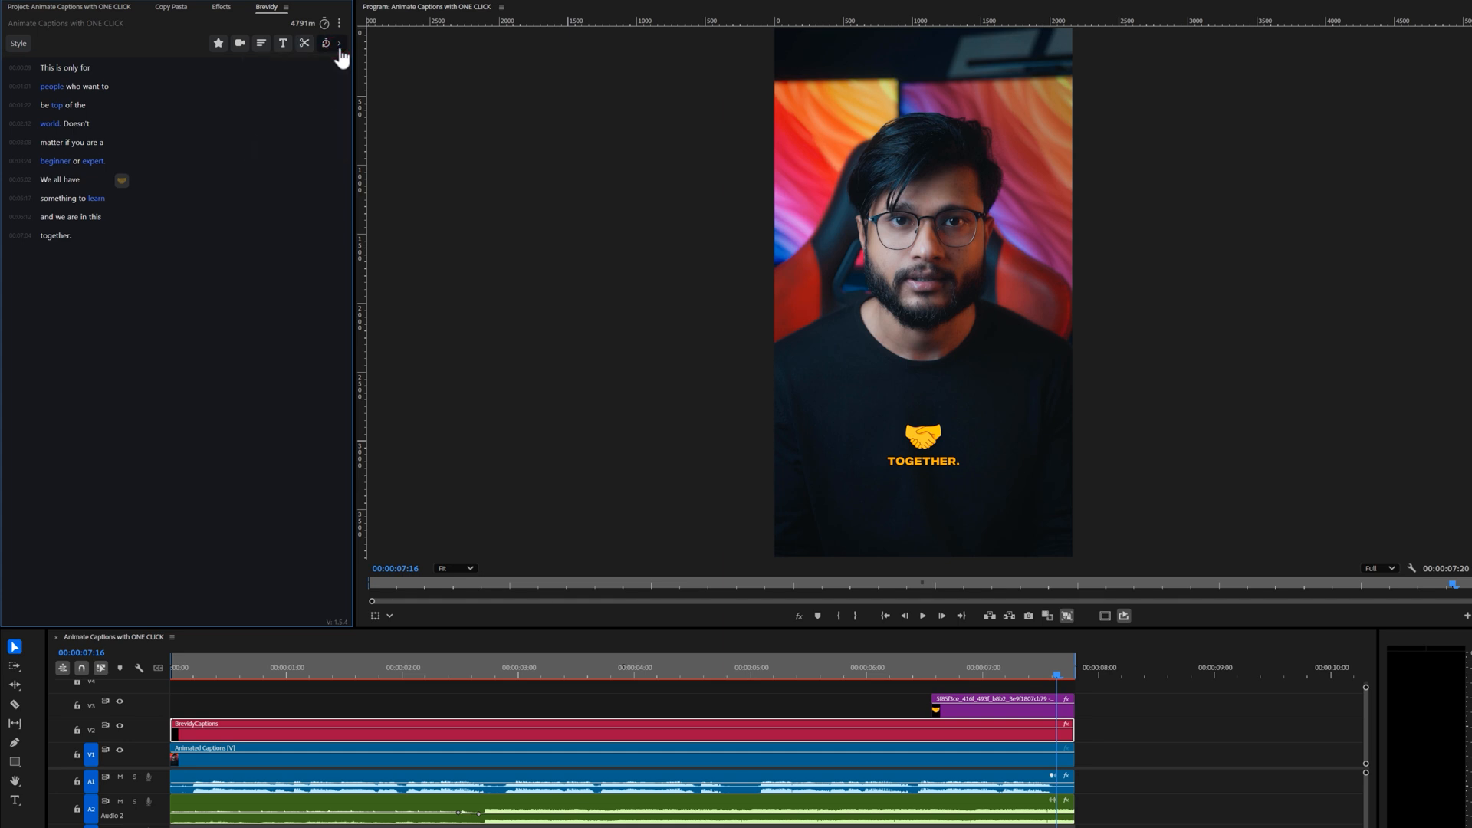
{"action": "left_click", "coordinate": [339, 21]}
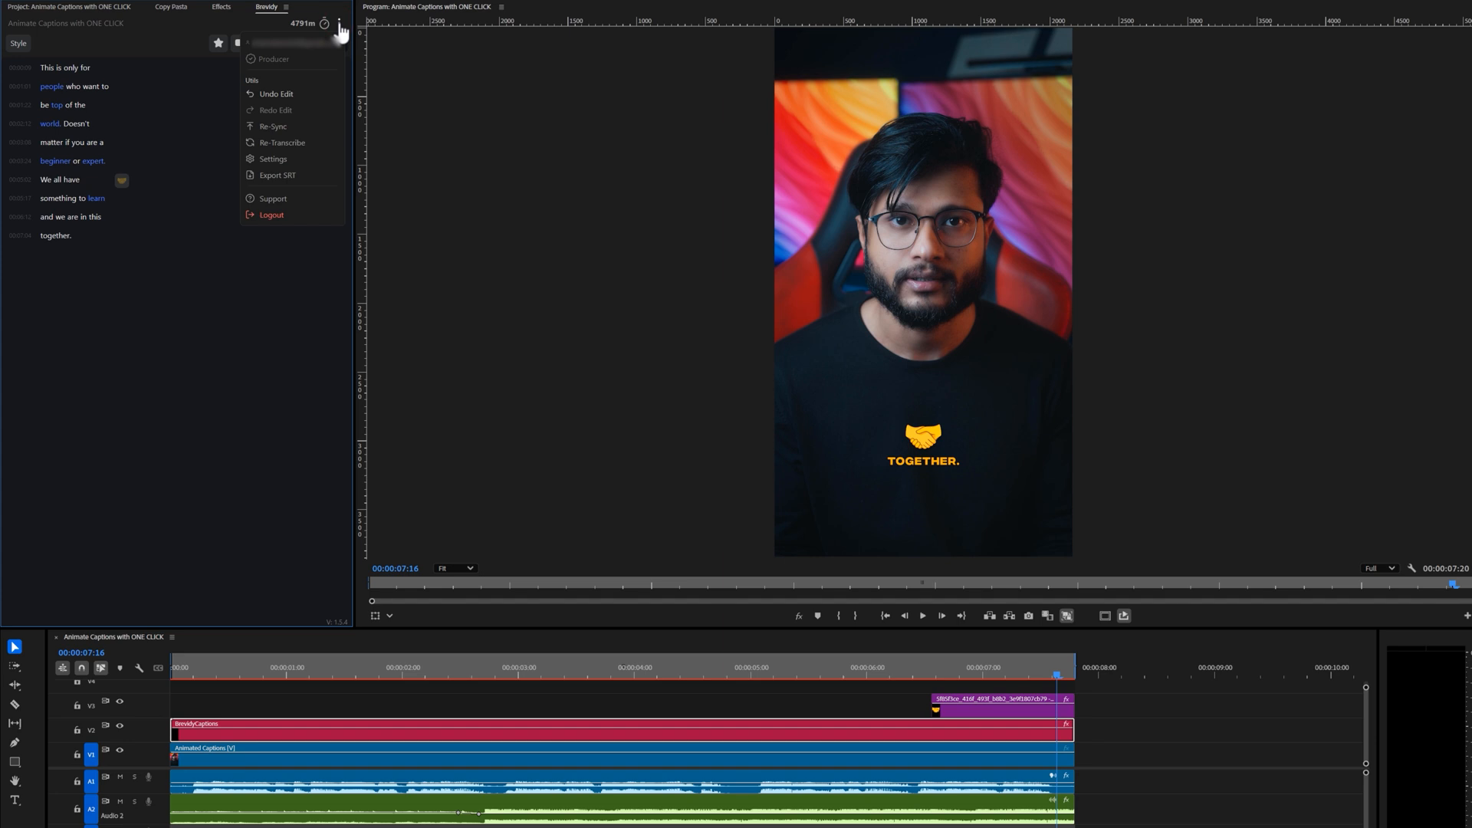
{"action": "mouse_move", "coordinate": [276, 93]}
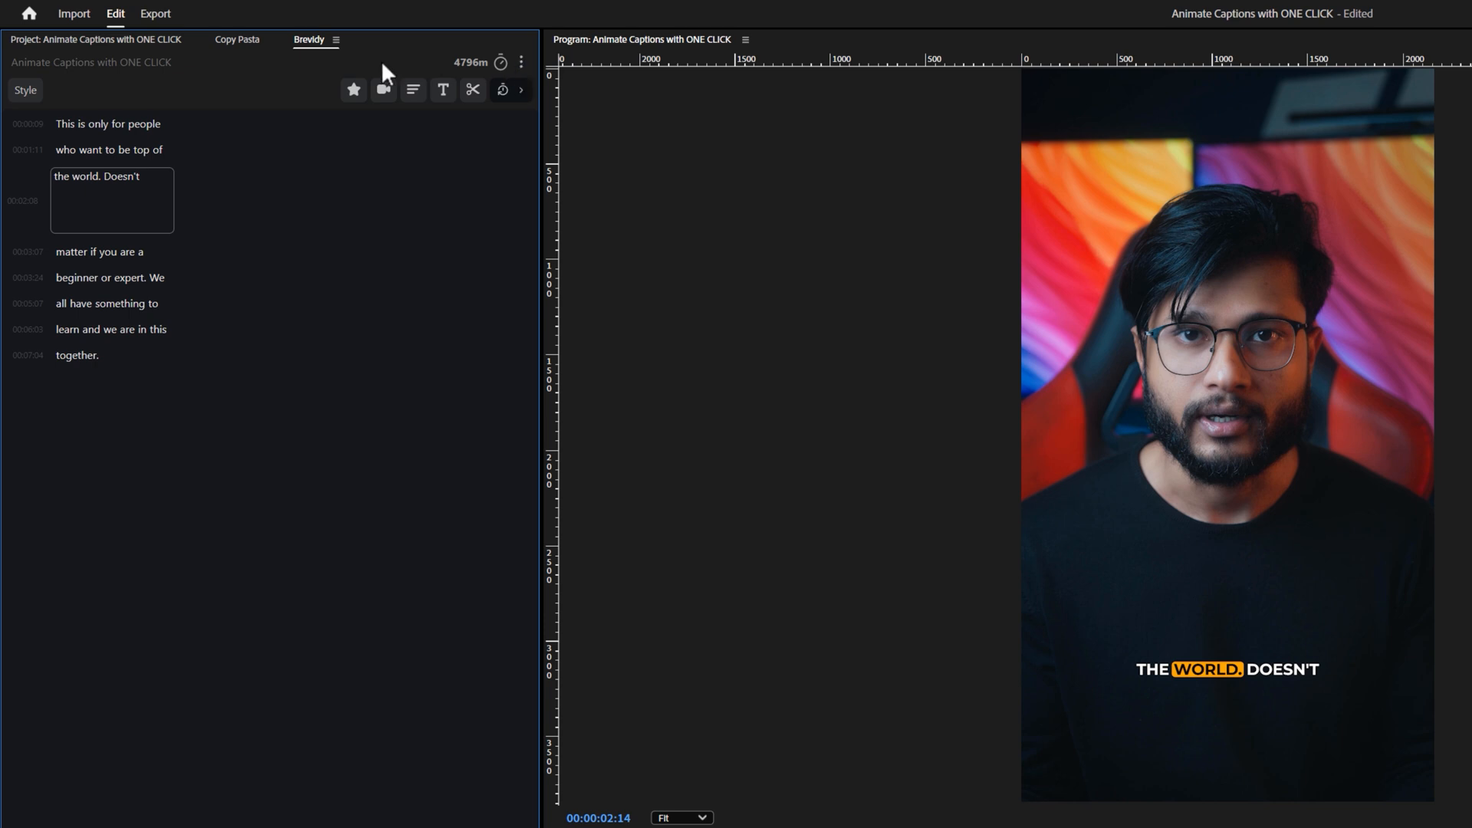
Show the Style settings and the caption presets list, scrolling through it.
{"action": "left_click", "coordinate": [25, 90]}
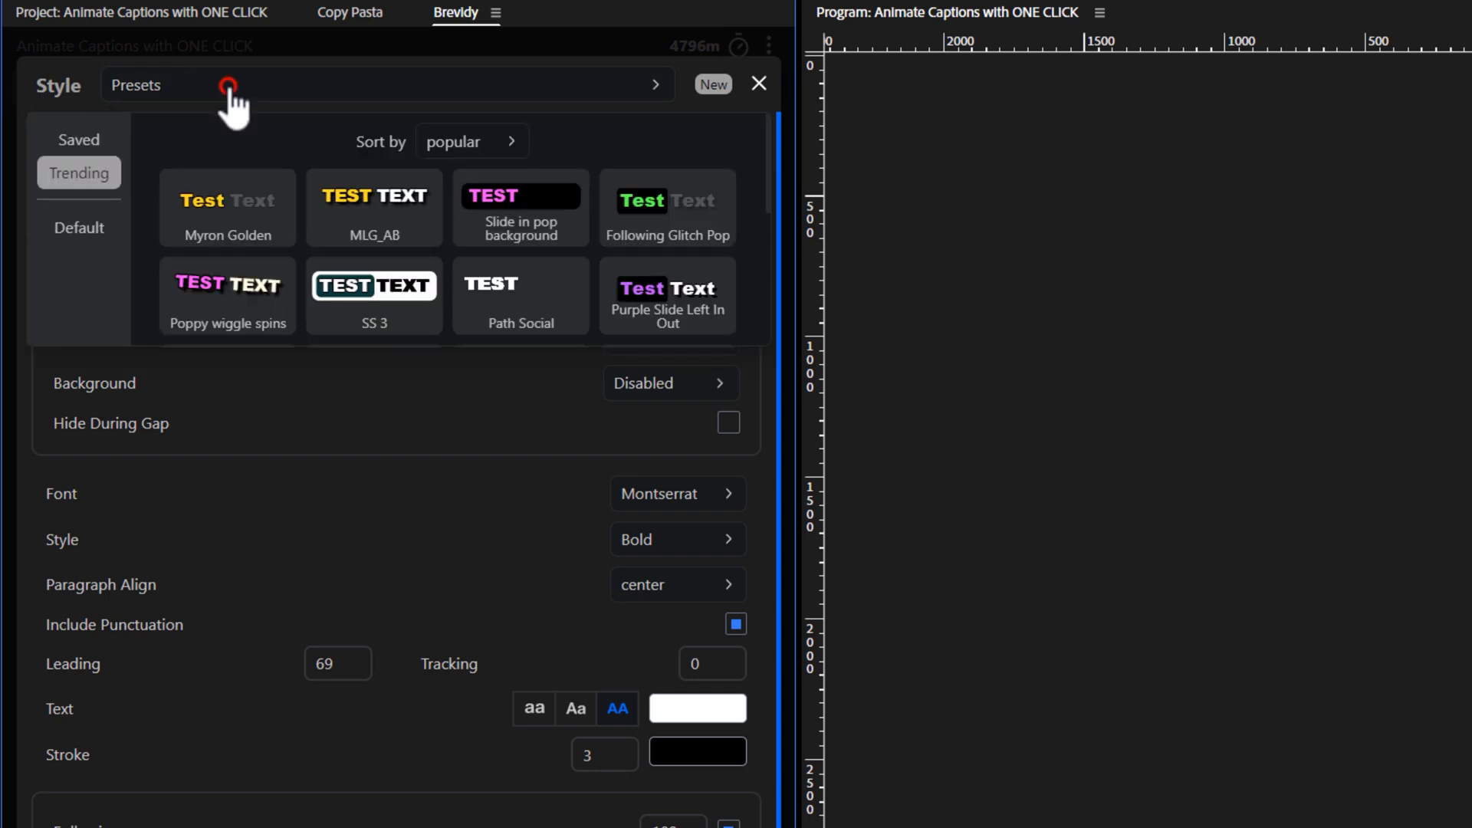
{"action": "left_click", "coordinate": [650, 84]}
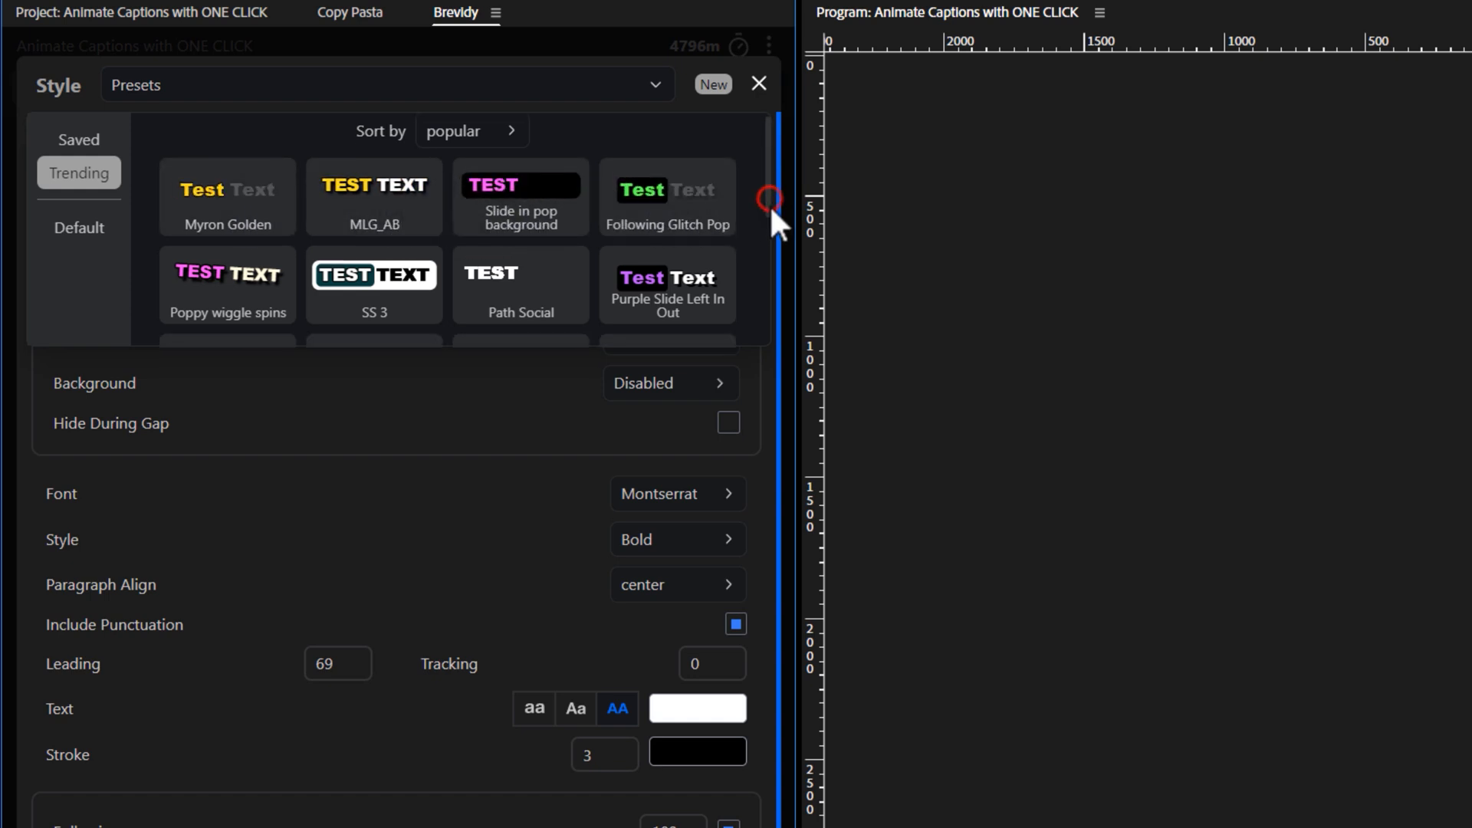
{"action": "scroll", "scroll_direction": "down", "scroll_amount": 3}
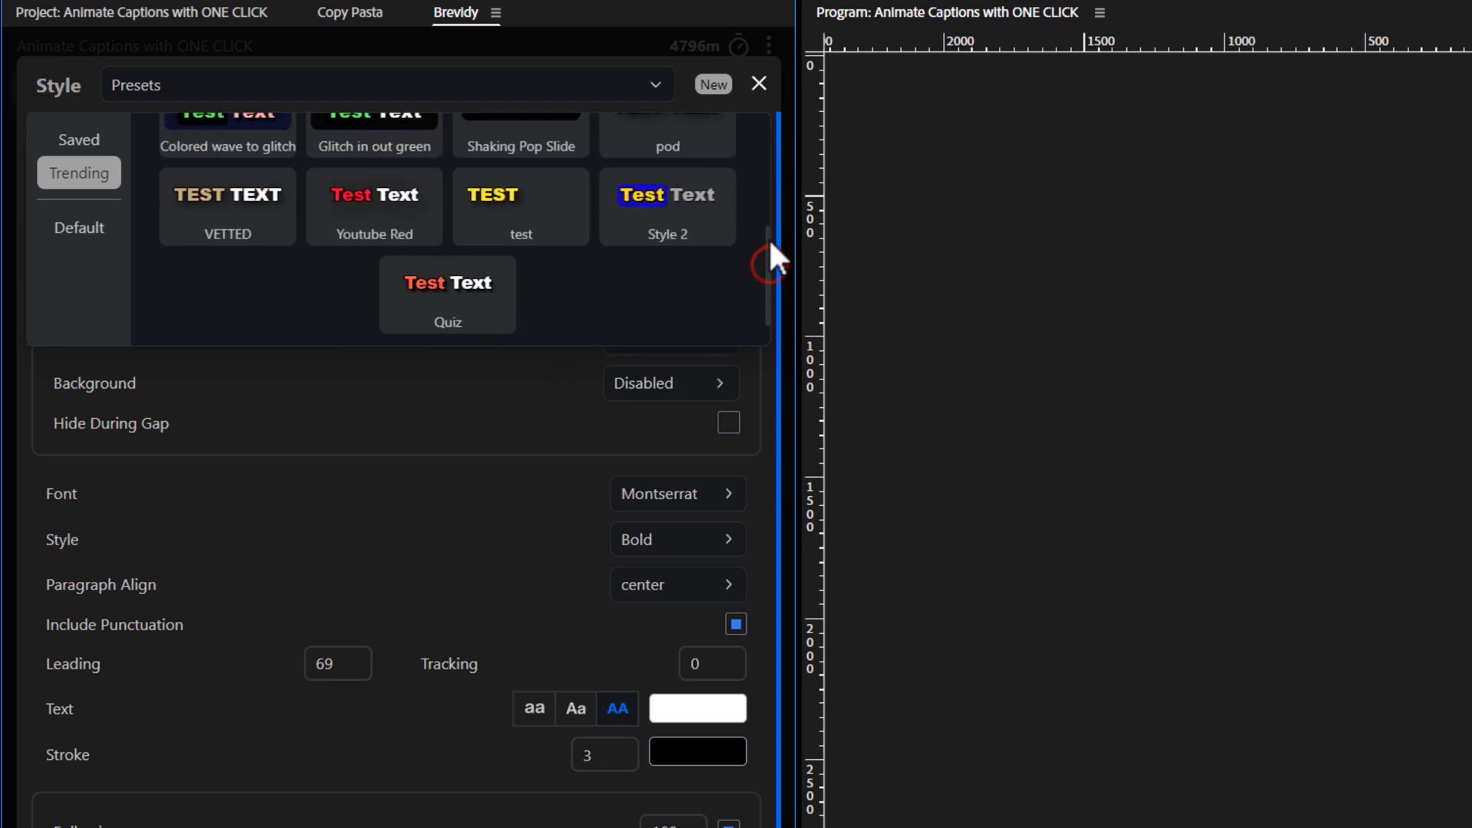
Browse the Default and Saved preset collections, ending on Default.
{"action": "left_click", "coordinate": [79, 227]}
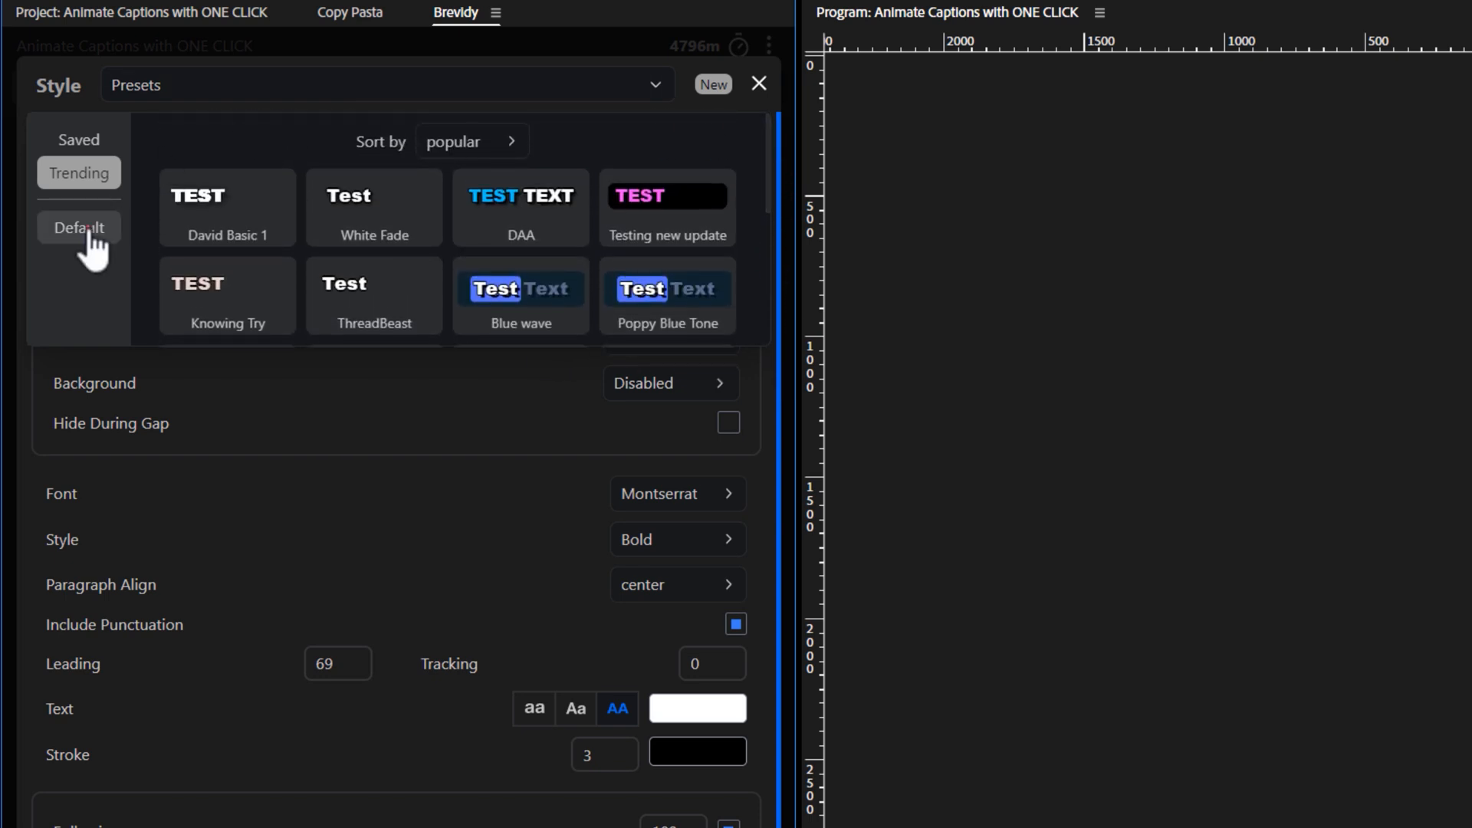
{"action": "left_click", "coordinate": [80, 227]}
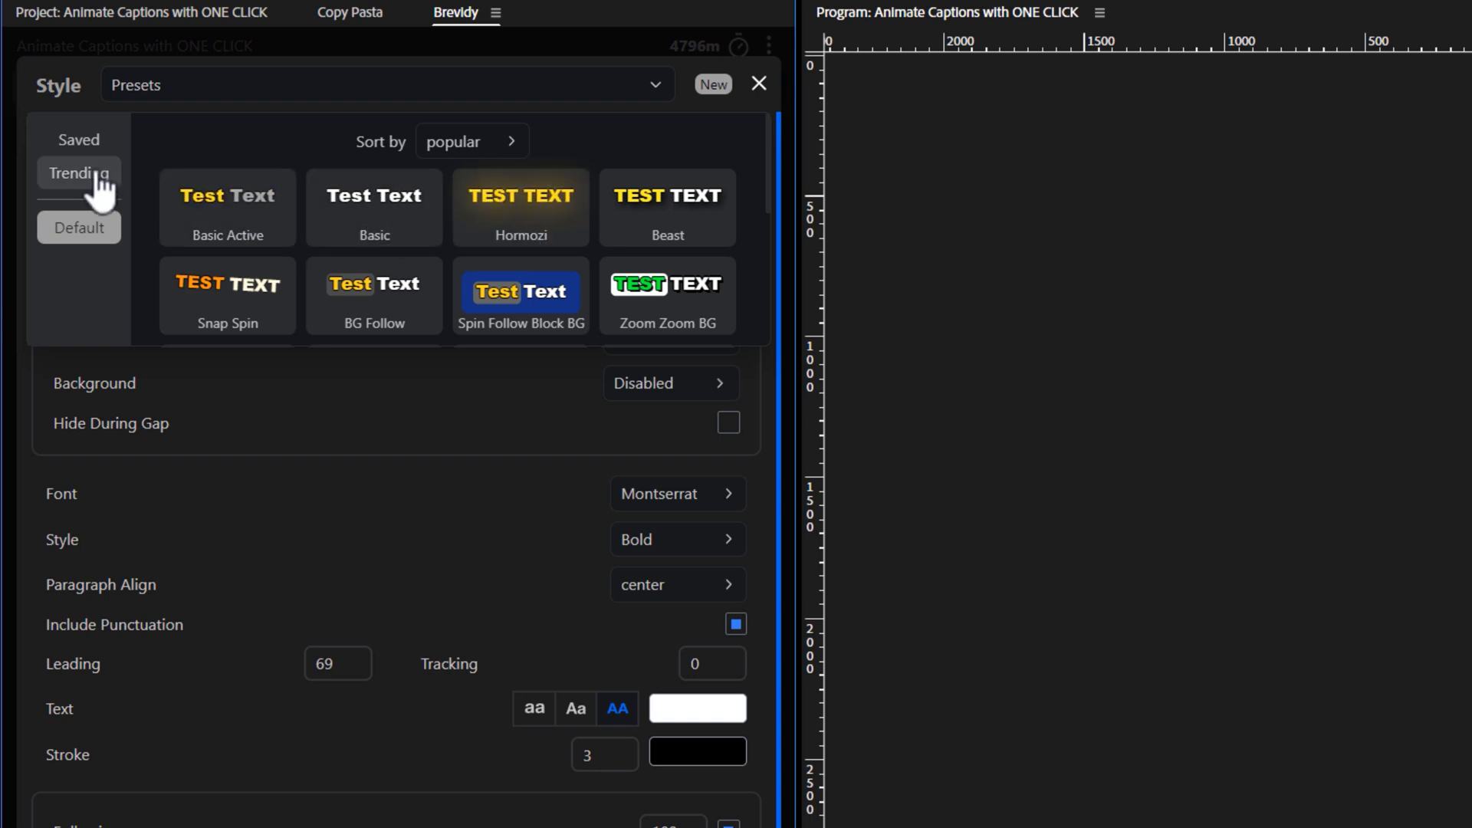
{"action": "left_click", "coordinate": [77, 138]}
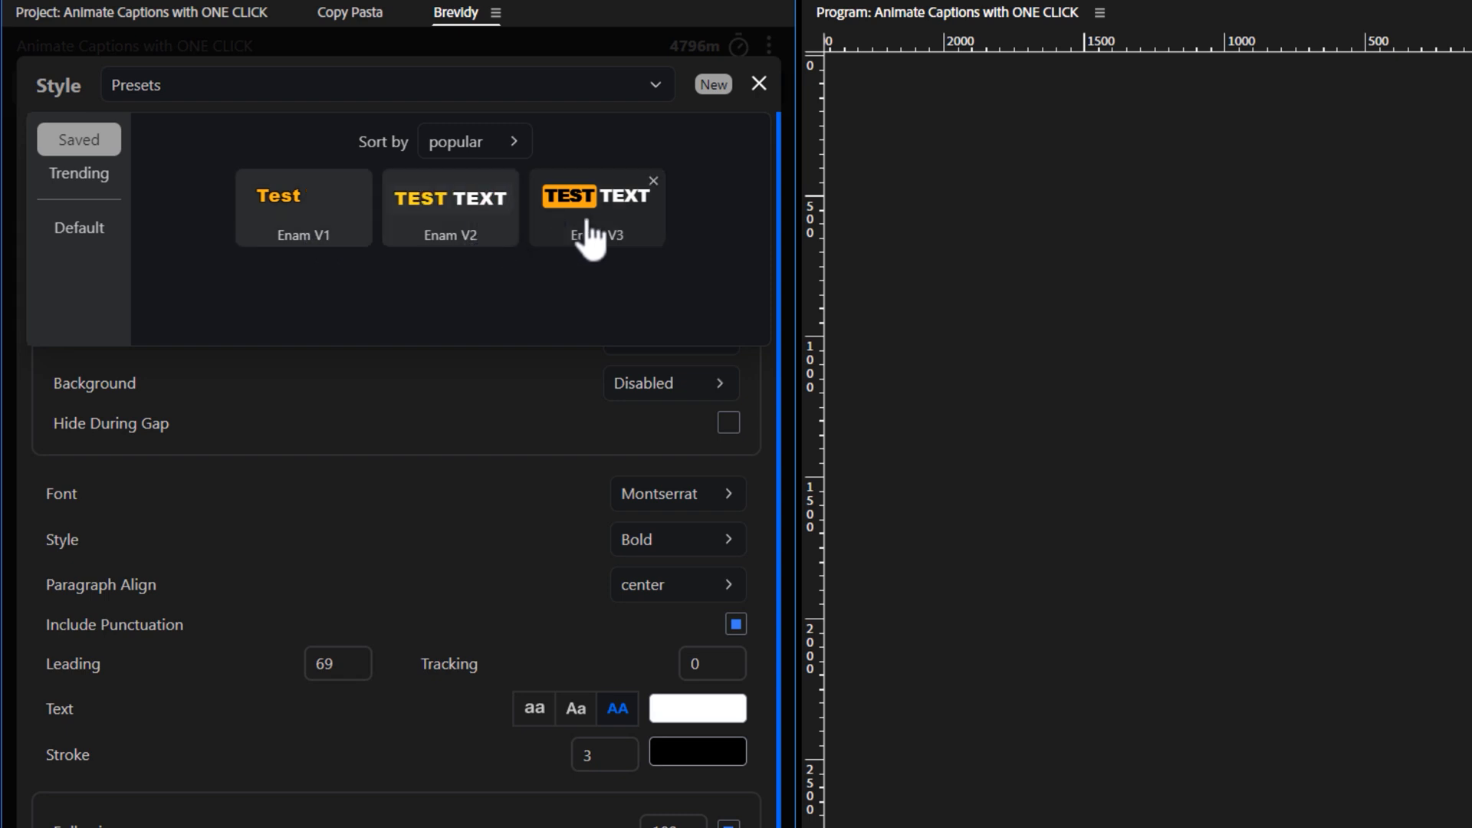
{"action": "mouse_move", "coordinate": [297, 277]}
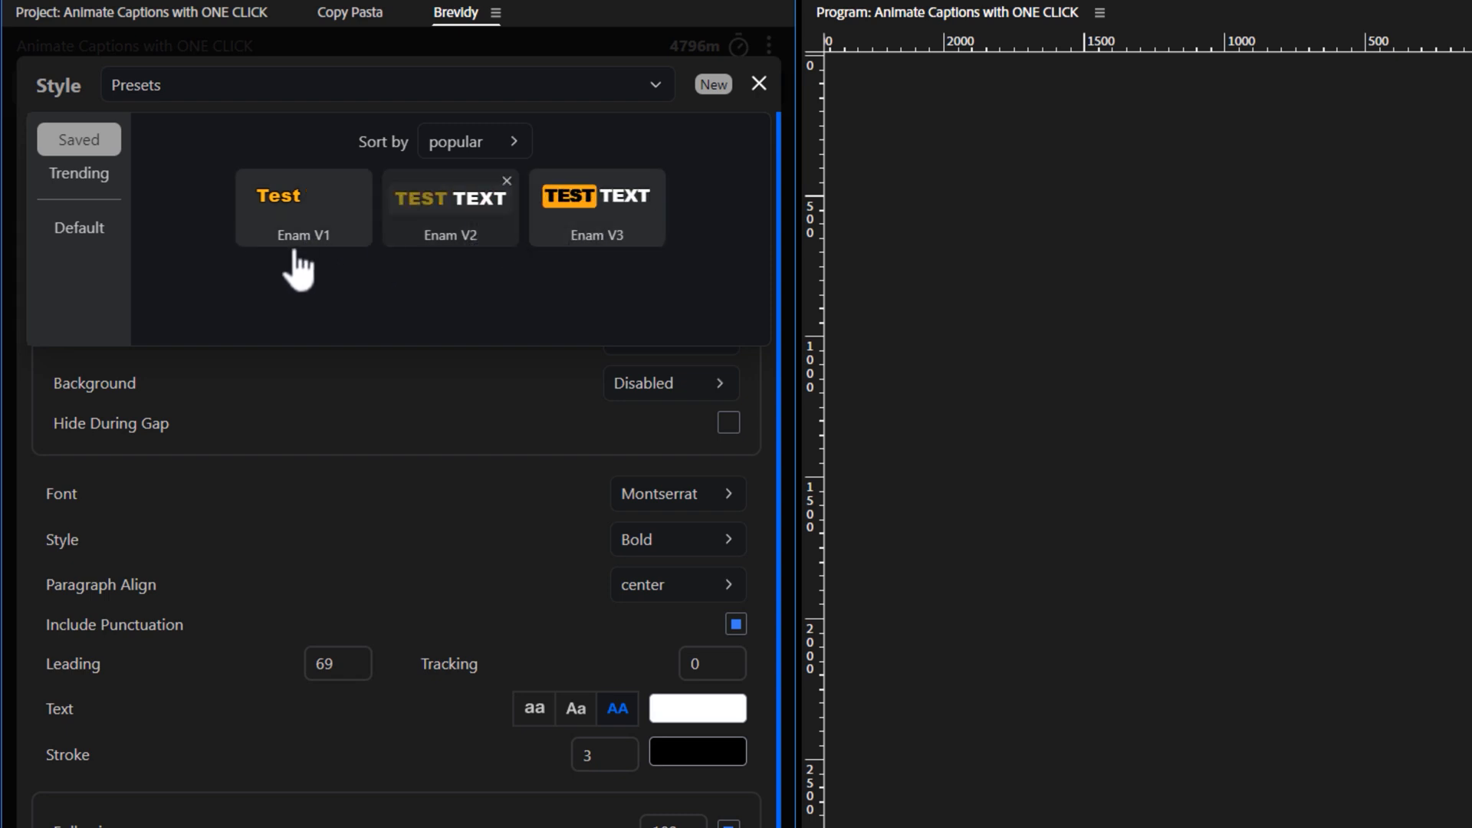
{"action": "left_click", "coordinate": [80, 227]}
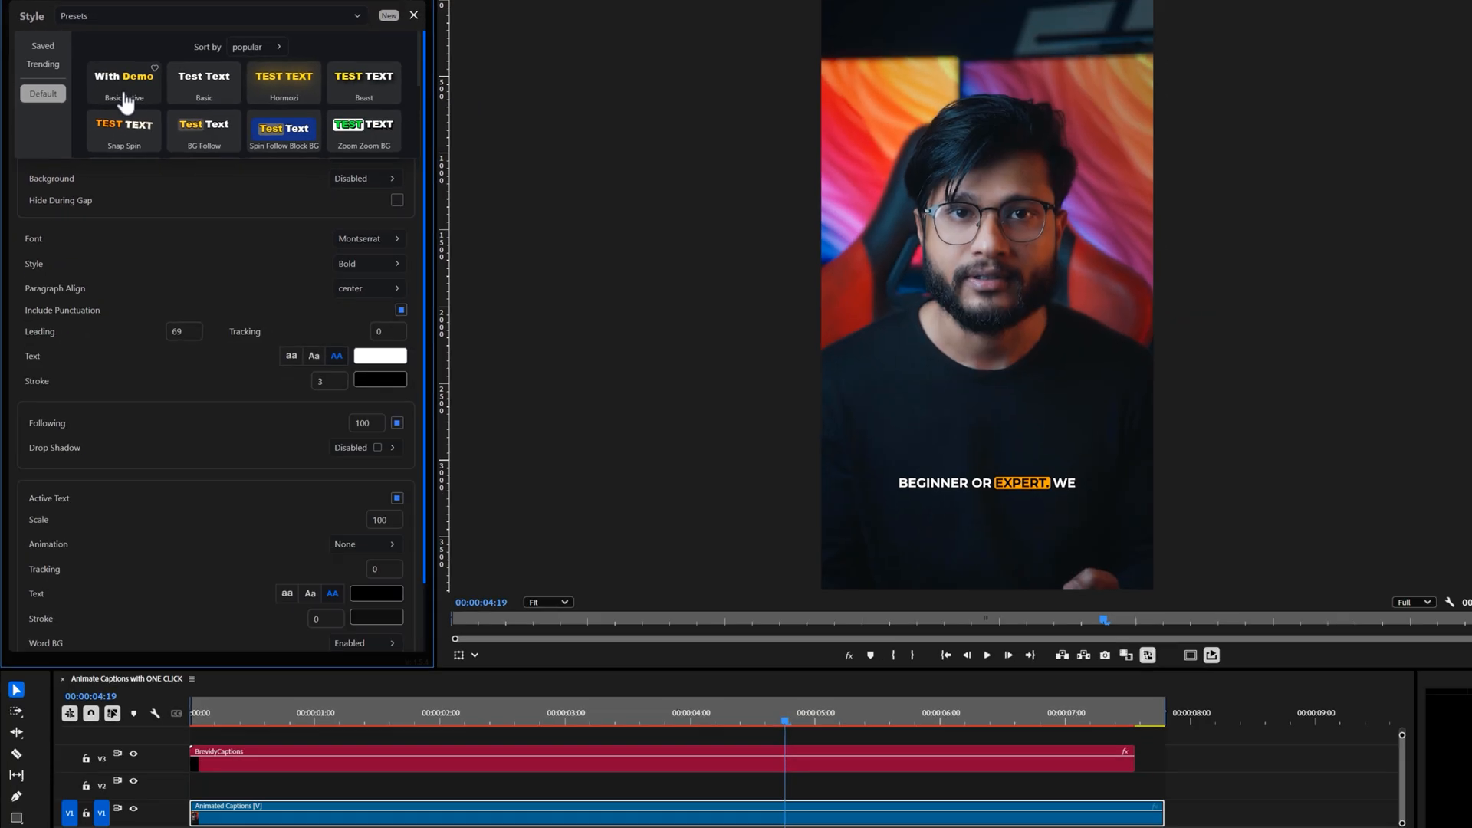
Load the Basic Active preset and keep captions at Bottom after trying Middle.
{"action": "left_click", "coordinate": [123, 80]}
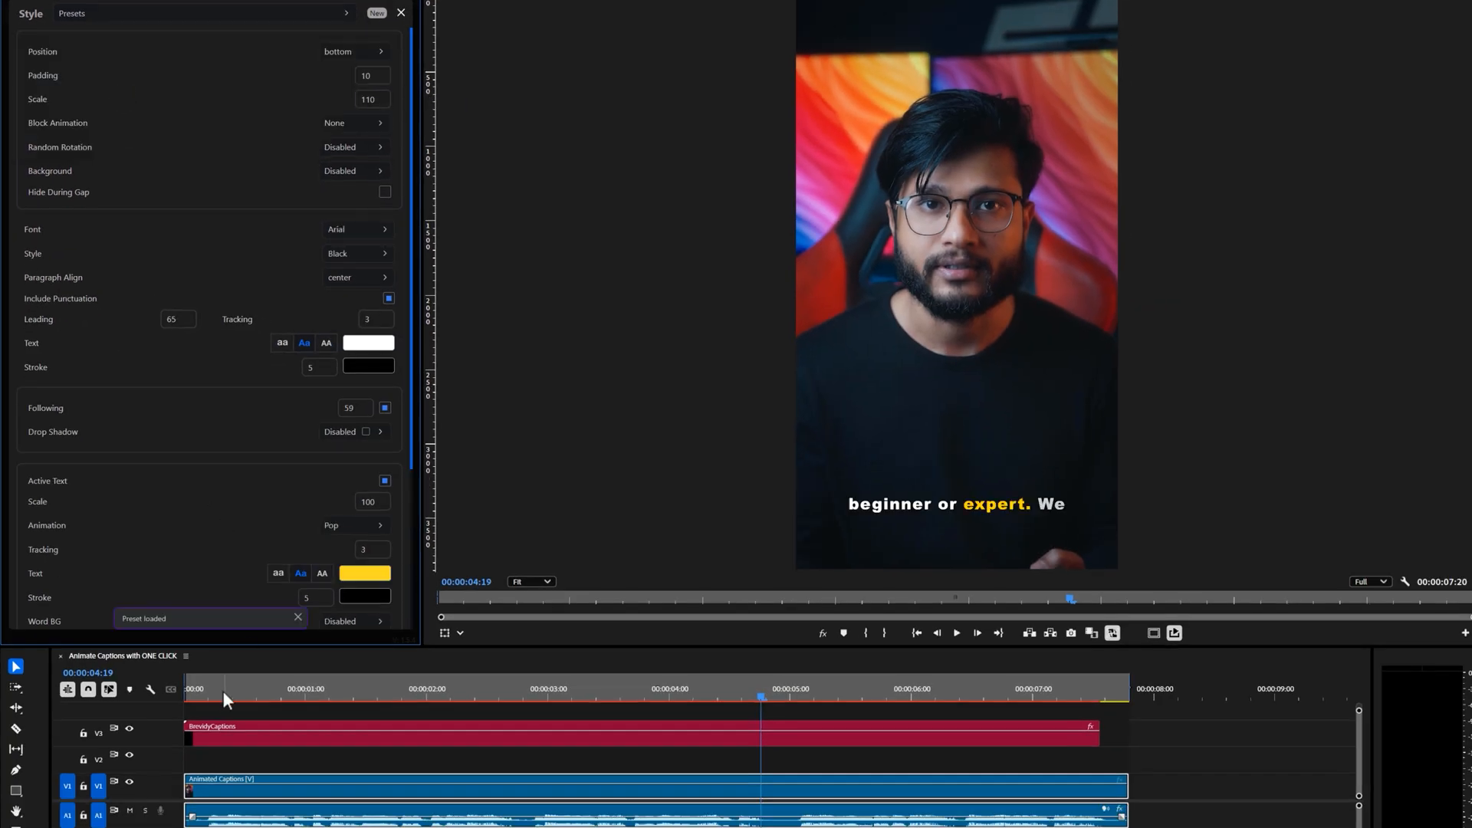
{"action": "left_click", "coordinate": [959, 633]}
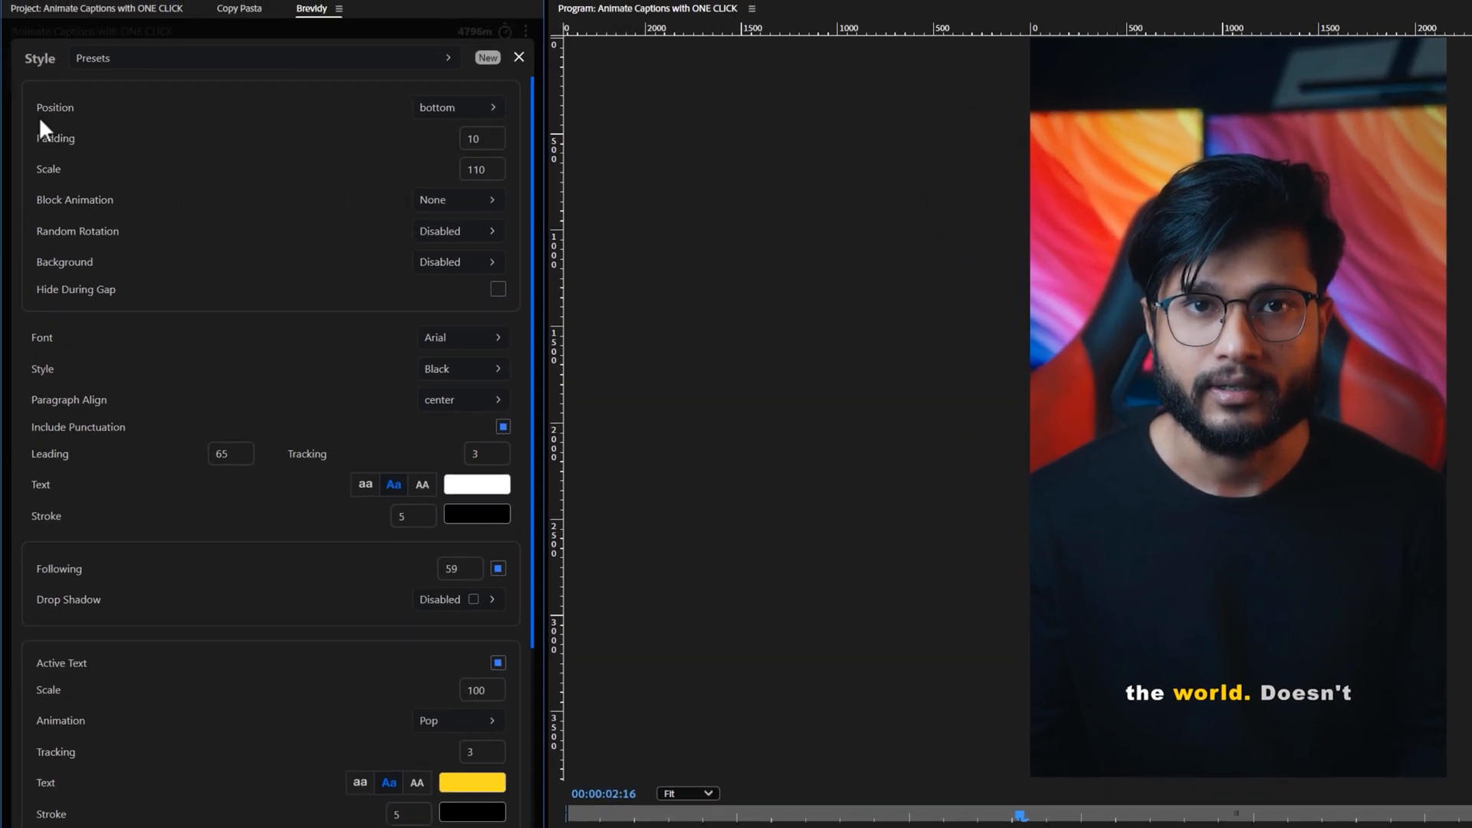
{"action": "left_click", "coordinate": [457, 108]}
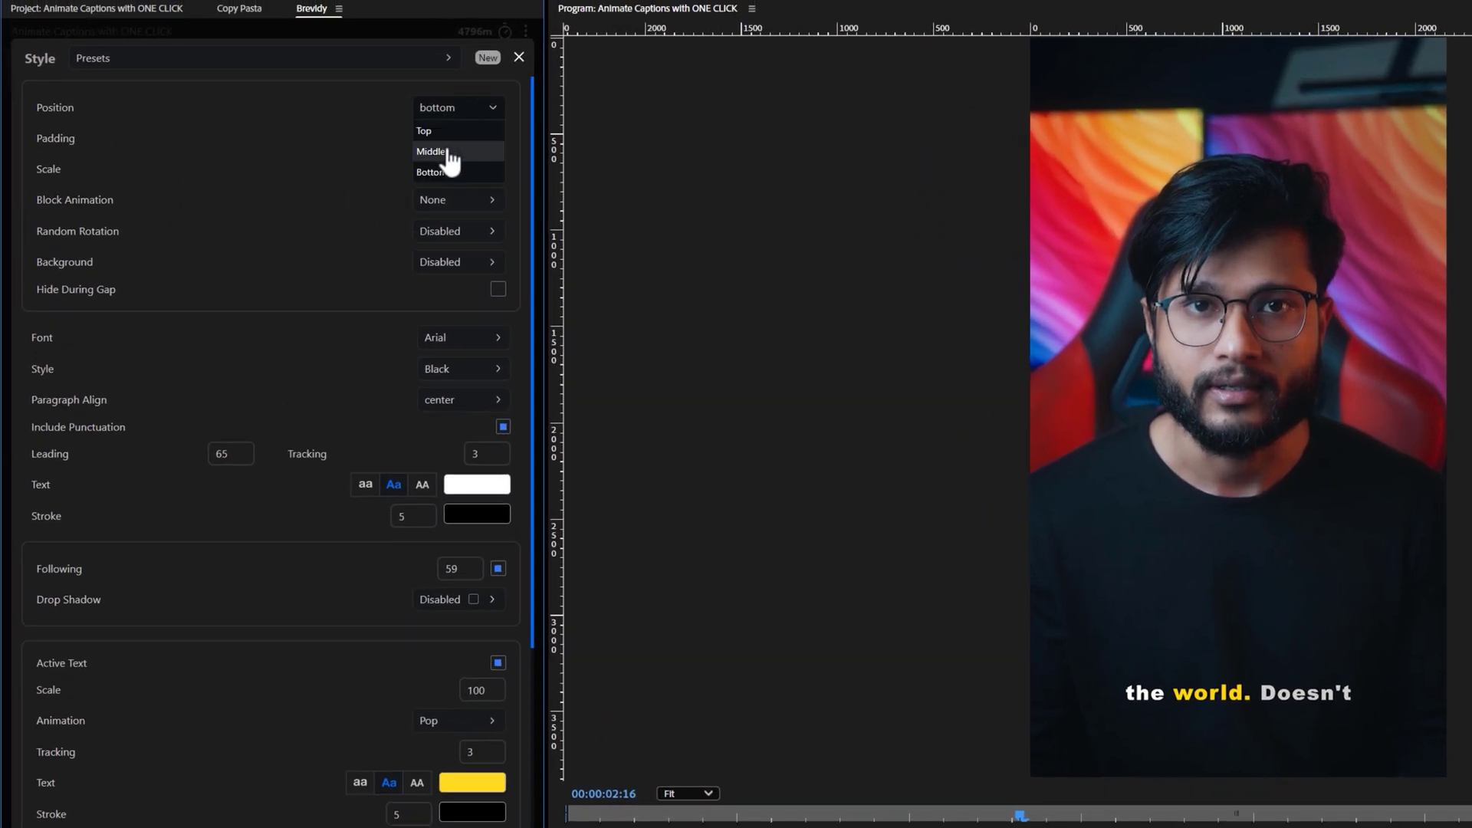
{"action": "left_click", "coordinate": [431, 150]}
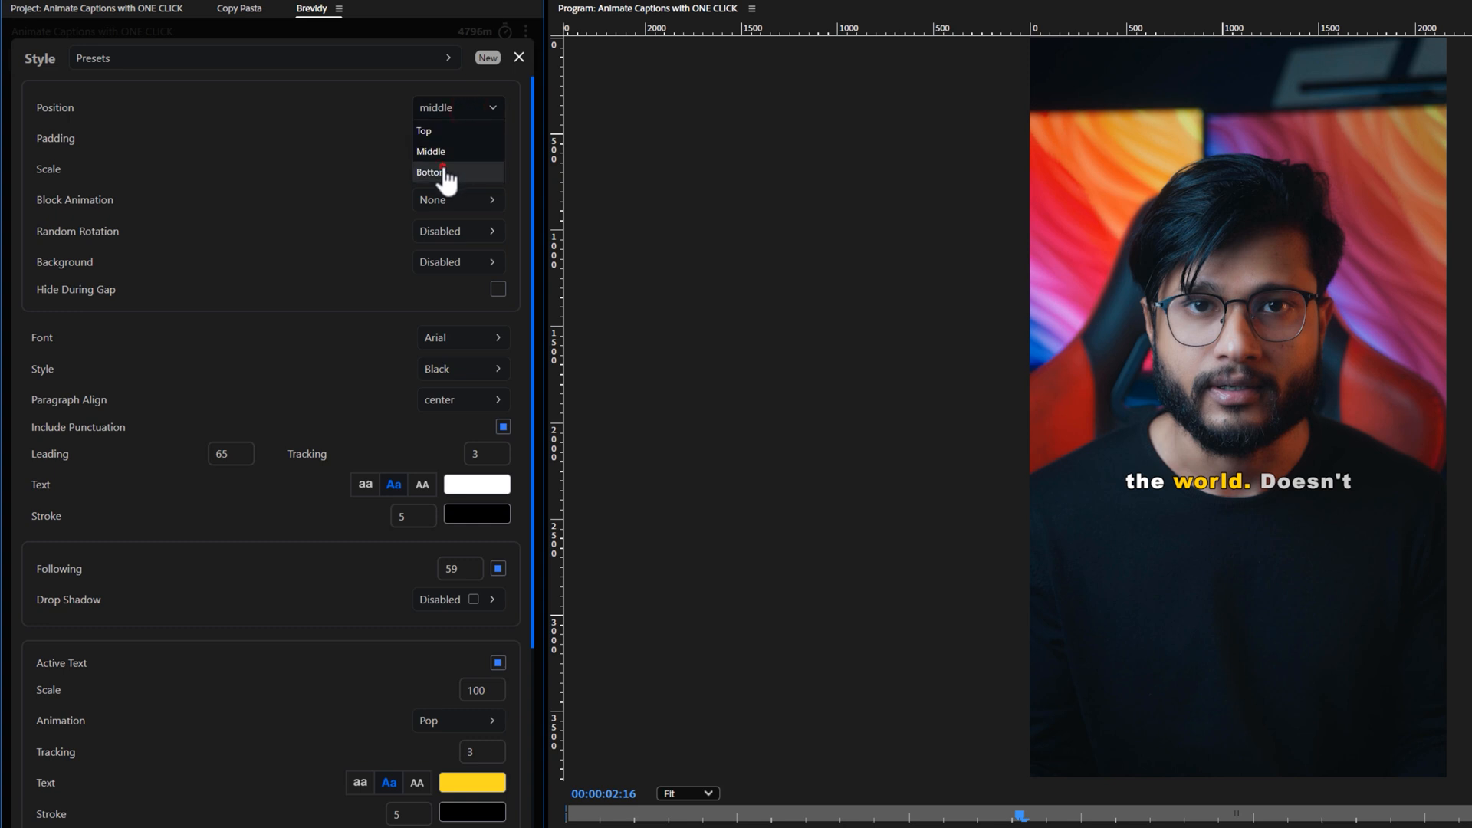
{"action": "left_click", "coordinate": [435, 172]}
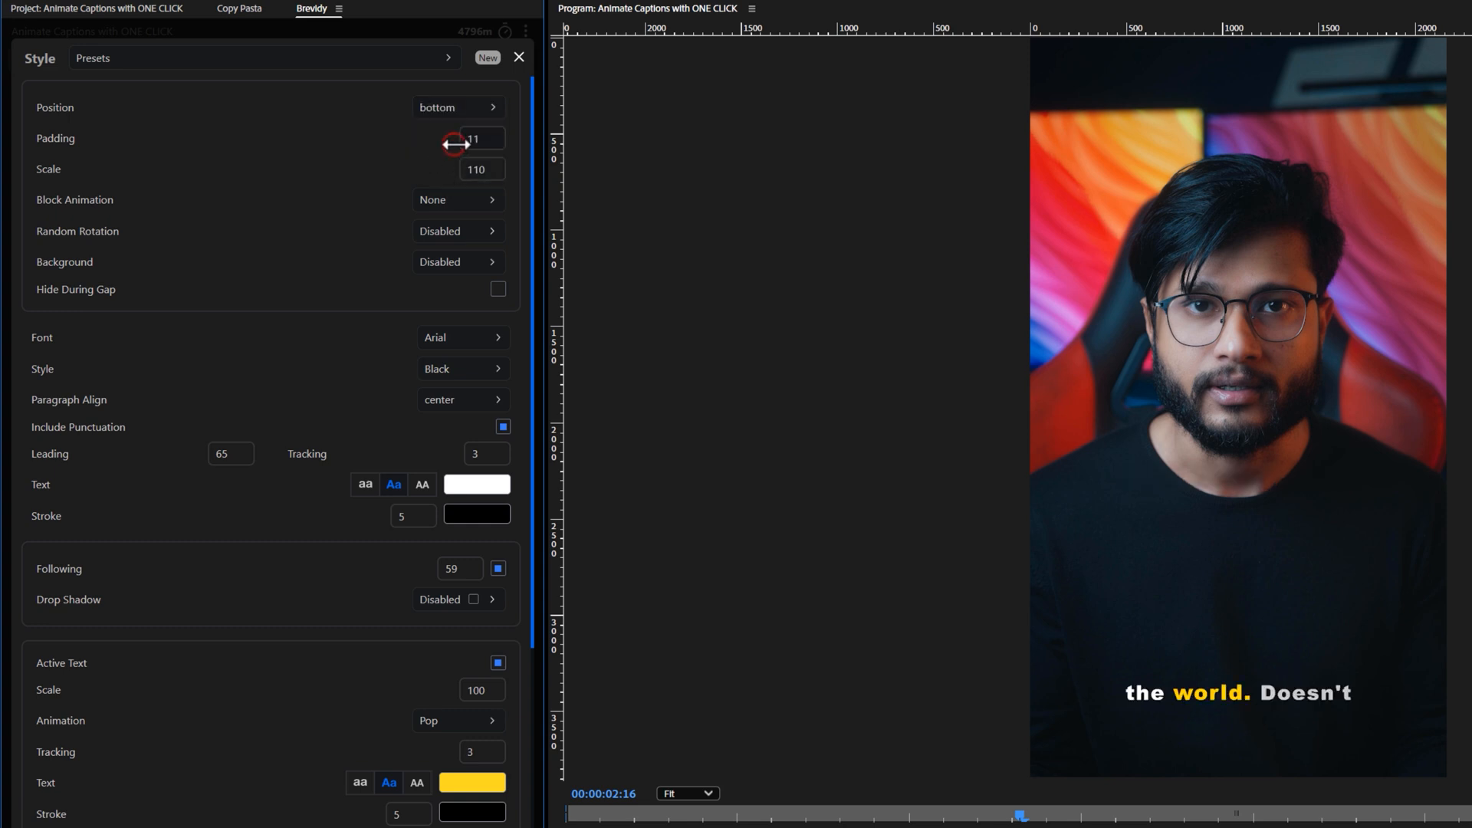
Set caption Padding to 16 and Scale to 98.
{"action": "left_click_drag", "start_coordinate": [479, 141], "coordinate": [460, 141]}
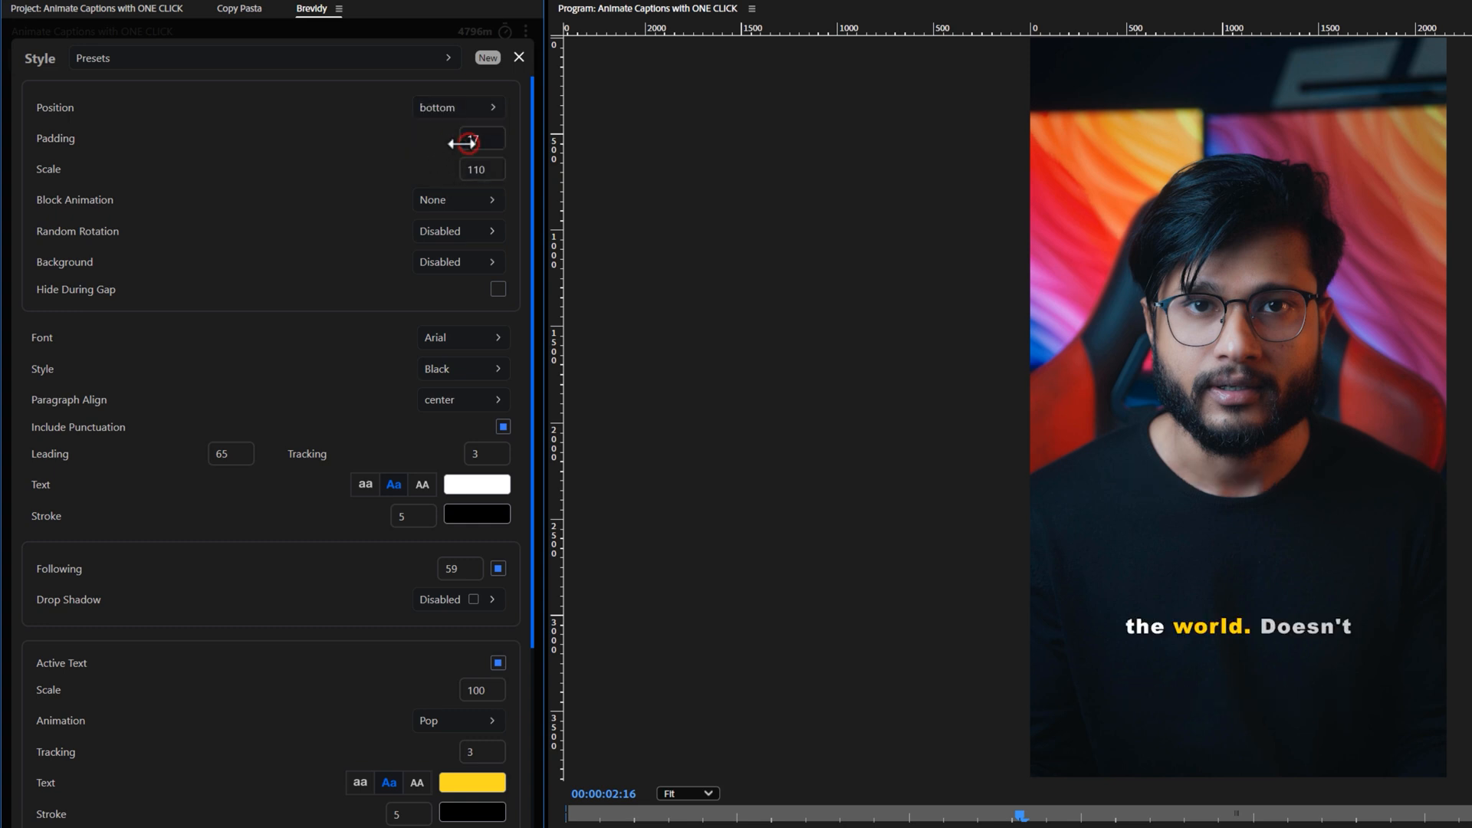
{"action": "left_click_drag", "start_coordinate": [460, 170], "coordinate": [437, 170]}
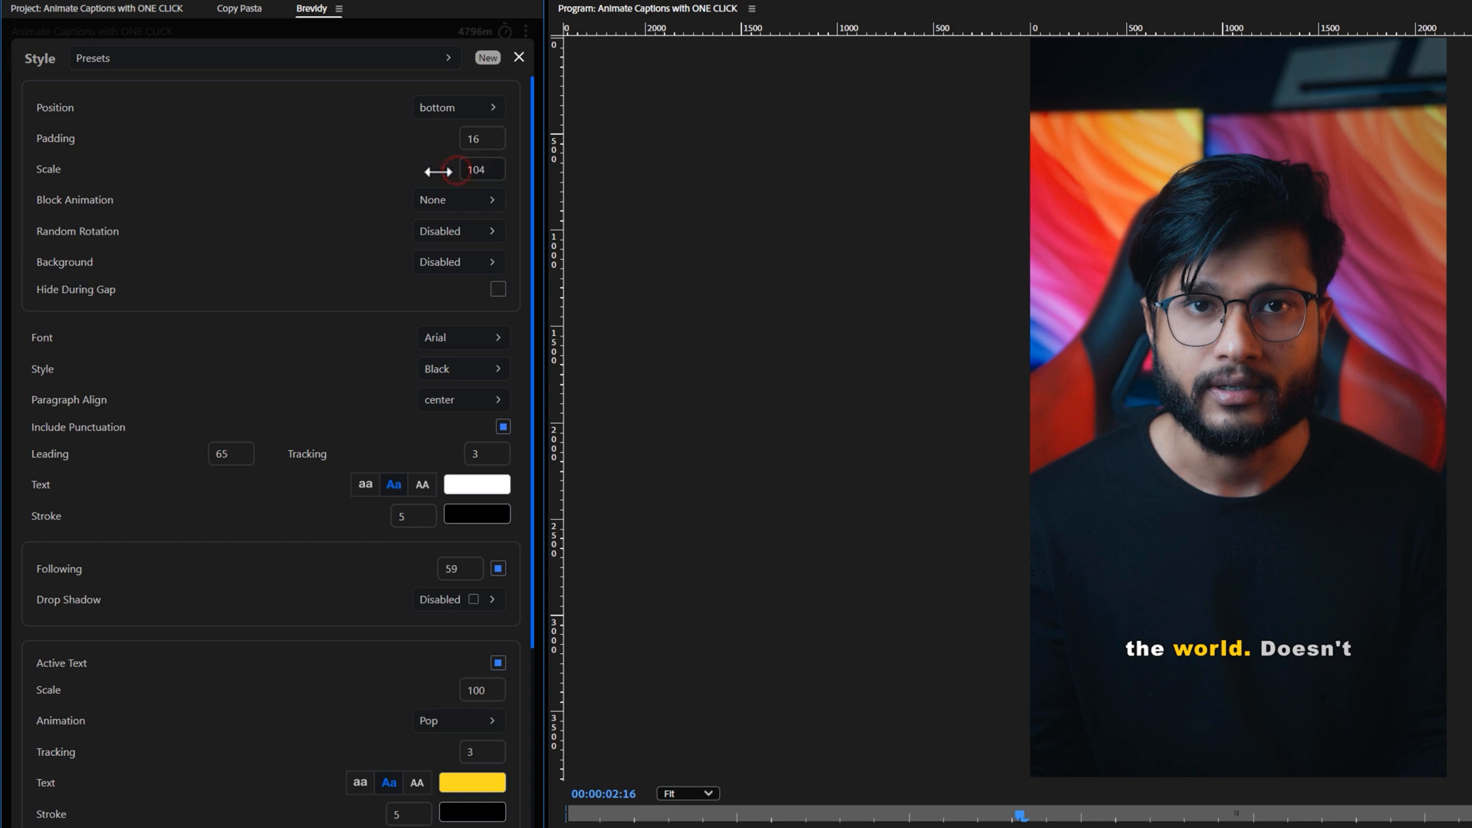
{"action": "left_click_drag", "start_coordinate": [451, 170], "coordinate": [424, 171]}
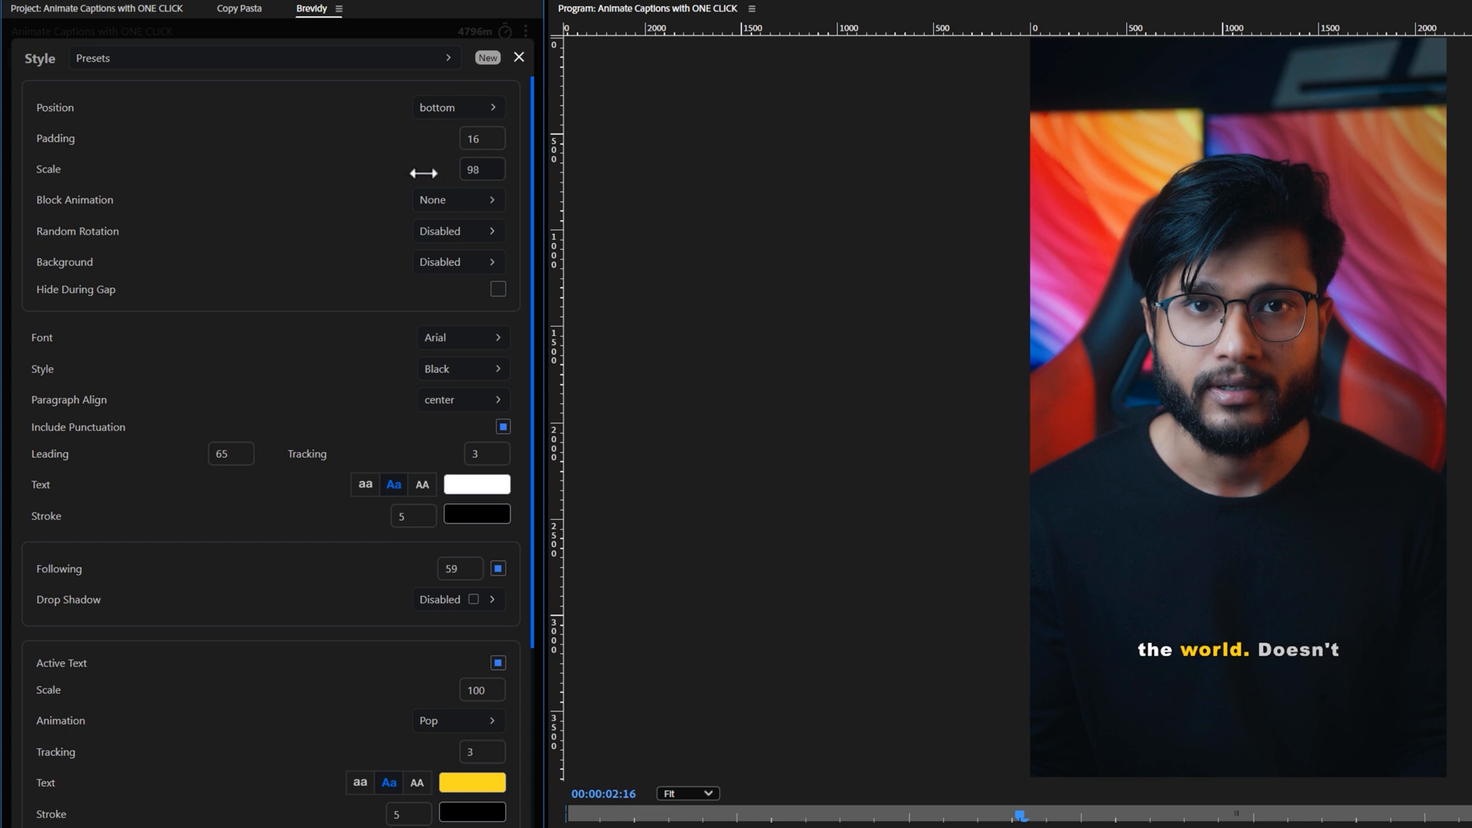
{"action": "mouse_move", "coordinate": [454, 210]}
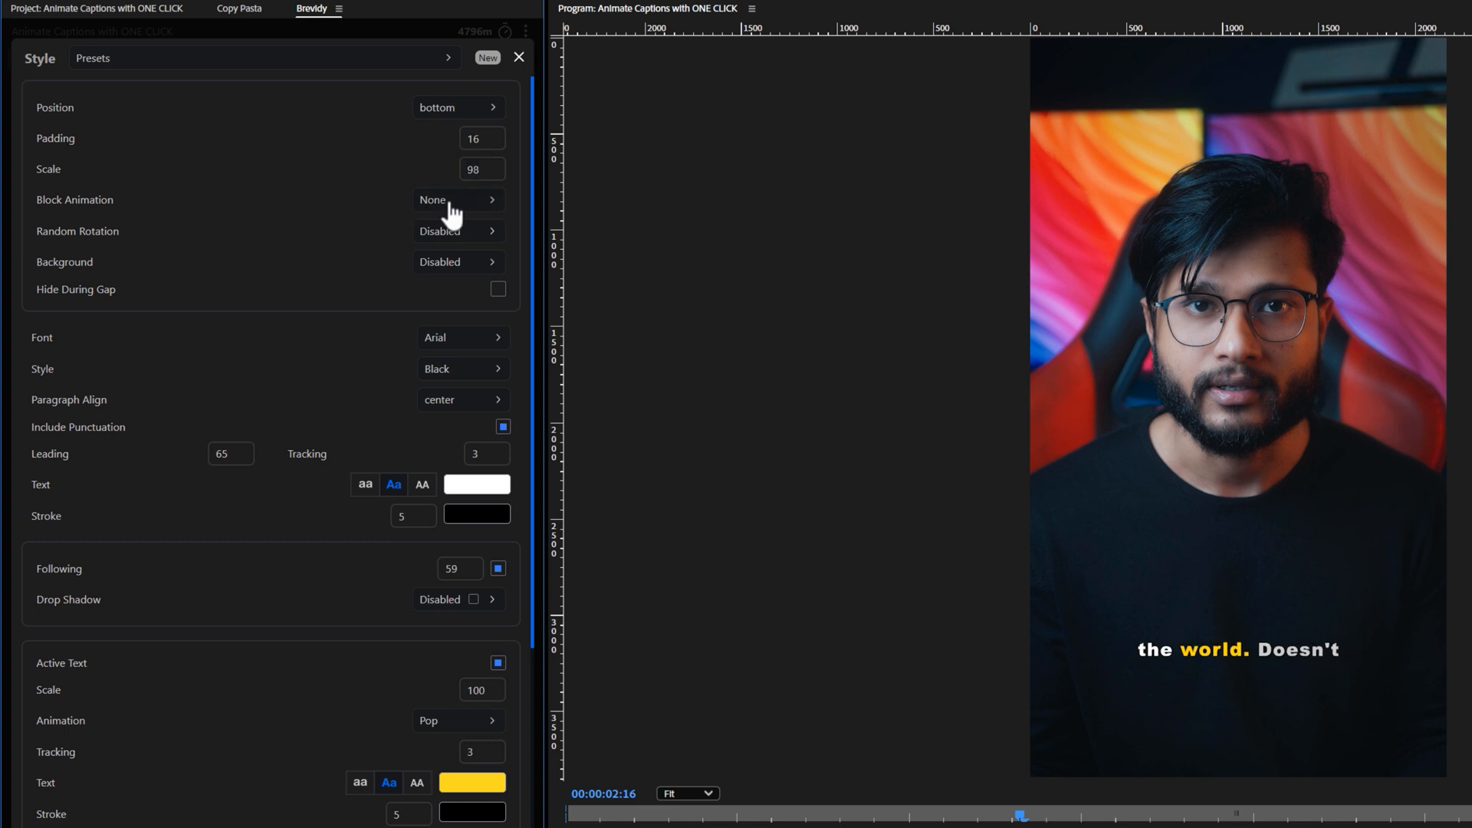
{"action": "mouse_move", "coordinate": [451, 278]}
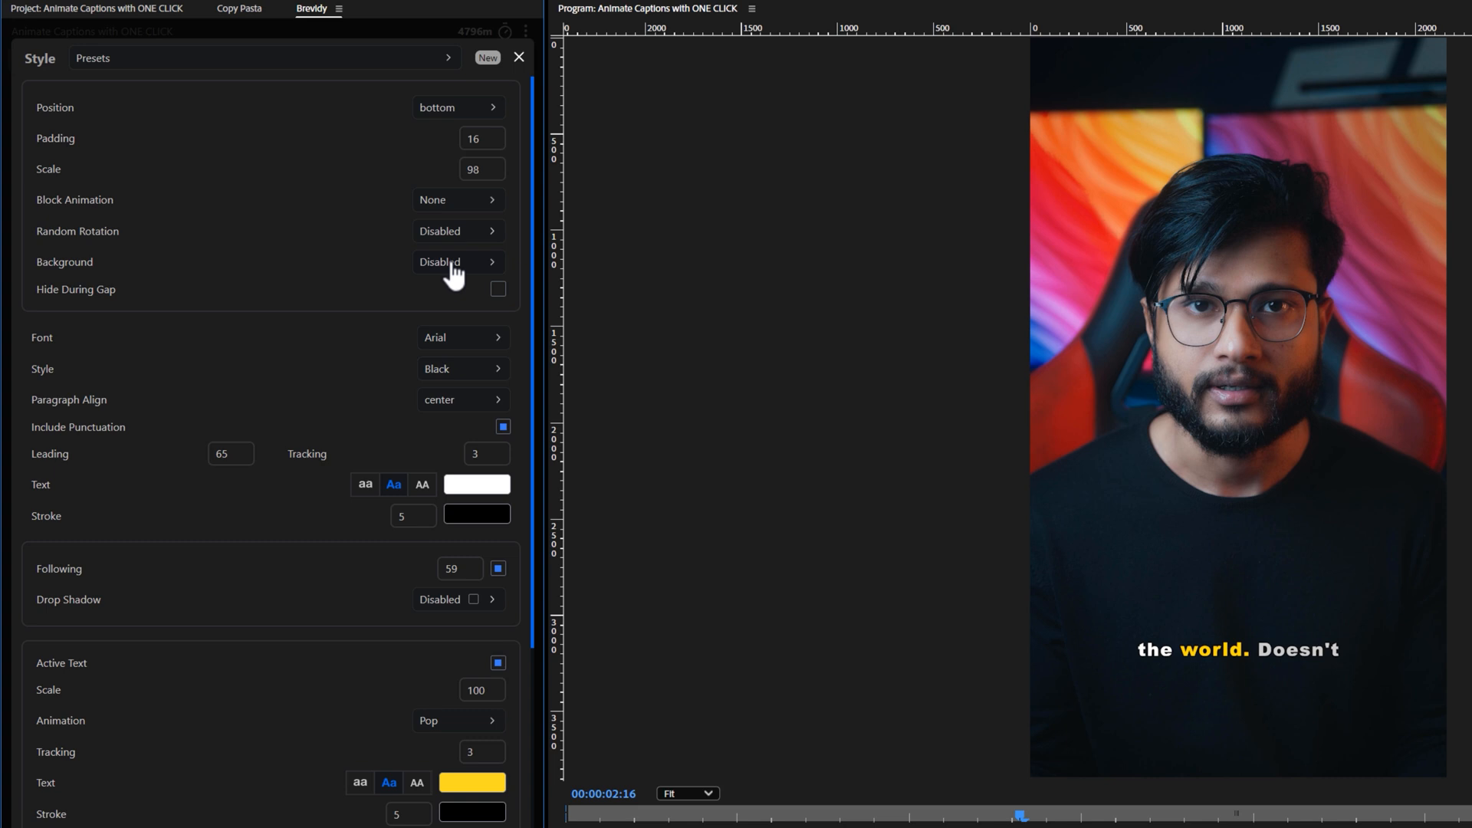
Enable the caption background with roundness 10 and Y padding 27.
{"action": "left_click", "coordinate": [457, 261]}
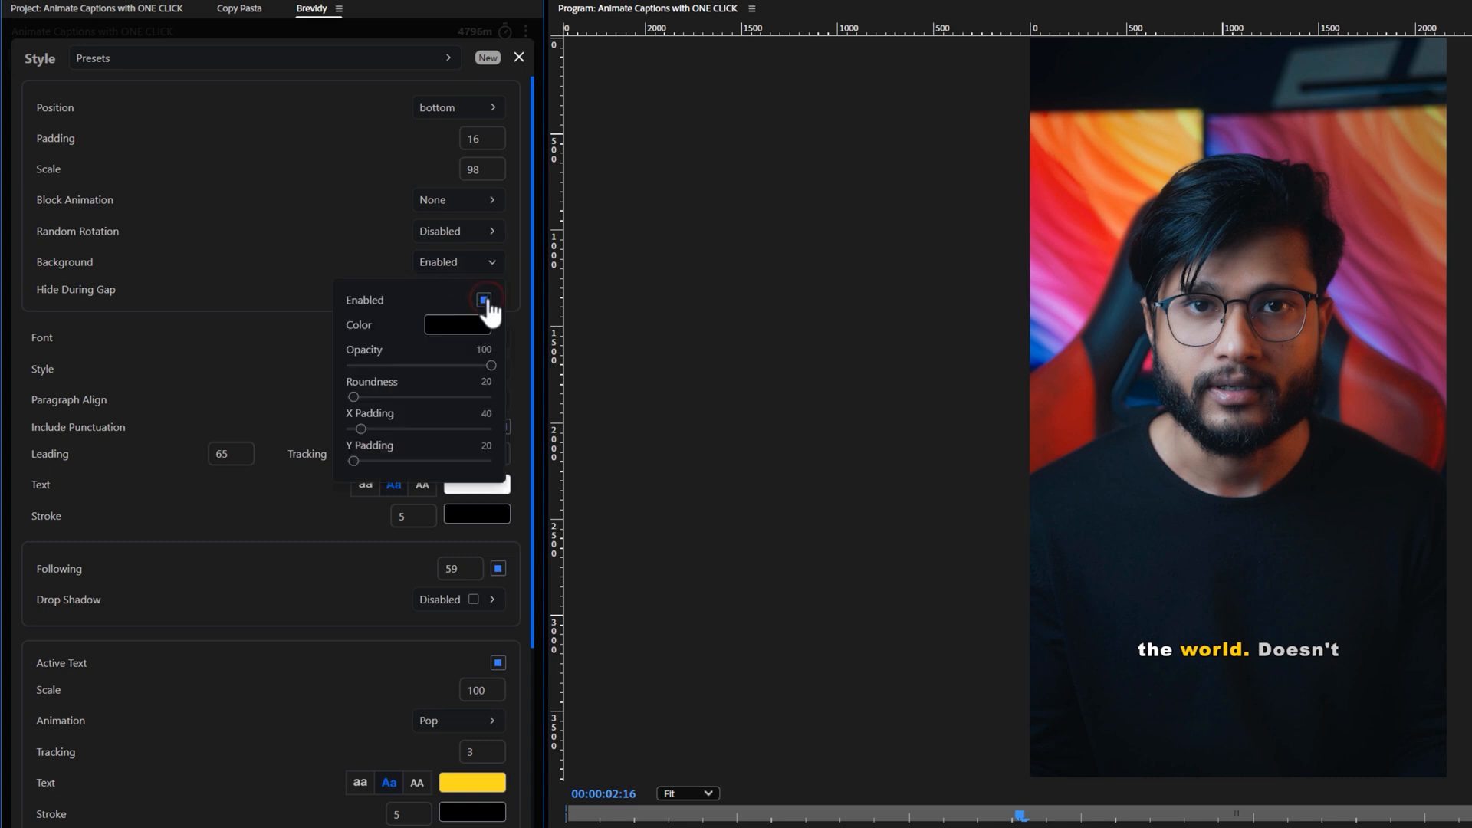
{"action": "left_click", "coordinate": [470, 325]}
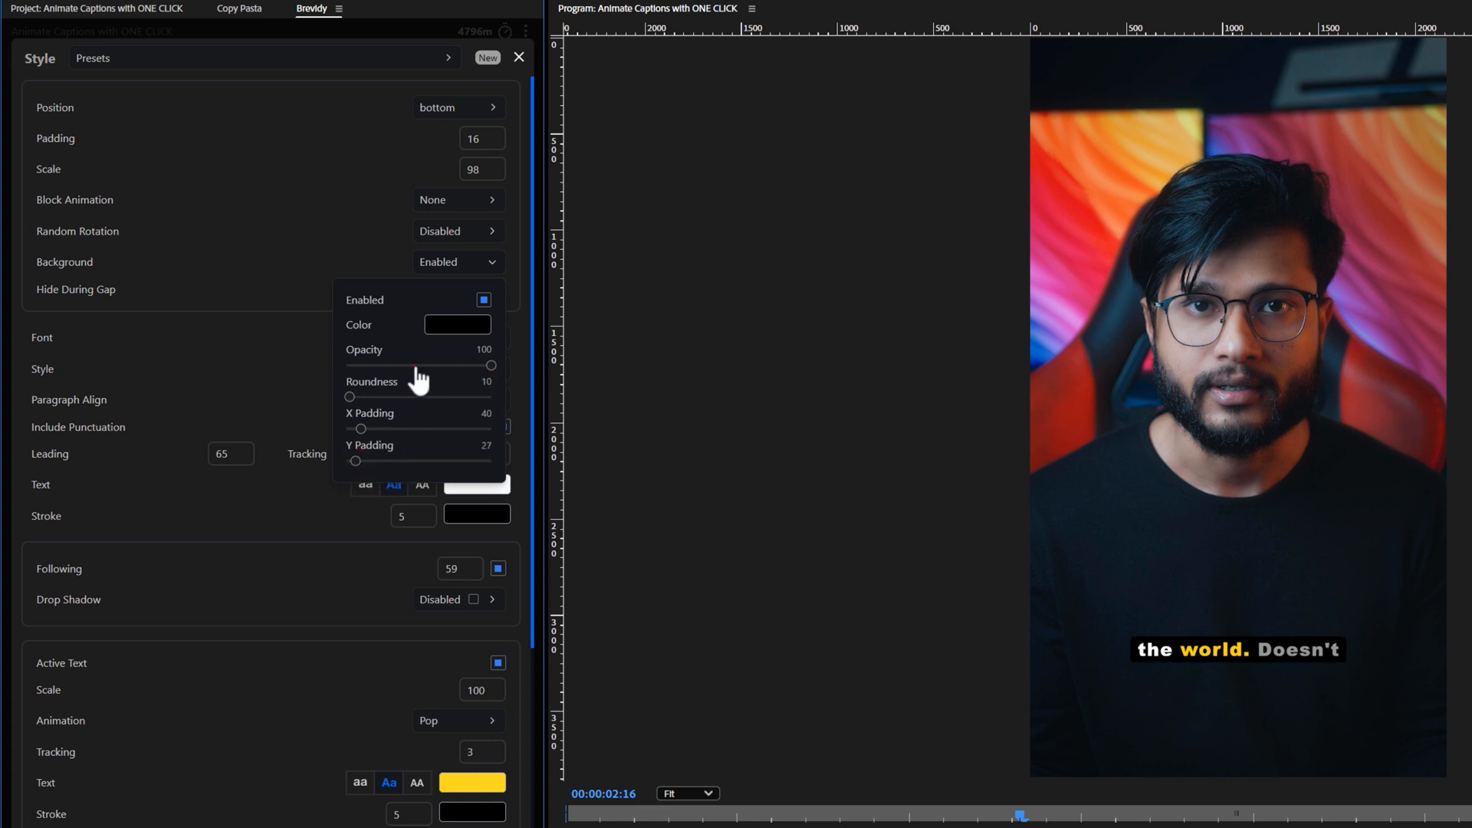
{"action": "left_click_drag", "start_coordinate": [490, 365], "coordinate": [419, 365]}
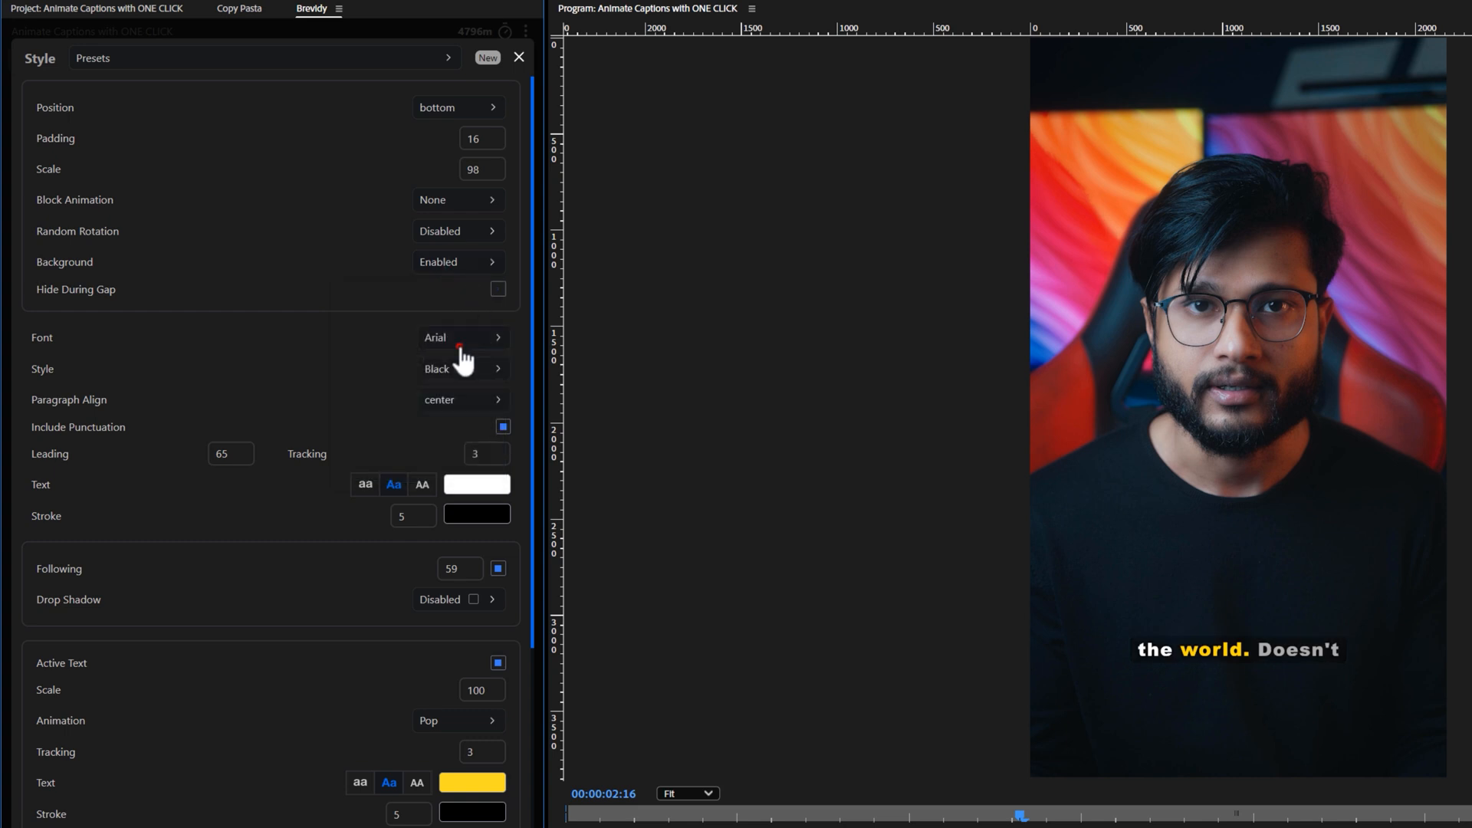
Set the caption font to IntegralCF in the DemiBold weight.
{"action": "left_click", "coordinate": [462, 338]}
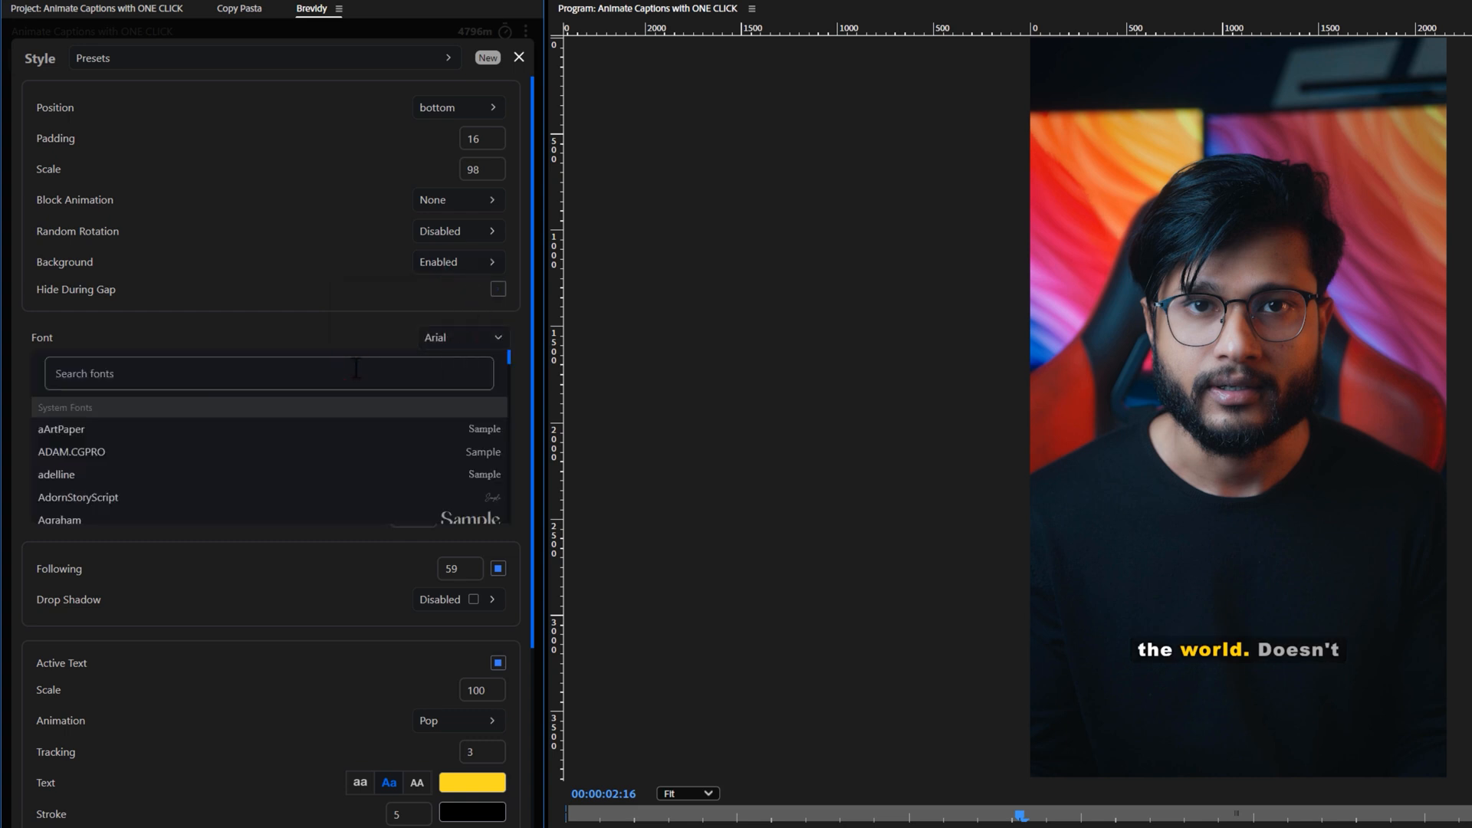
{"action": "type", "text": "CF"}
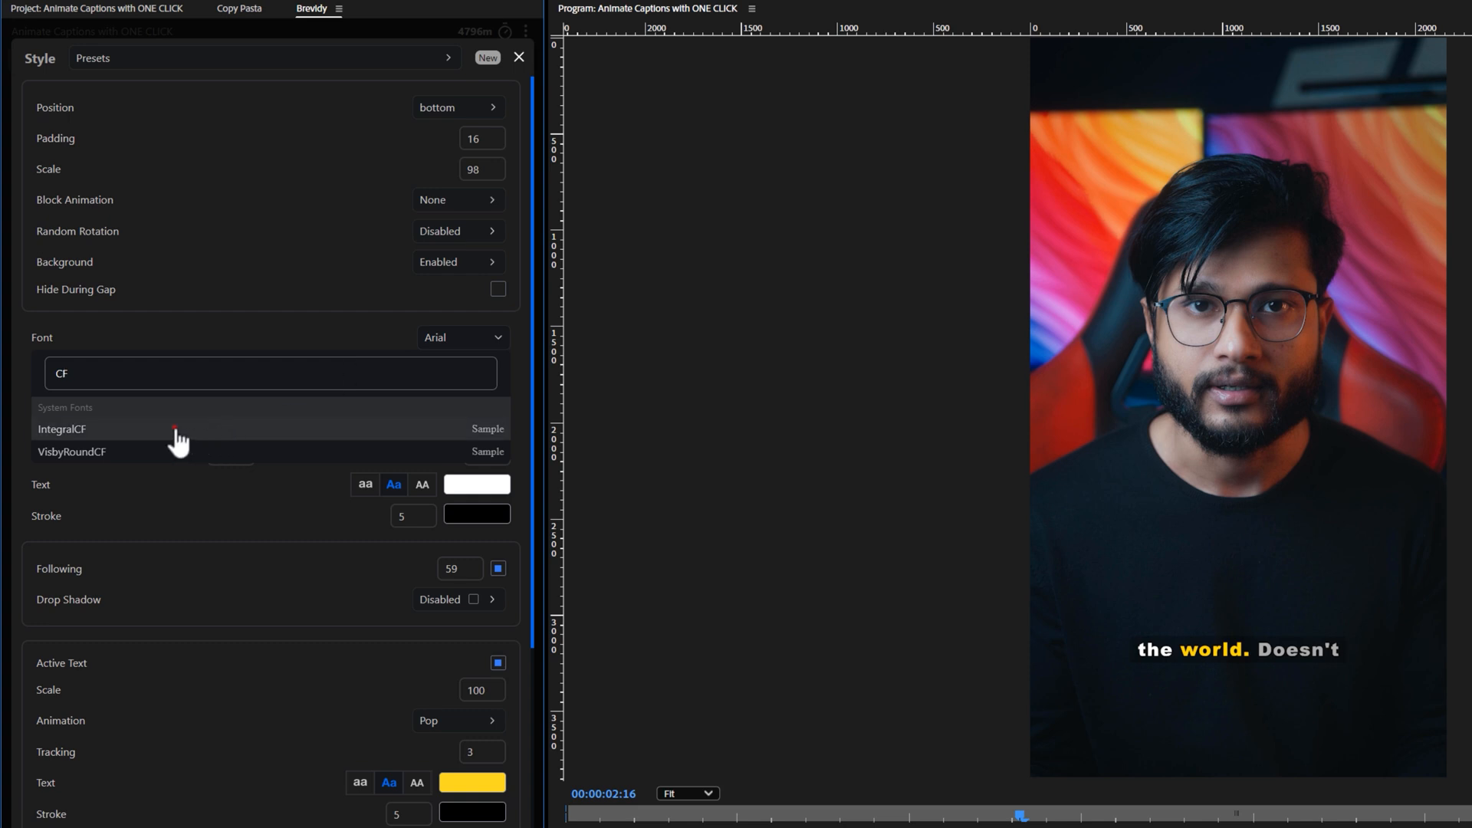
{"action": "left_click", "coordinate": [69, 430]}
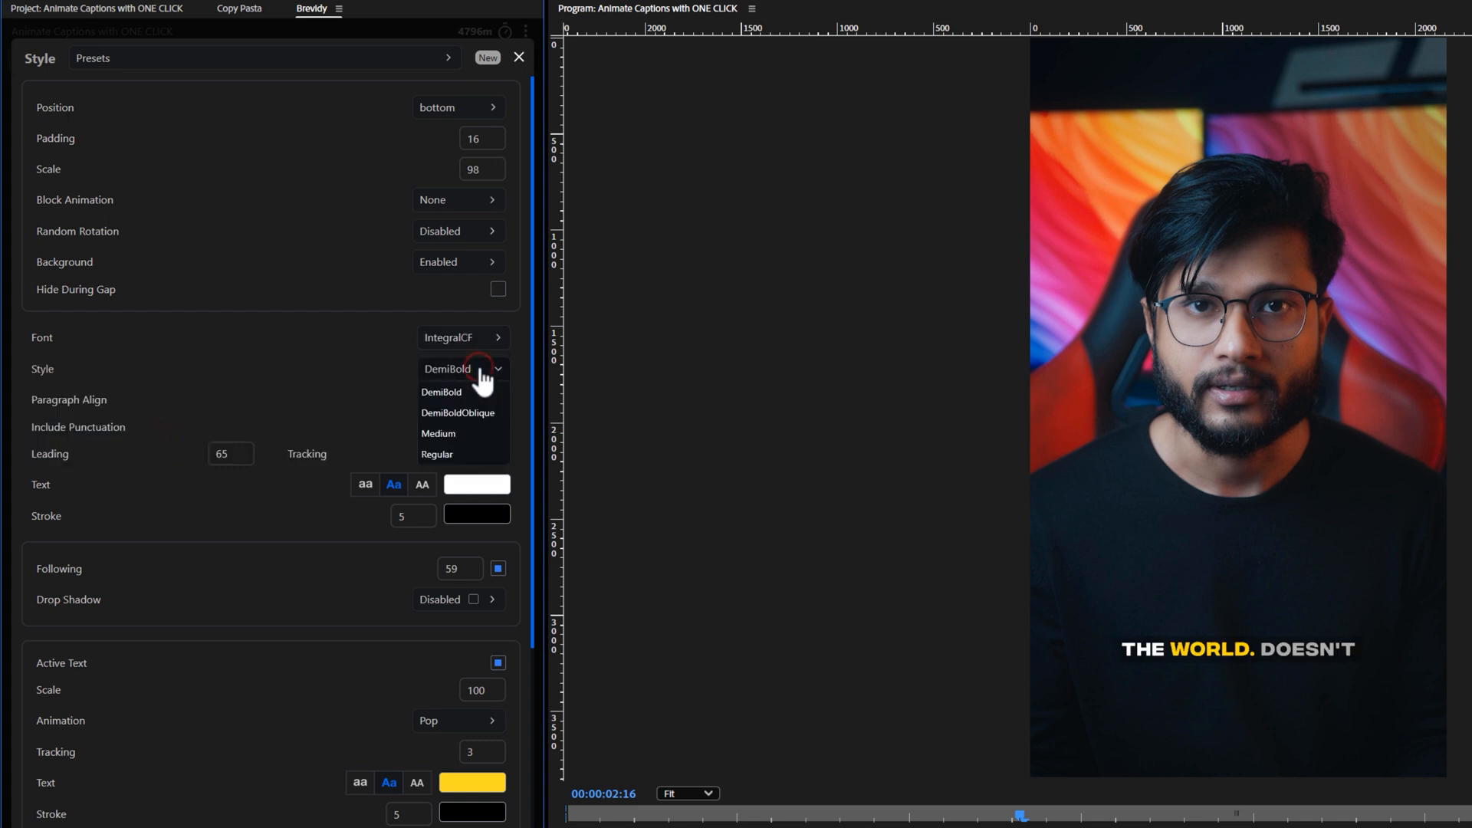
{"action": "left_click", "coordinate": [480, 372]}
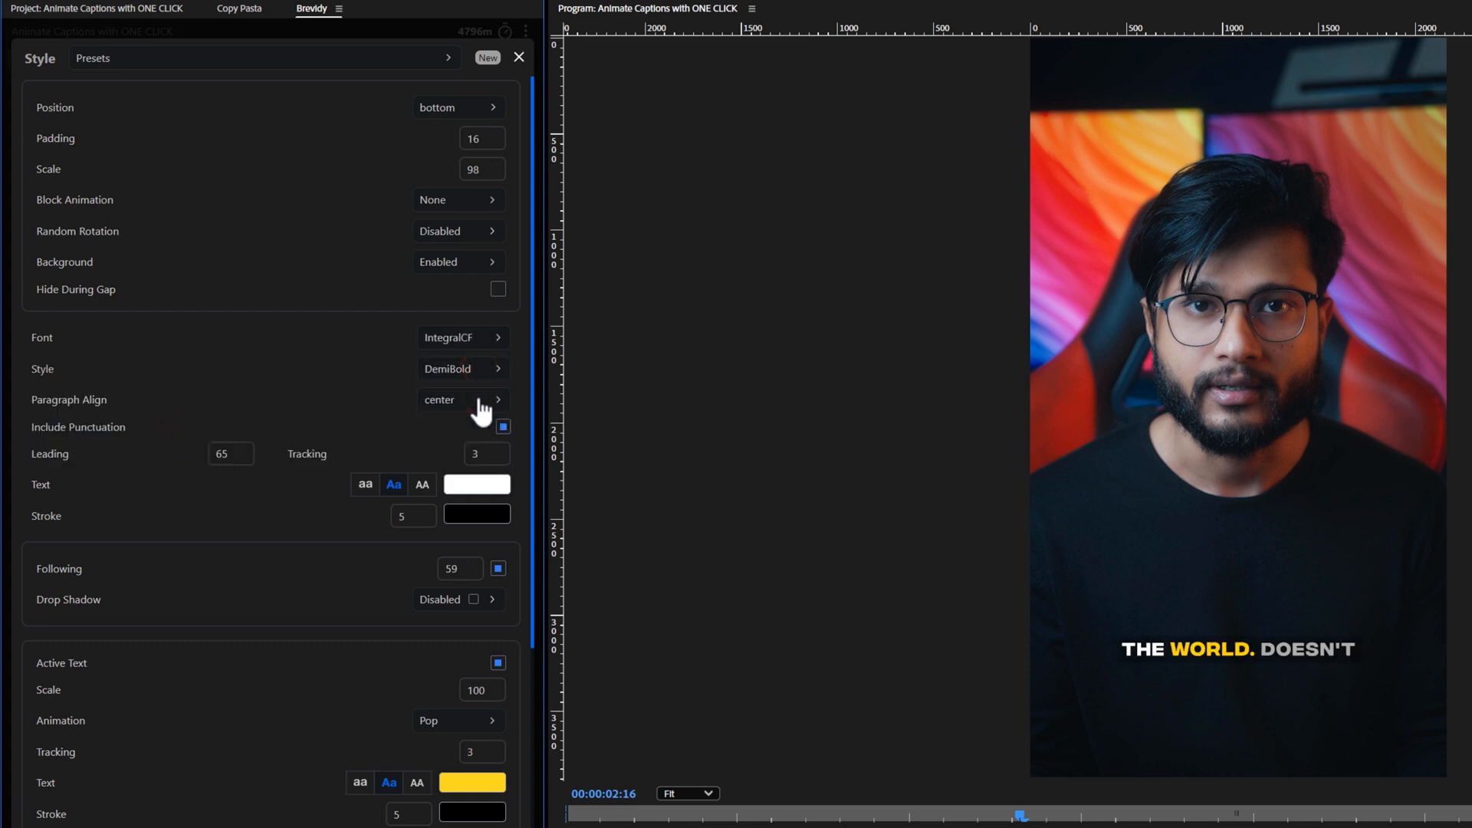
Set the caption tracking to 2 and the text stroke to 0.
{"action": "type", "text": "20"}
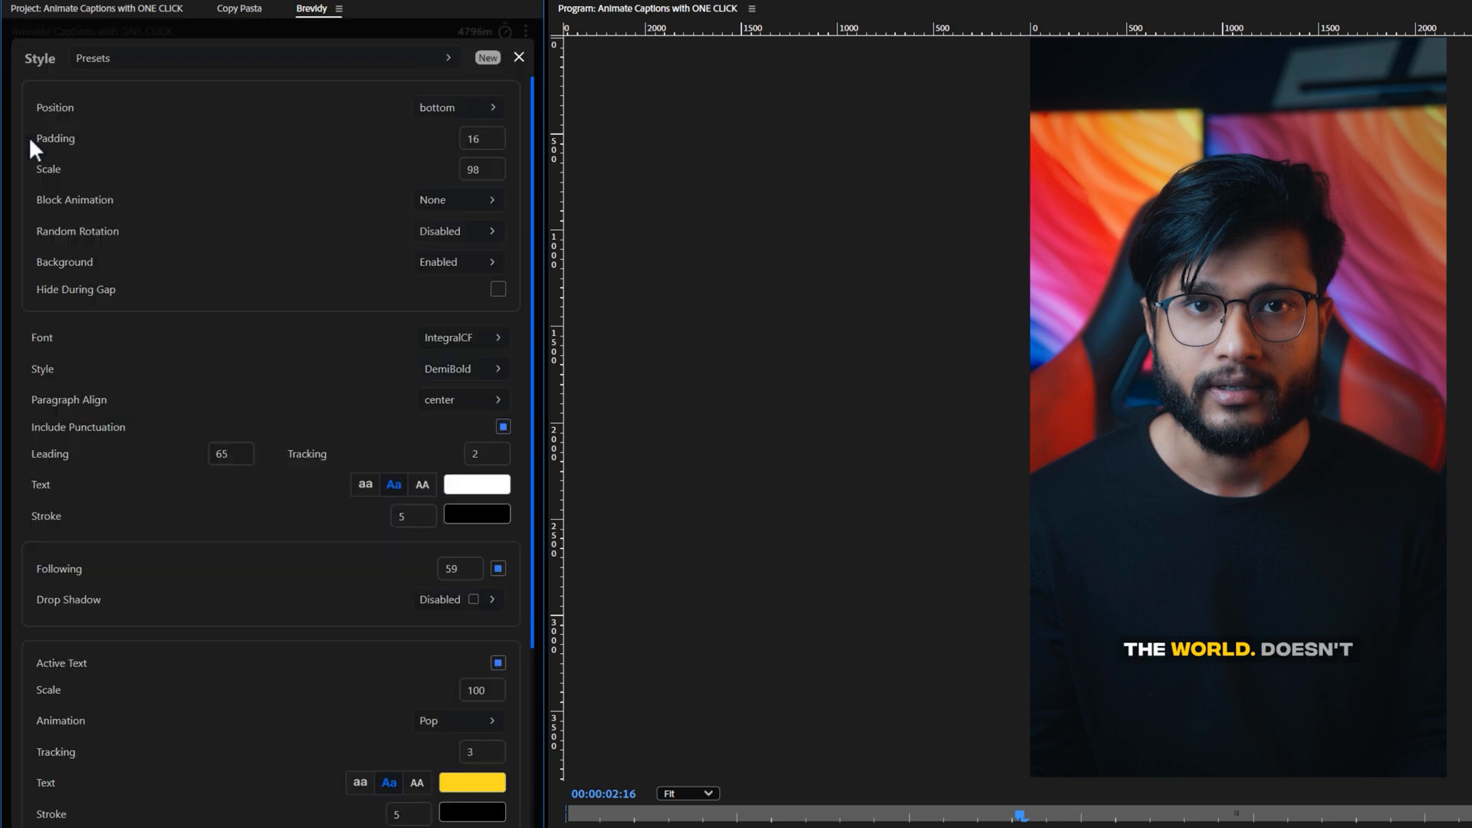
{"action": "left_click", "coordinate": [402, 516]}
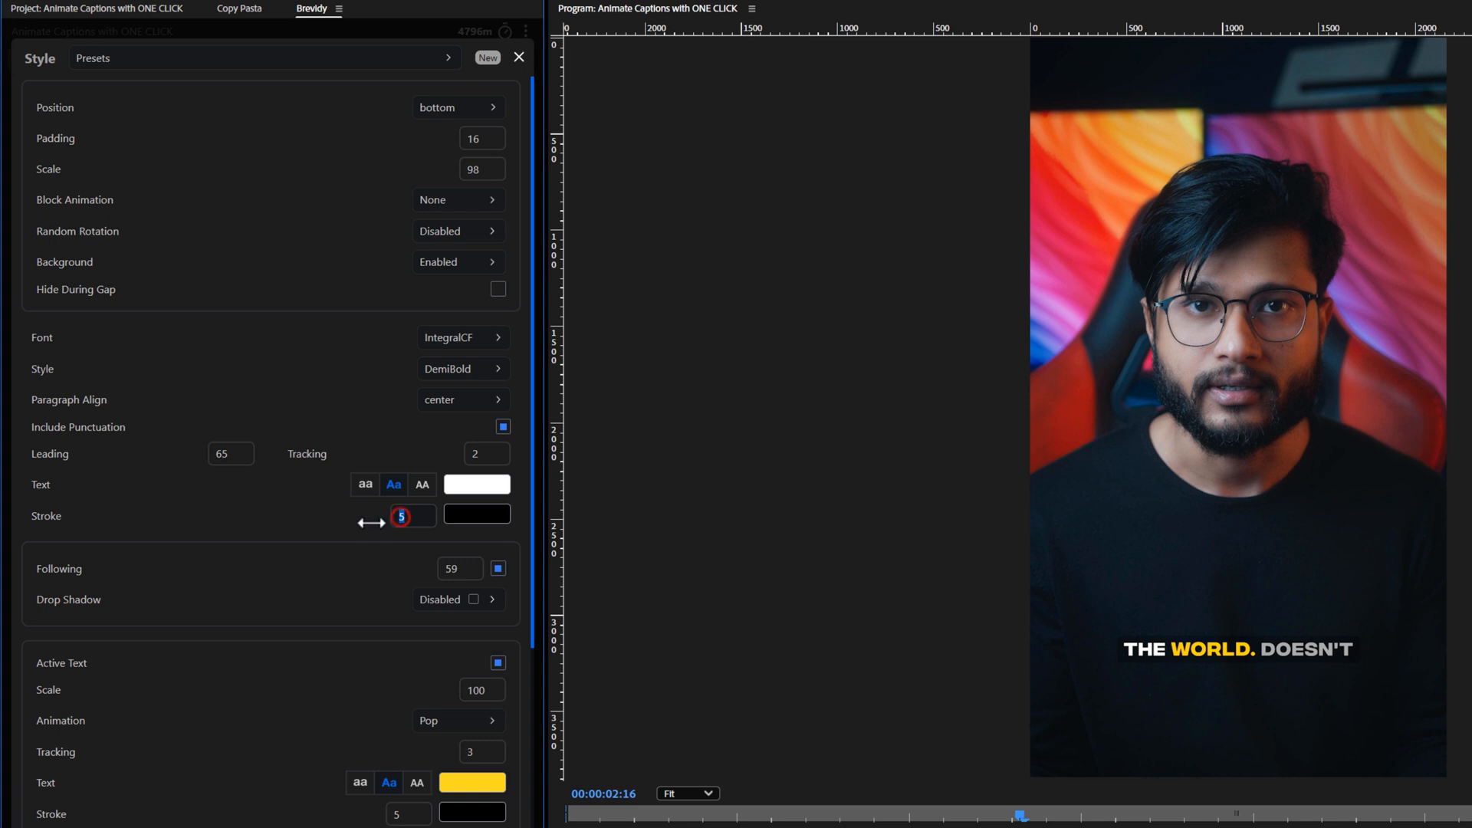
{"action": "type", "text": "0"}
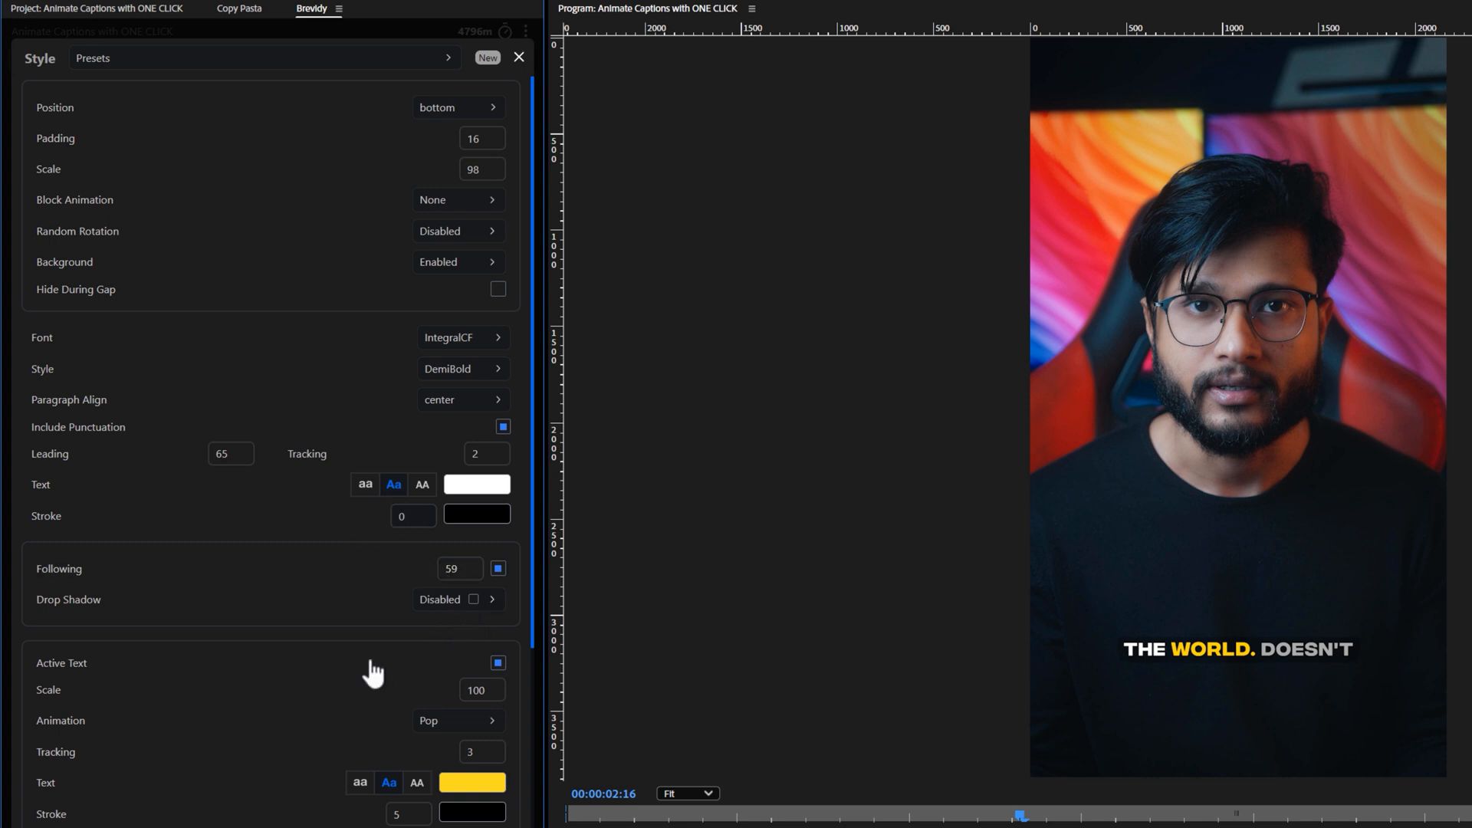
{"action": "scroll", "scroll_direction": "down", "scroll_amount": 3}
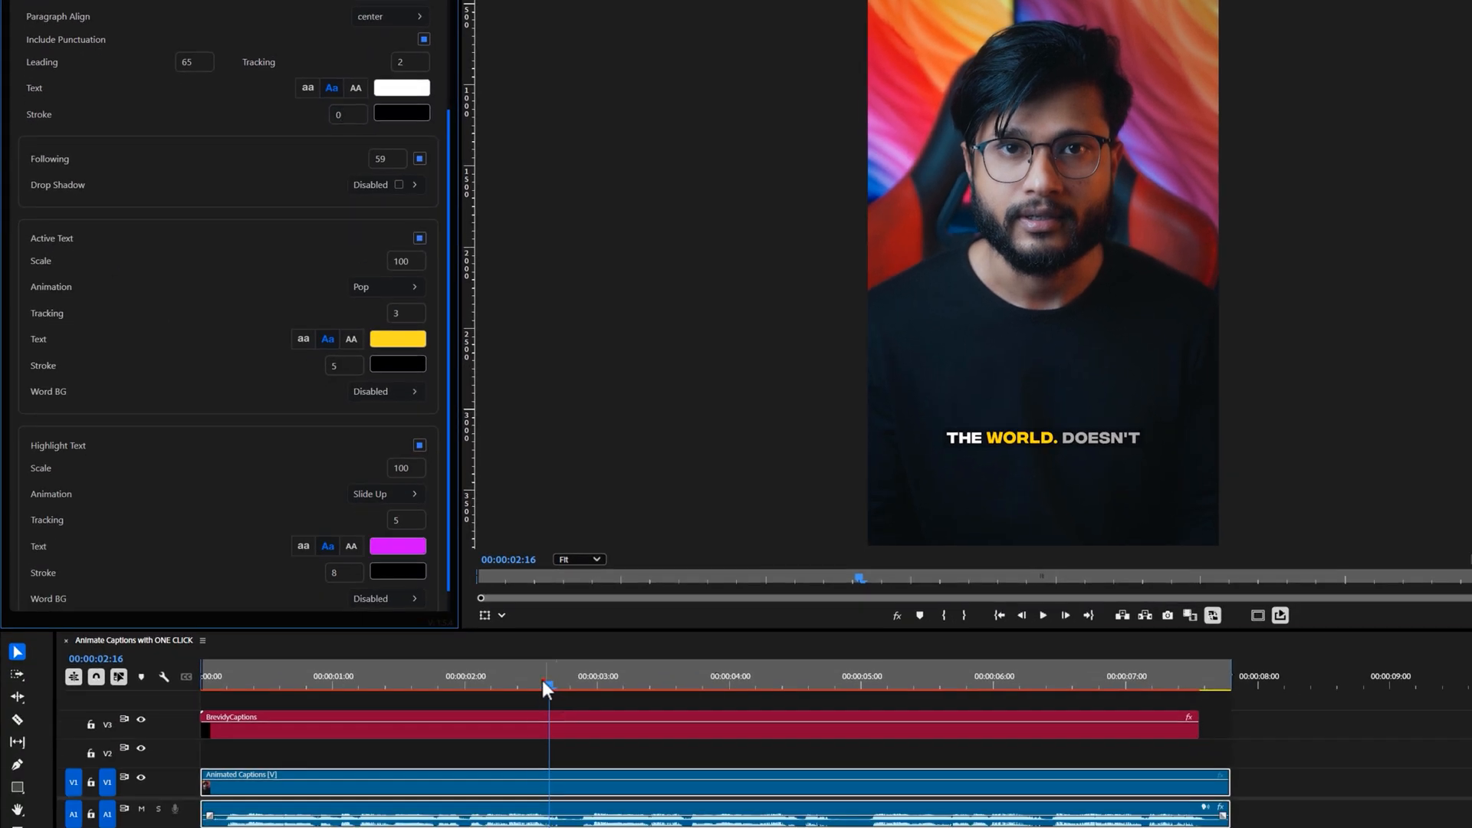
Preview the captions, then set the active word animation to Fade with tracking 2.
{"action": "left_click", "coordinate": [426, 691]}
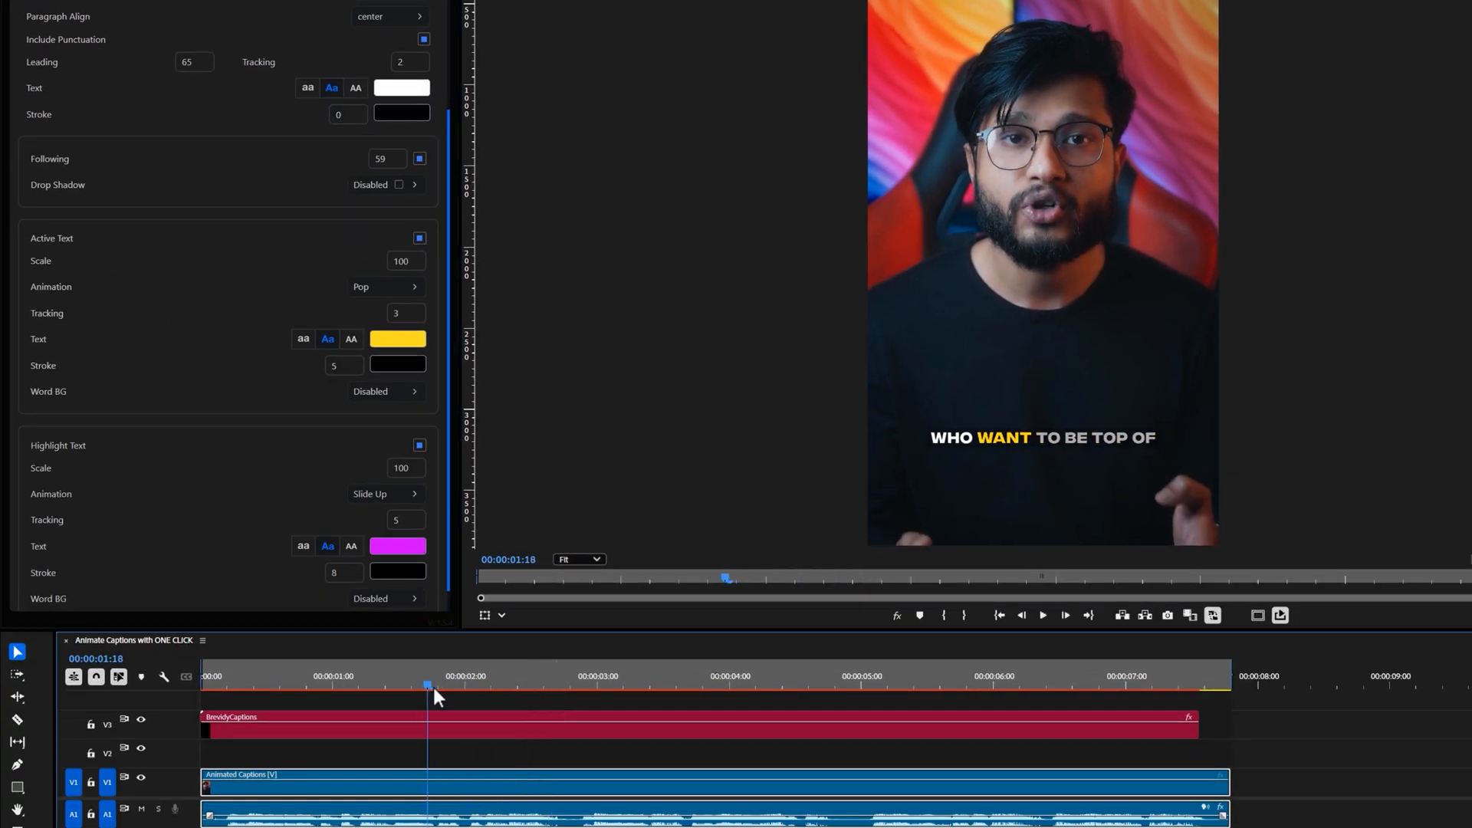
{"action": "left_click", "coordinate": [547, 684]}
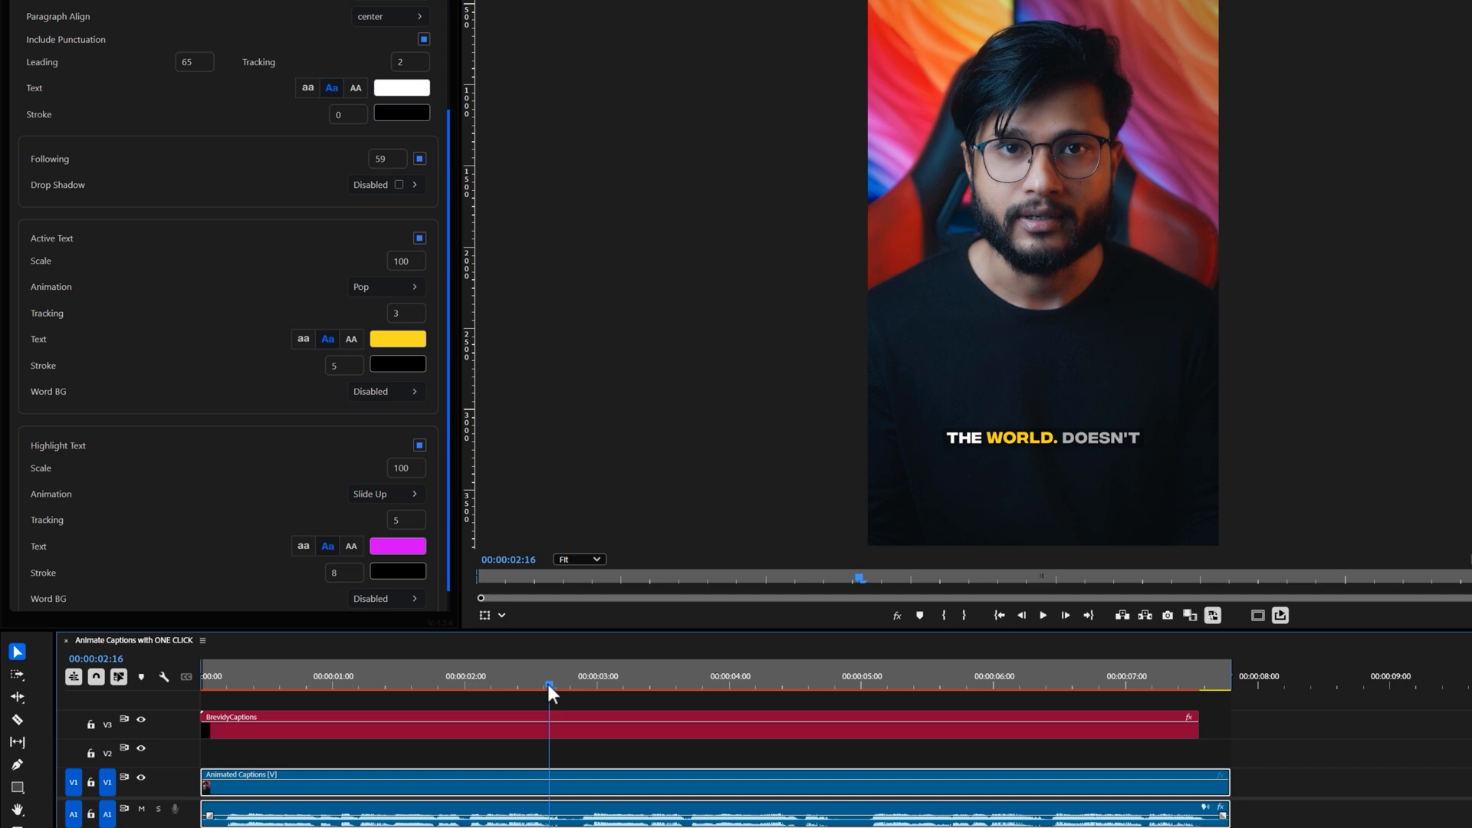
{"action": "mouse_move", "coordinate": [1051, 457]}
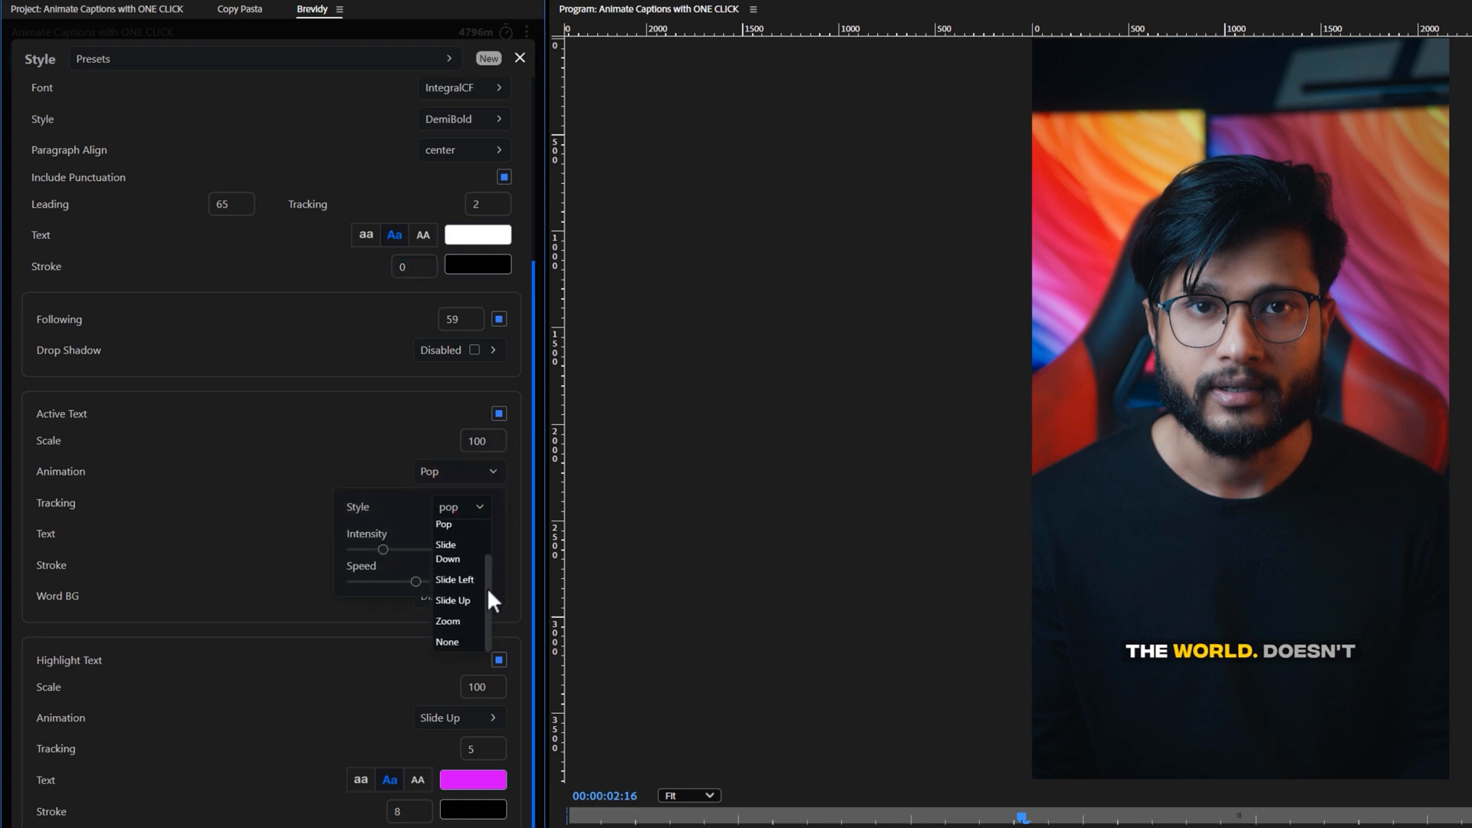
{"action": "mouse_move", "coordinate": [497, 632]}
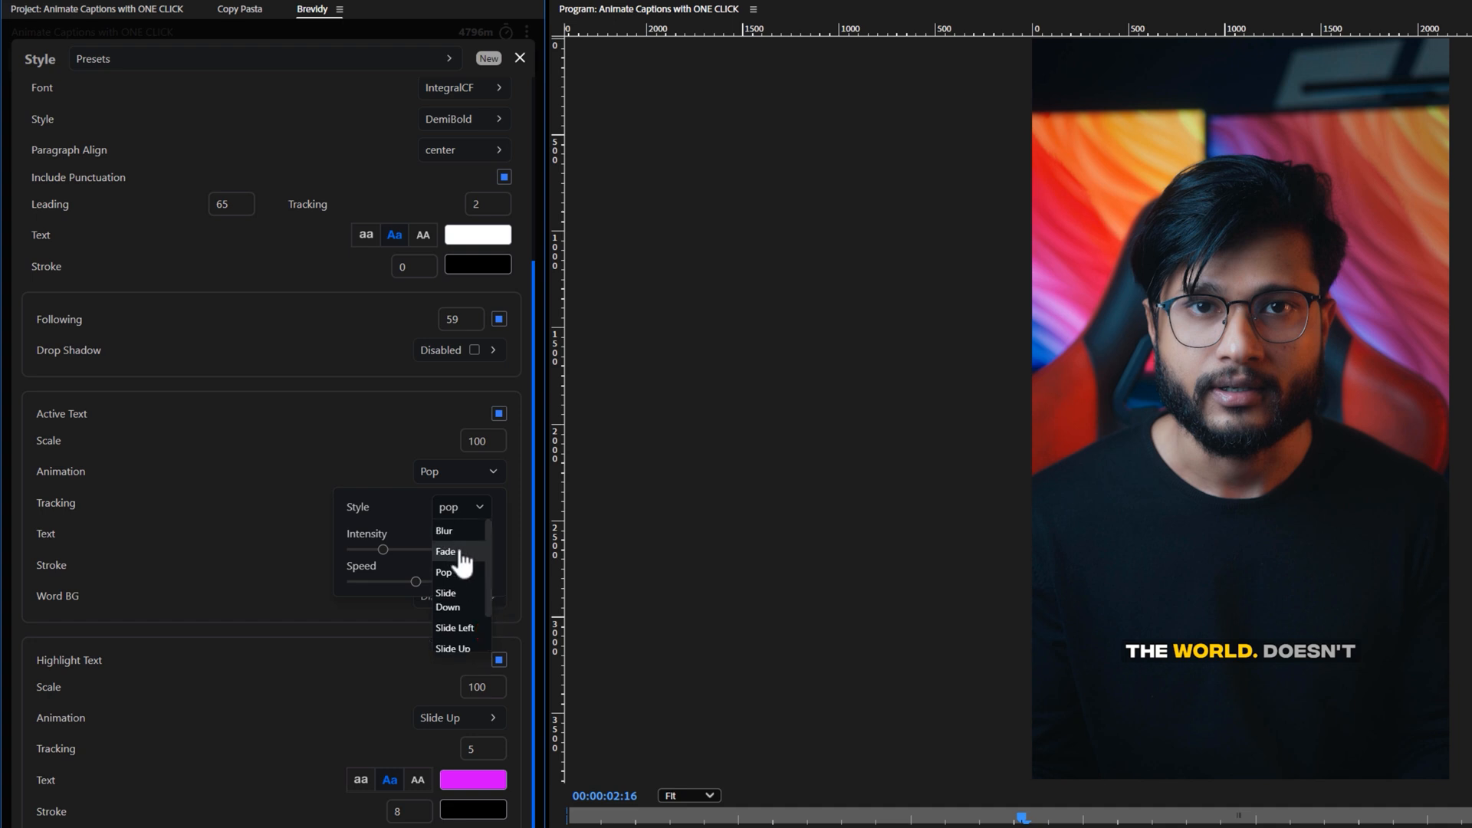
{"action": "left_click", "coordinate": [445, 550]}
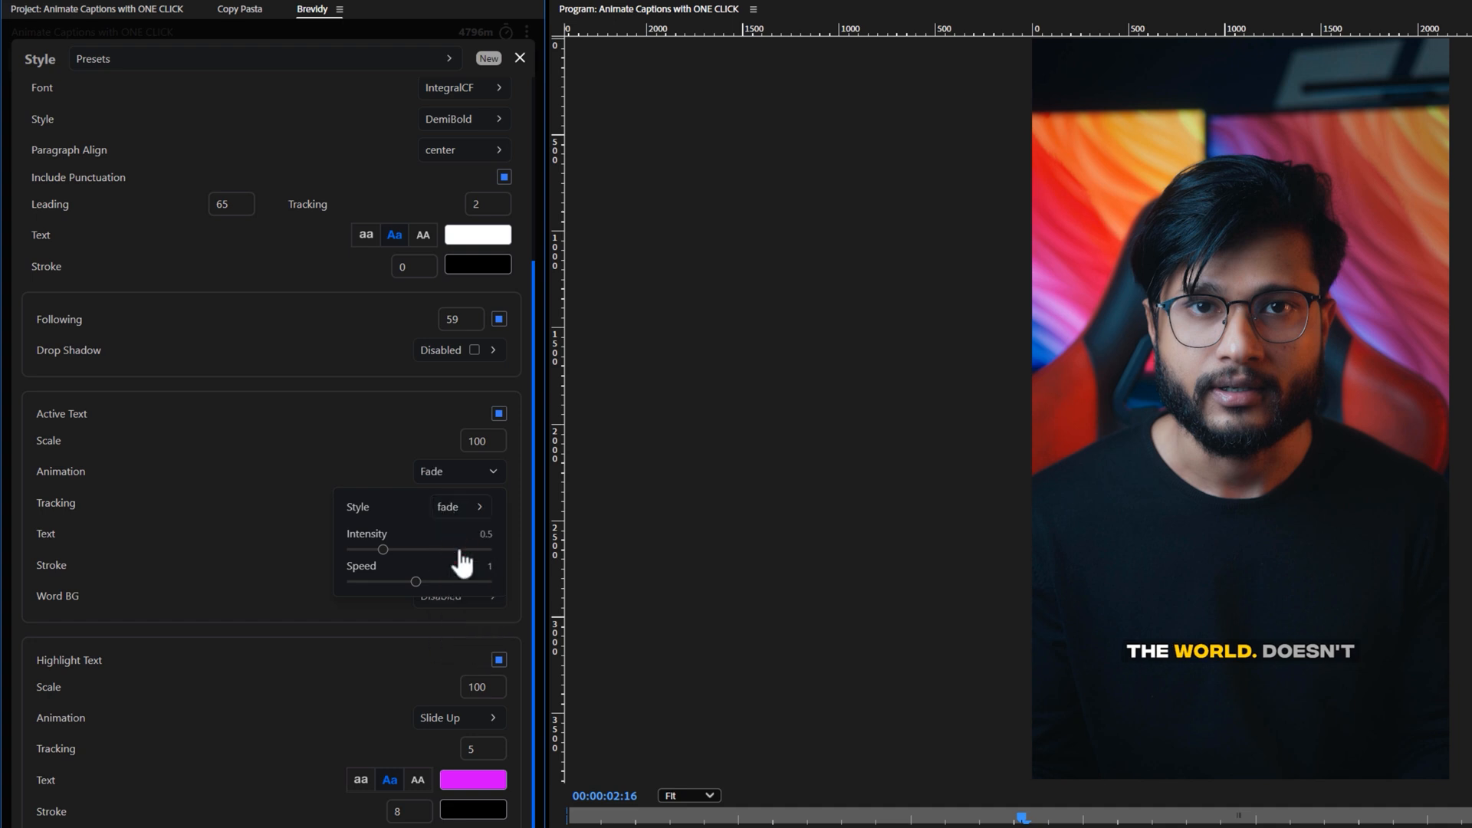
{"action": "mouse_move", "coordinate": [417, 606]}
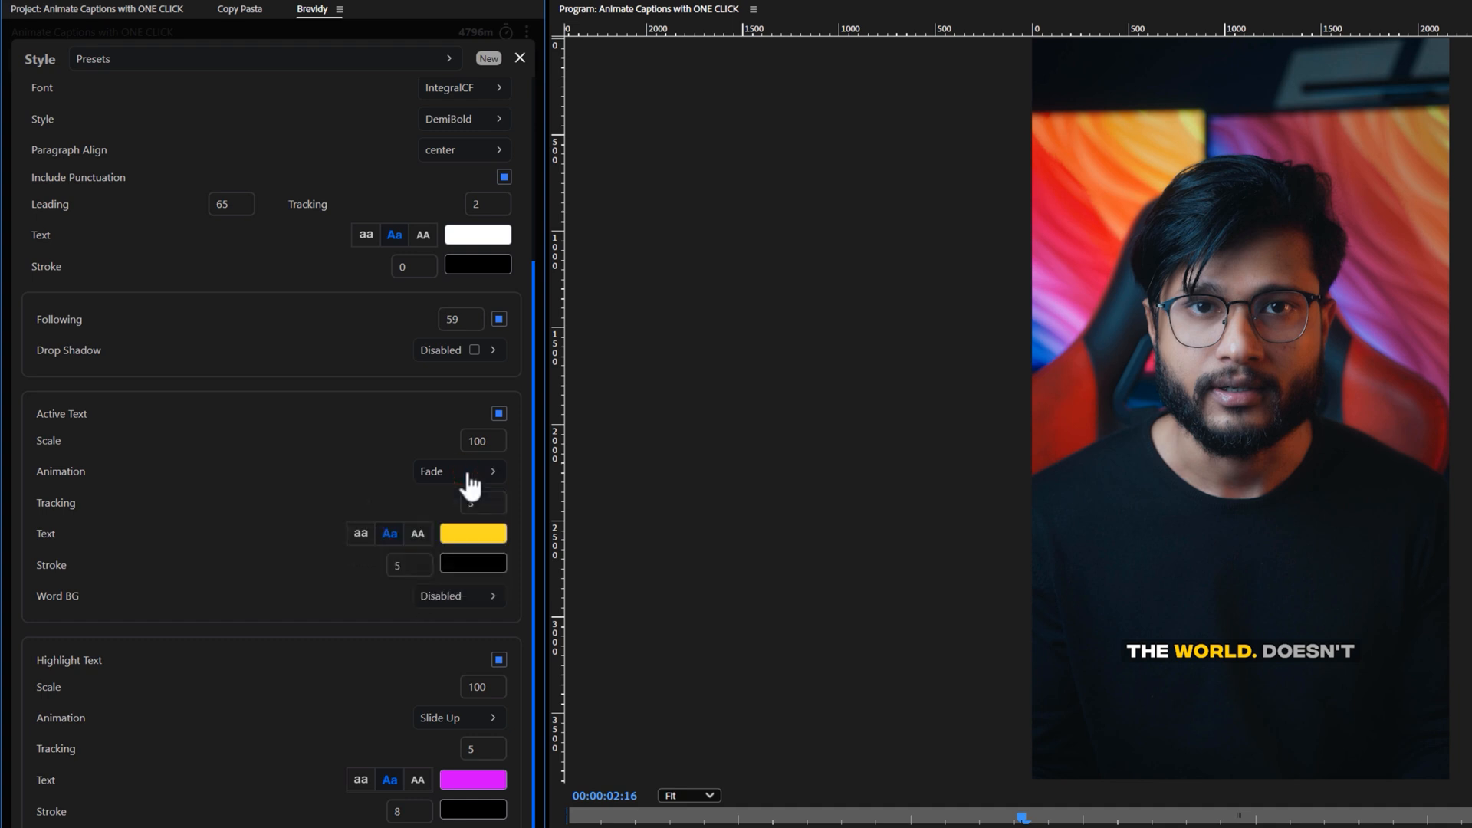
{"action": "left_click", "coordinate": [481, 502]}
{"action": "type", "text": "2"}
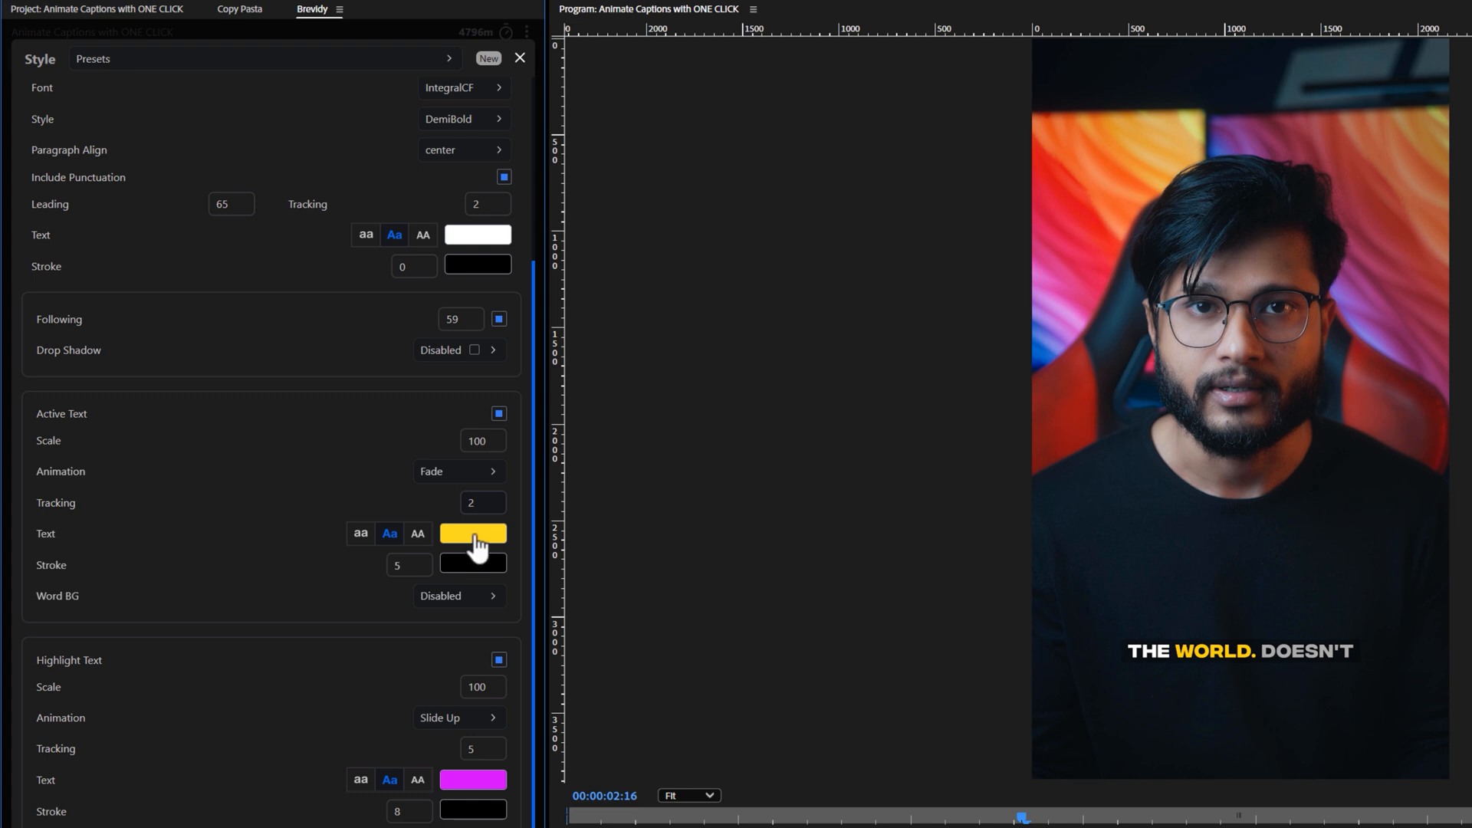
Colour the active word orange #ff9600 with no stroke.
{"action": "left_click", "coordinate": [472, 534]}
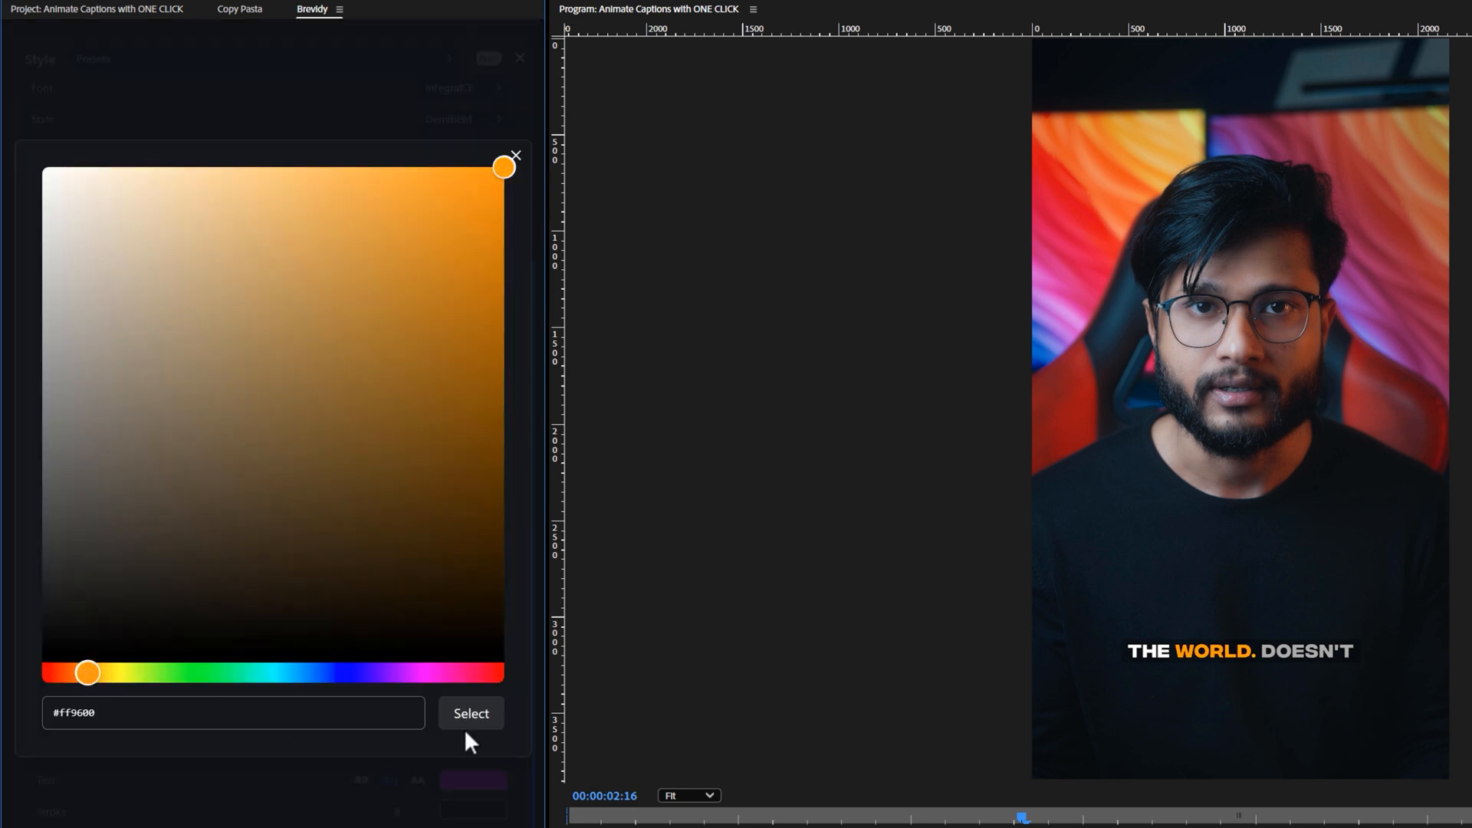
{"action": "left_click", "coordinate": [470, 714]}
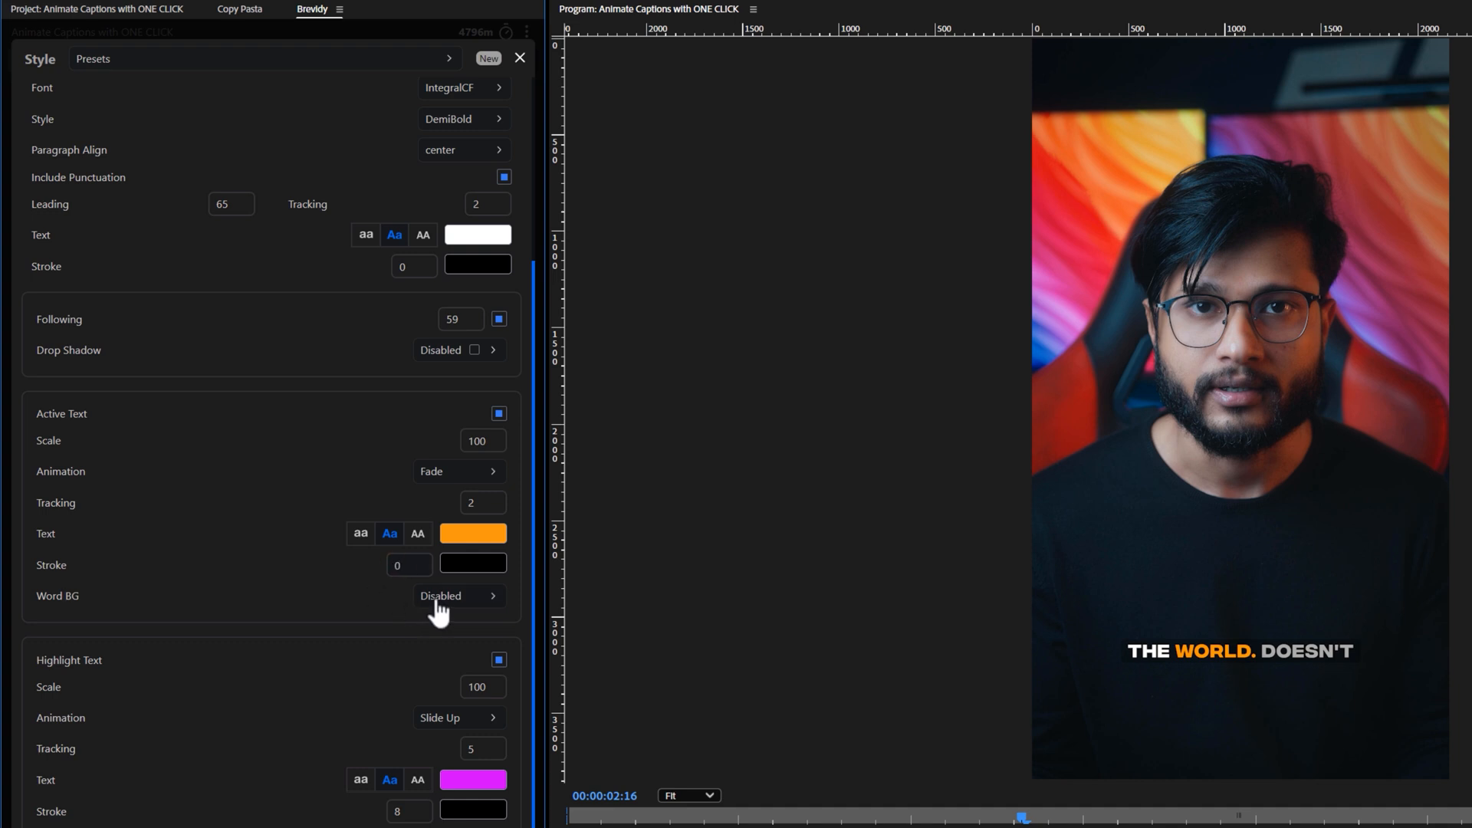
{"action": "left_click", "coordinate": [456, 595]}
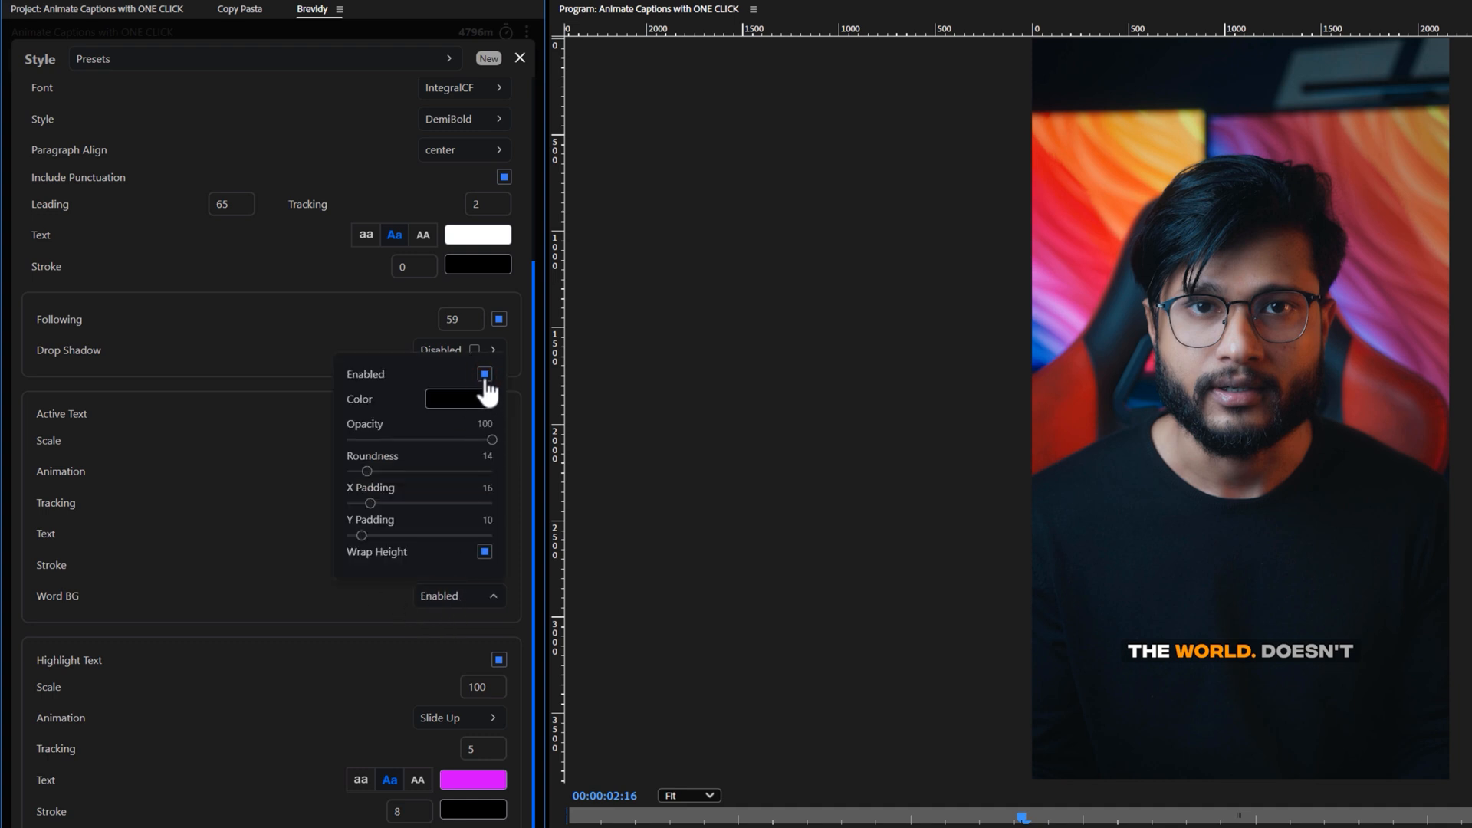
Enable the active word background in a dark red shade.
{"action": "left_click", "coordinate": [460, 398]}
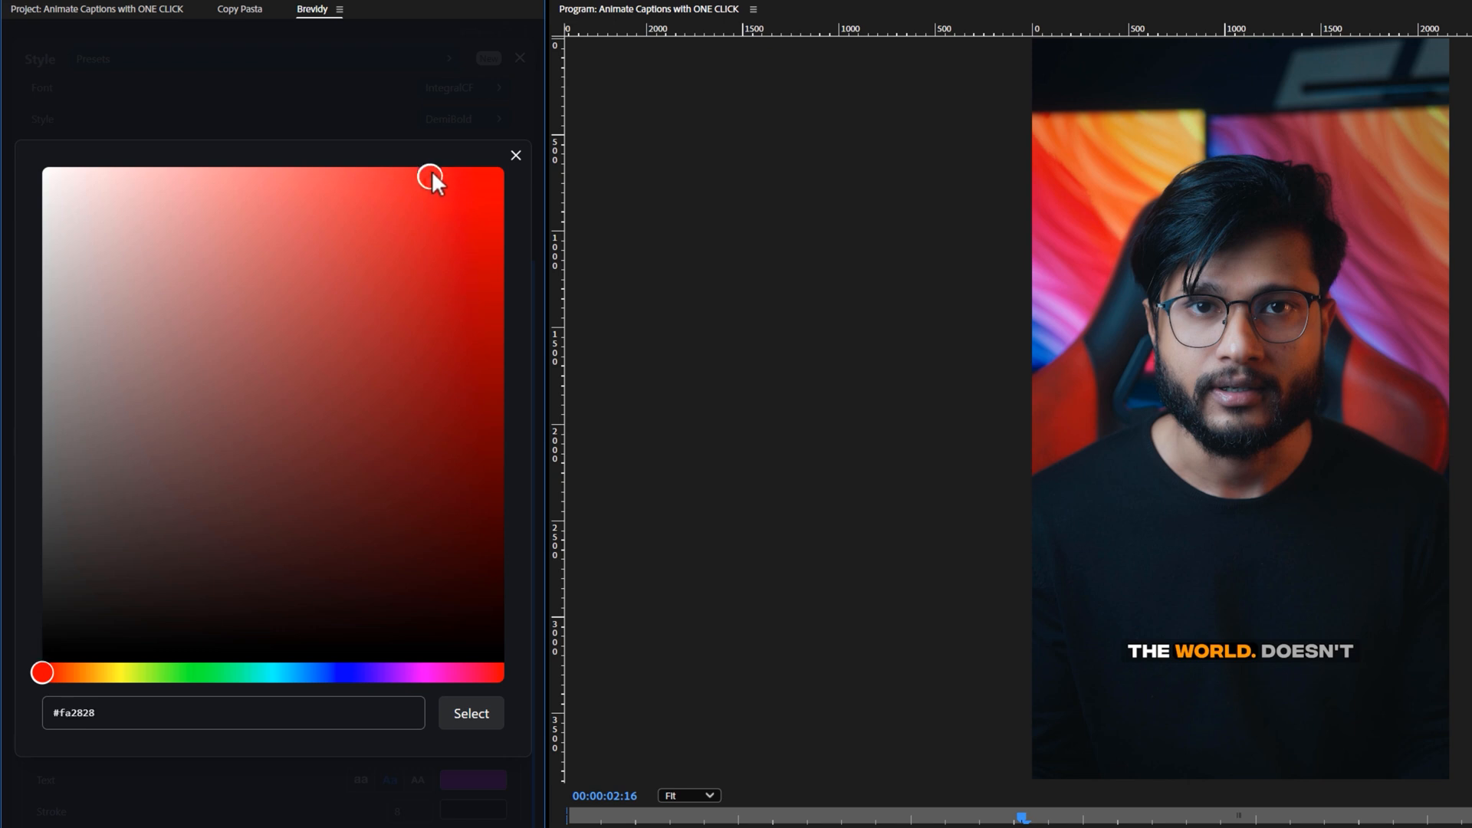
{"action": "left_click", "coordinate": [408, 543]}
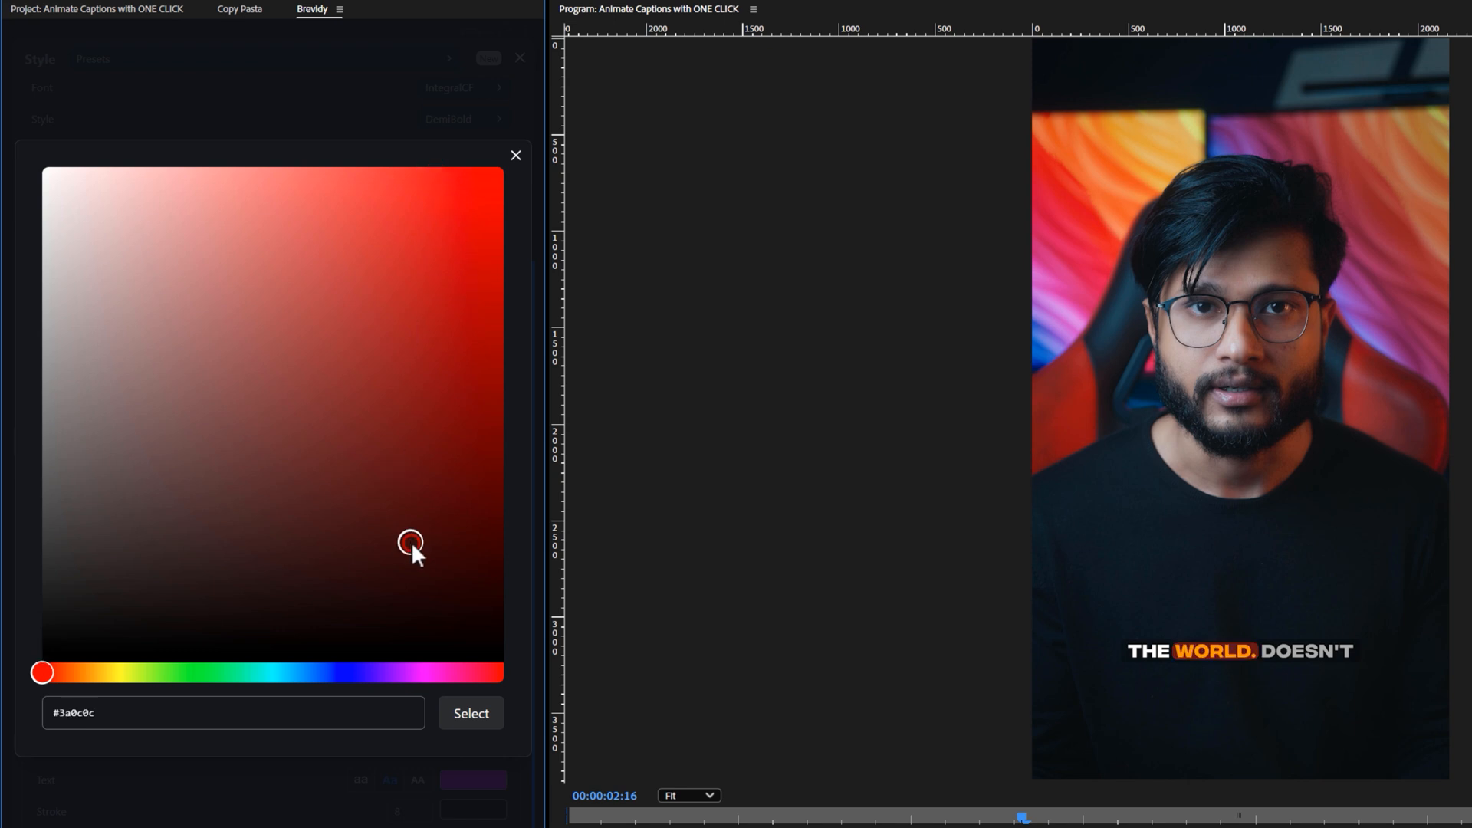
{"action": "left_click", "coordinate": [471, 713]}
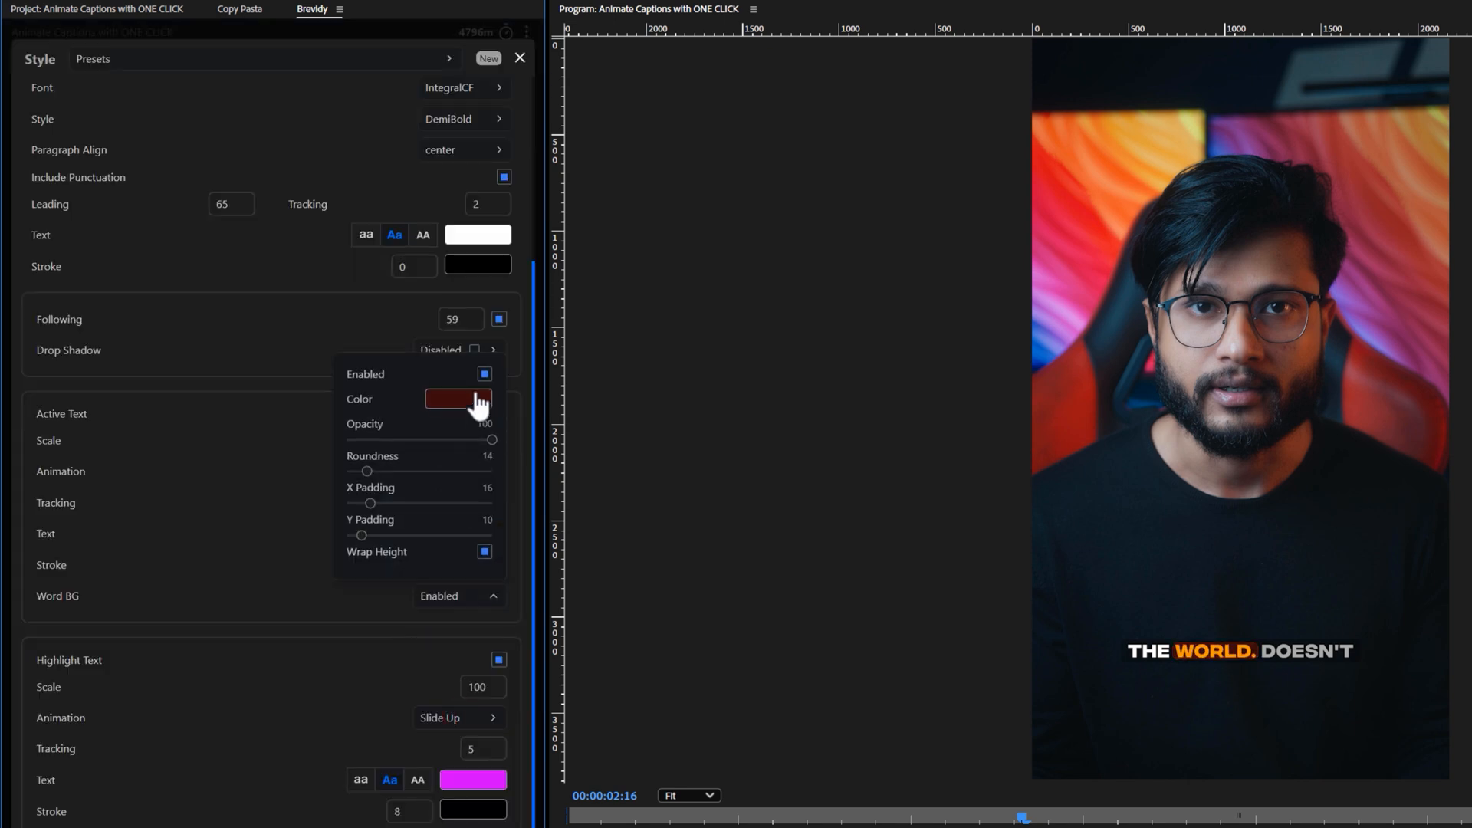
{"action": "left_click", "coordinate": [484, 374]}
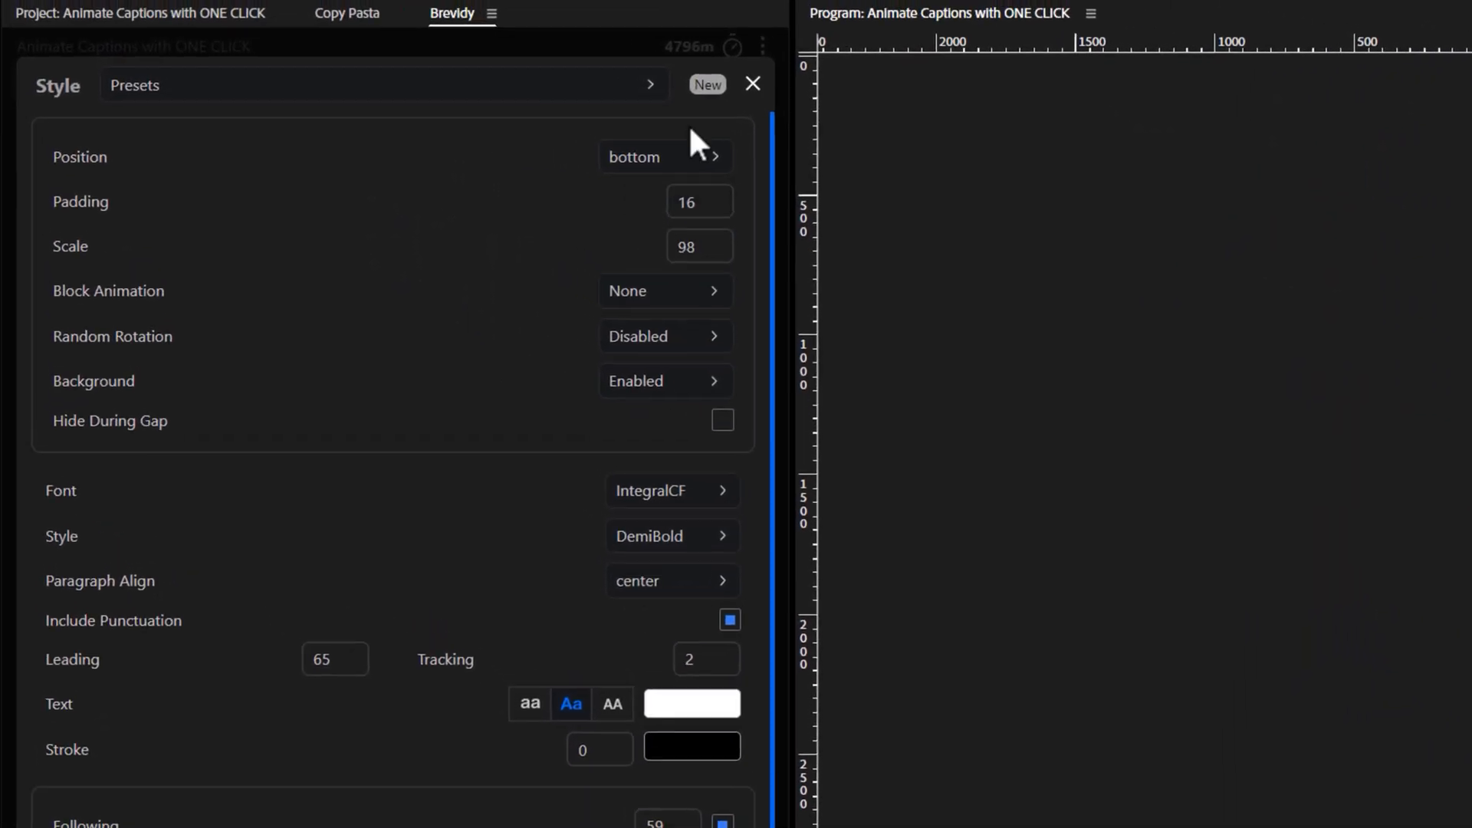
Save the current caption style as a new preset named 'Enam V'.
{"action": "left_click", "coordinate": [707, 84]}
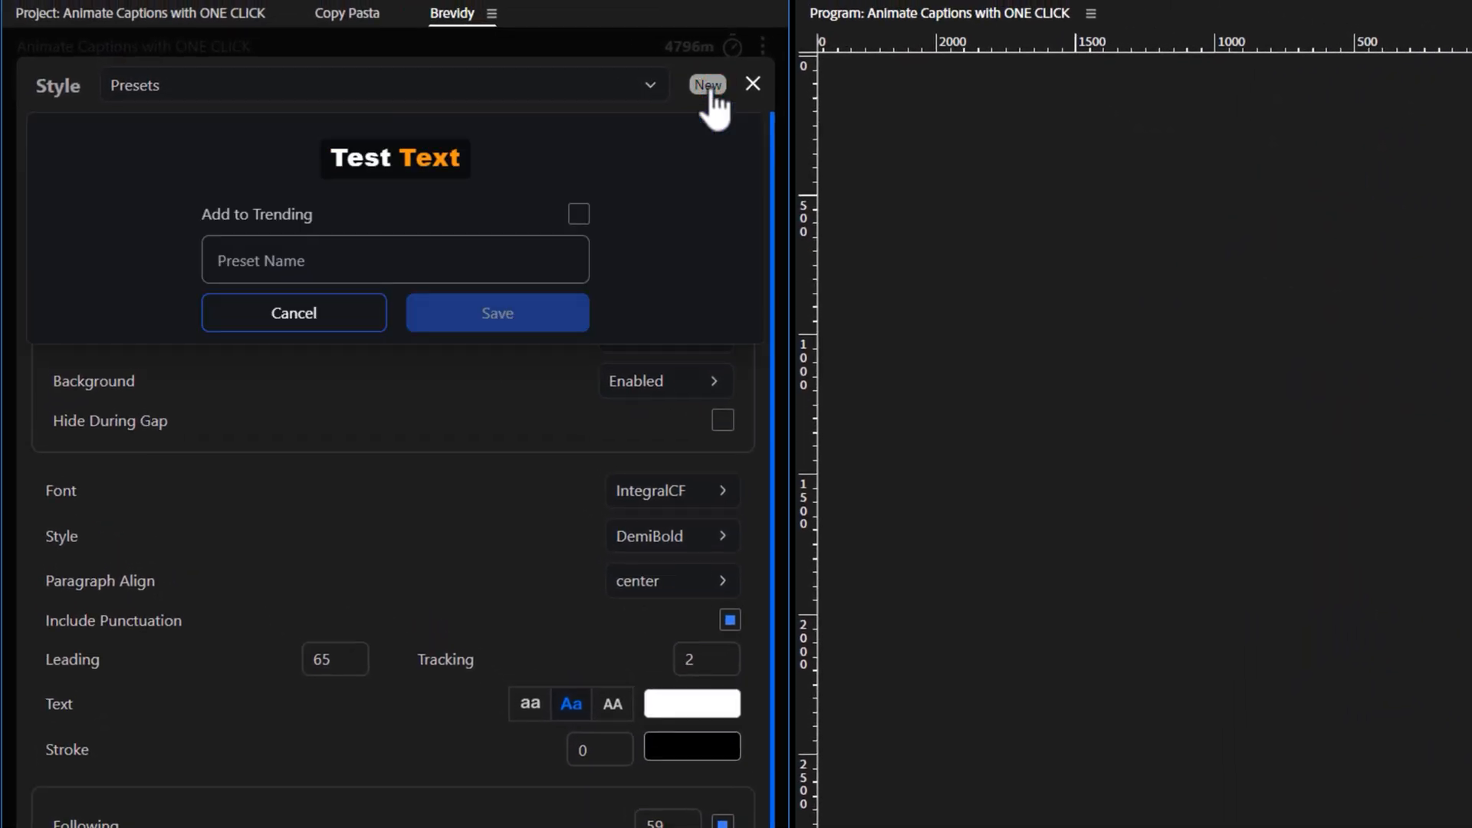
{"action": "type", "text": "Enam V"}
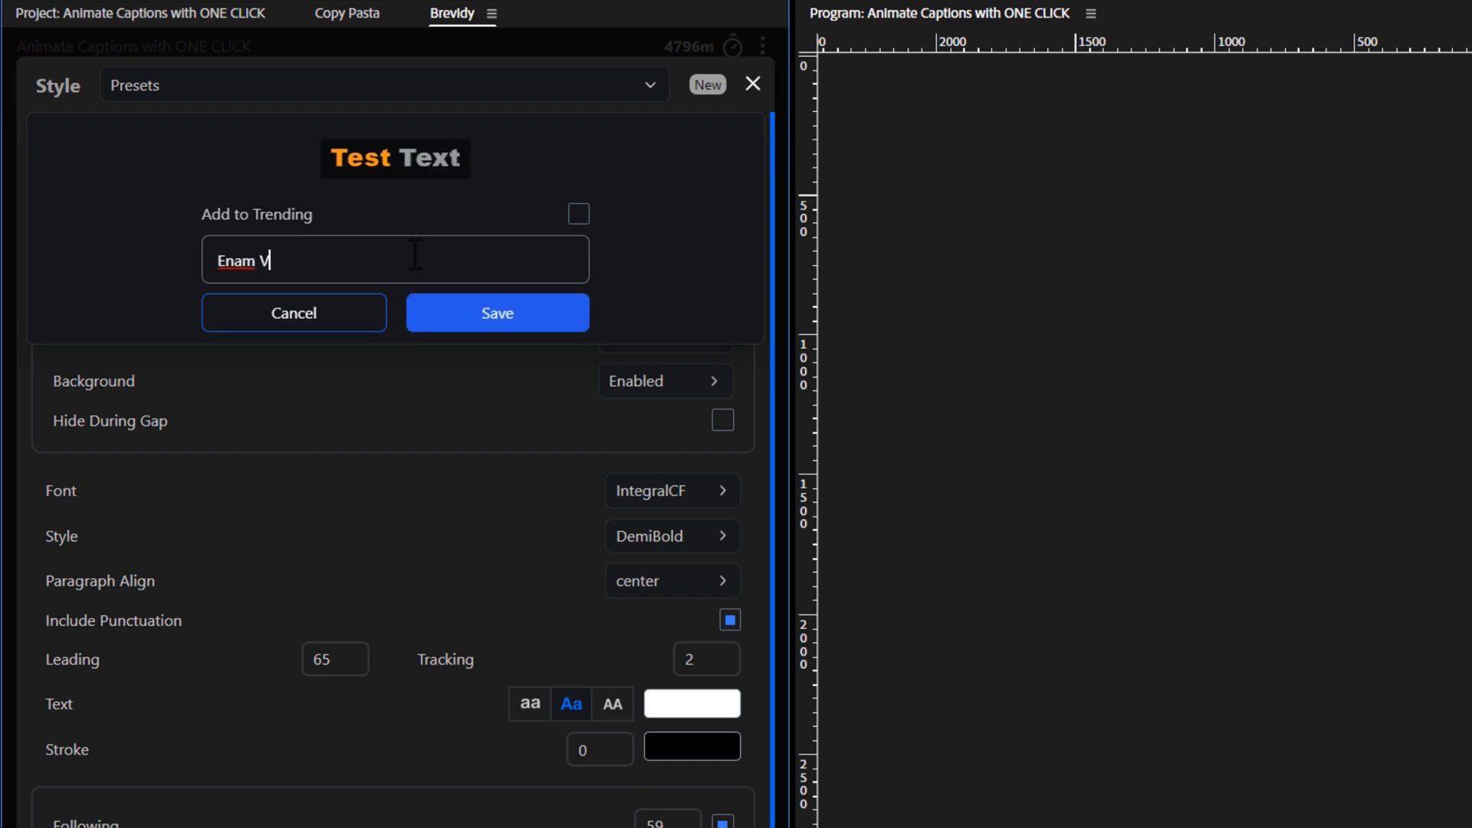
{"action": "left_click", "coordinate": [497, 313]}
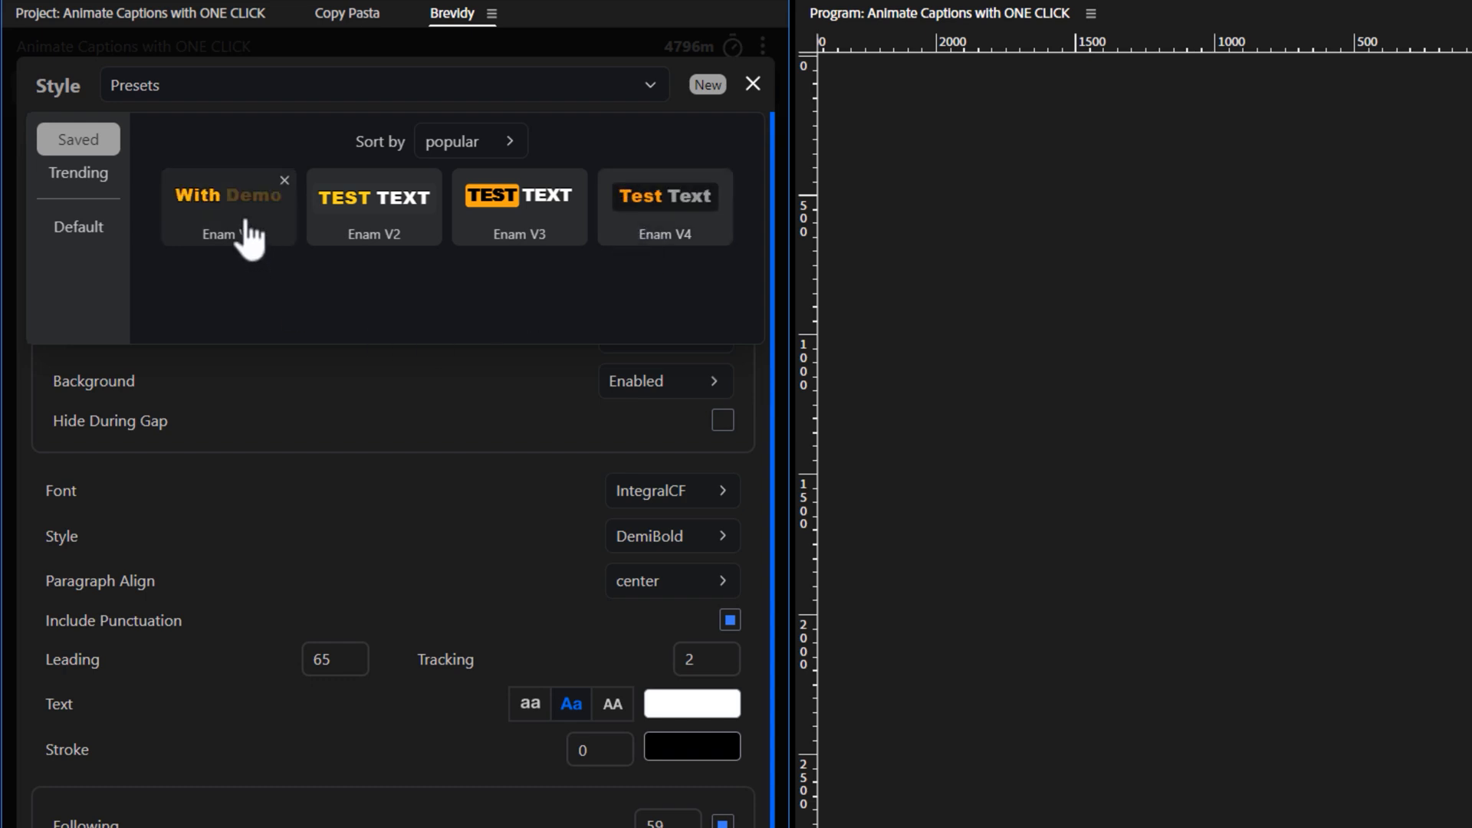
Load the first saved preset, turning the captions yellow.
{"action": "left_click", "coordinate": [229, 207]}
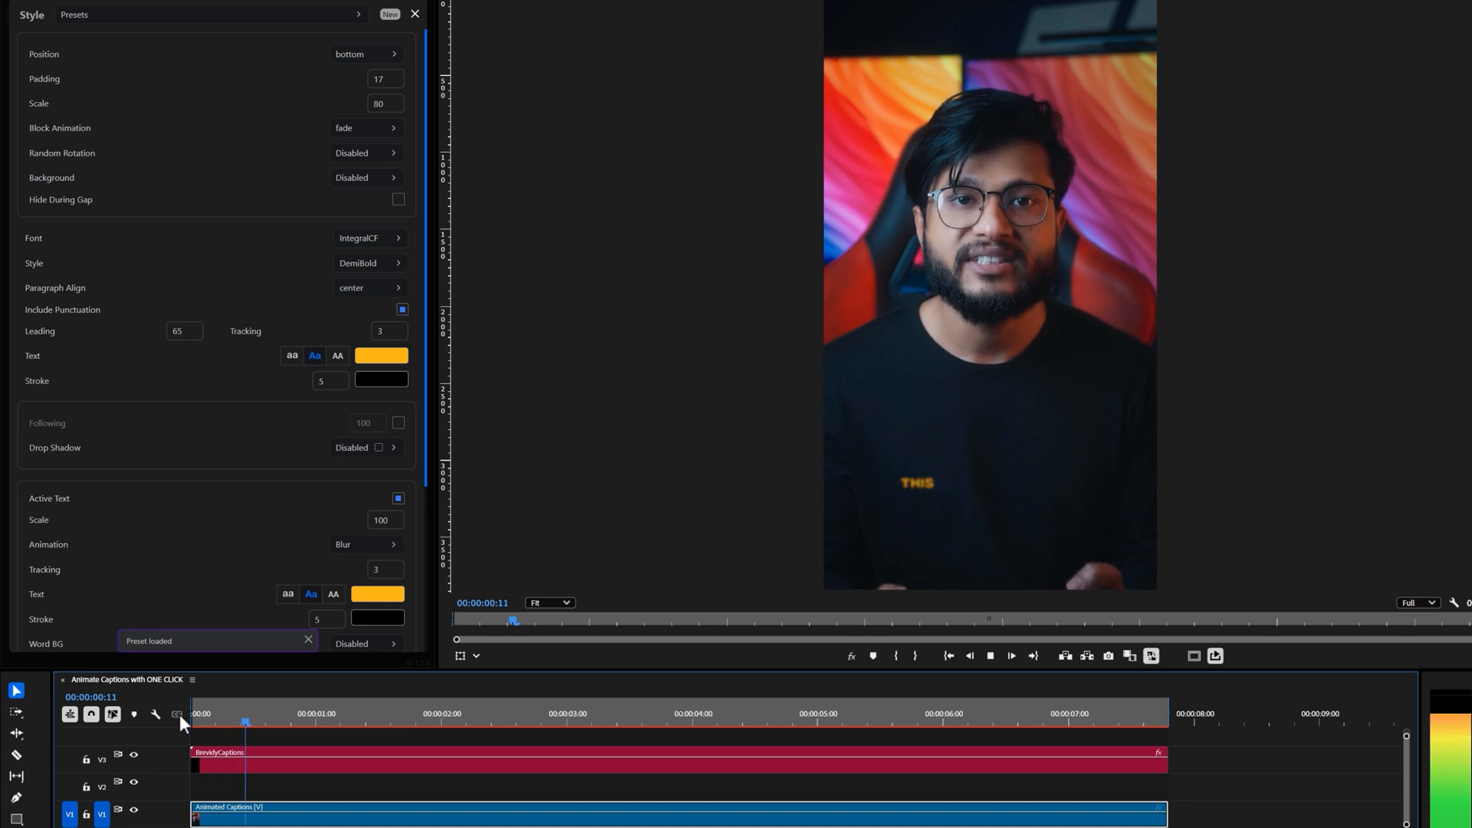
{"action": "left_click", "coordinate": [488, 717]}
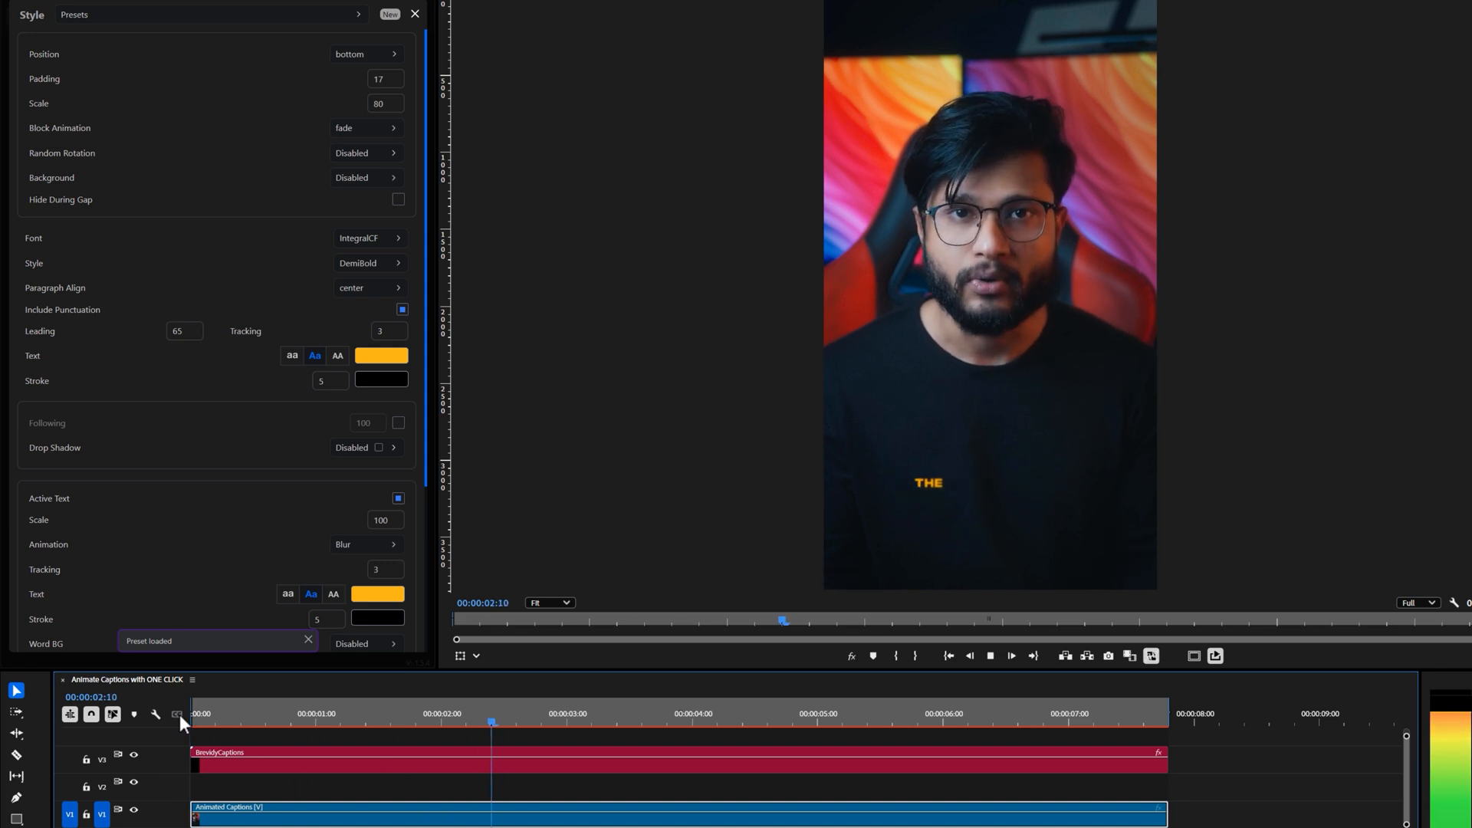